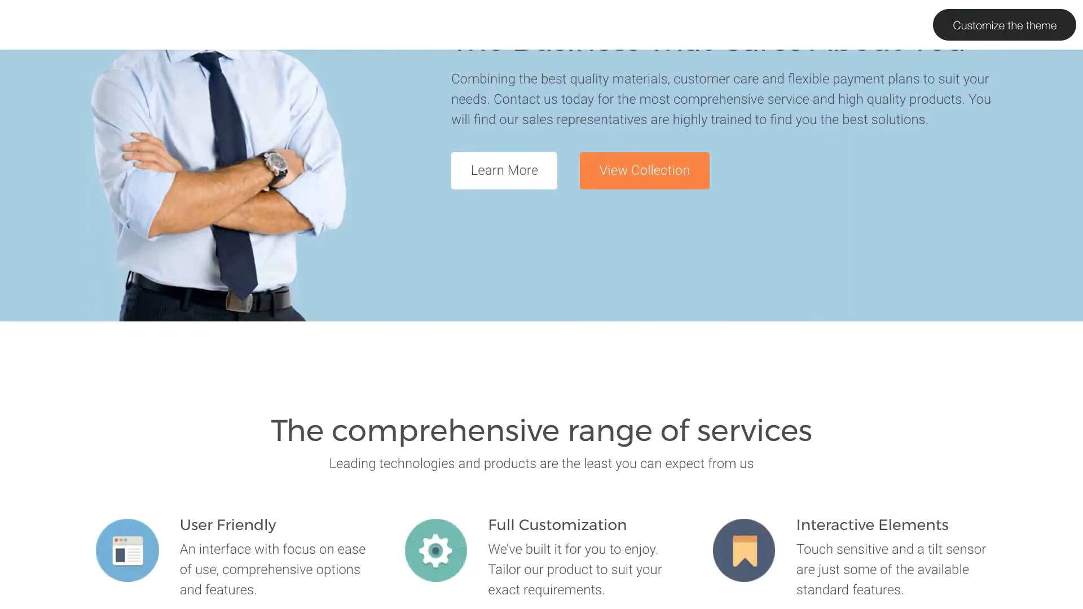
Step: Scroll through the WordPress business theme demo homepage
scroll("down", 3)
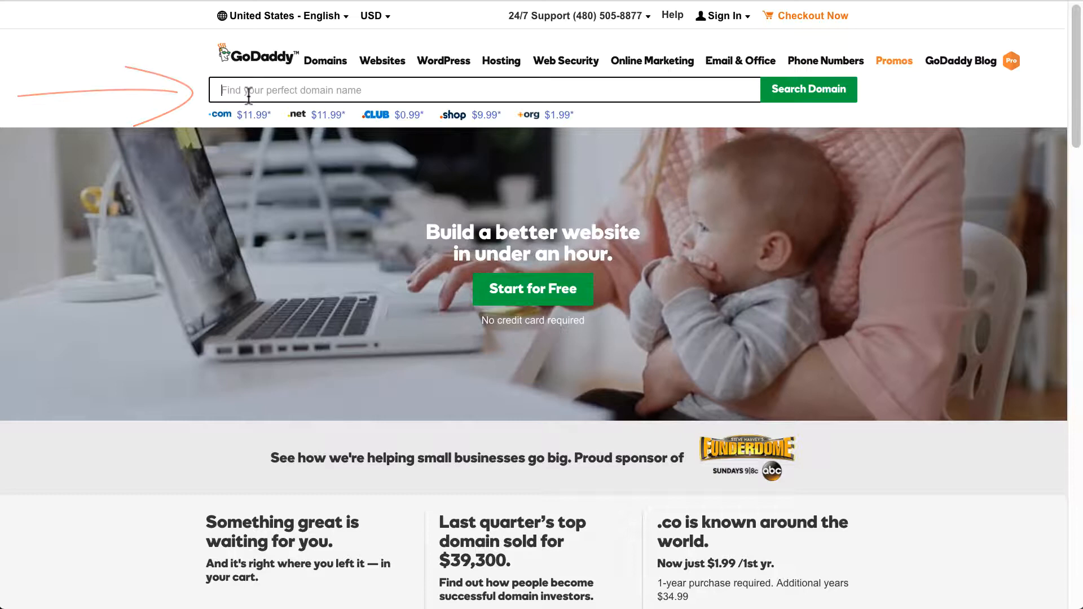
Step: Search for realestatedirectoryusa.com, add it to the cart, and continue to the cart
type("realestatedire")
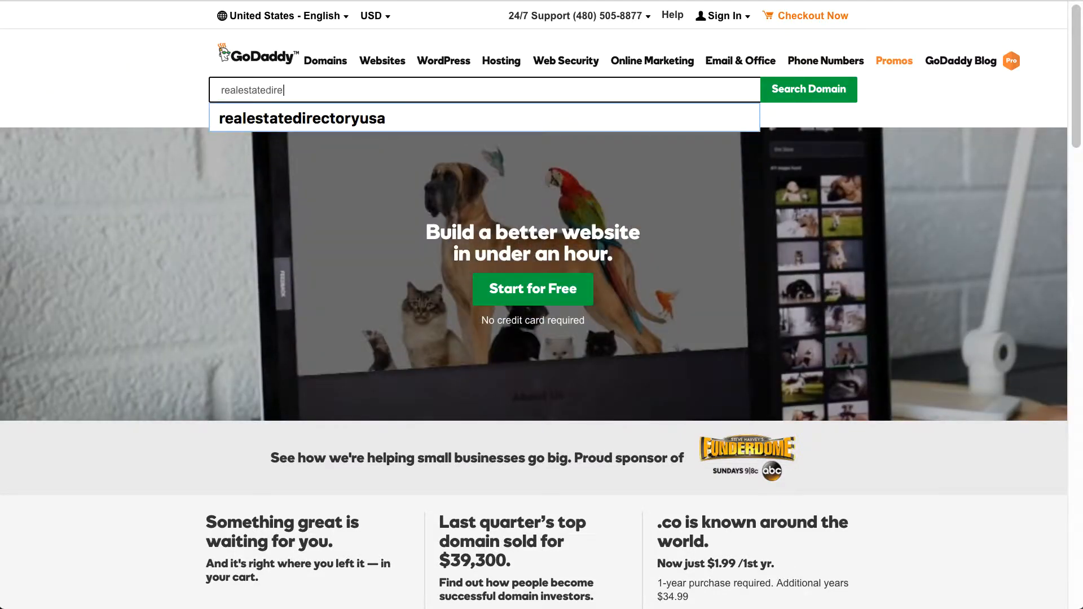
type("ctoryus")
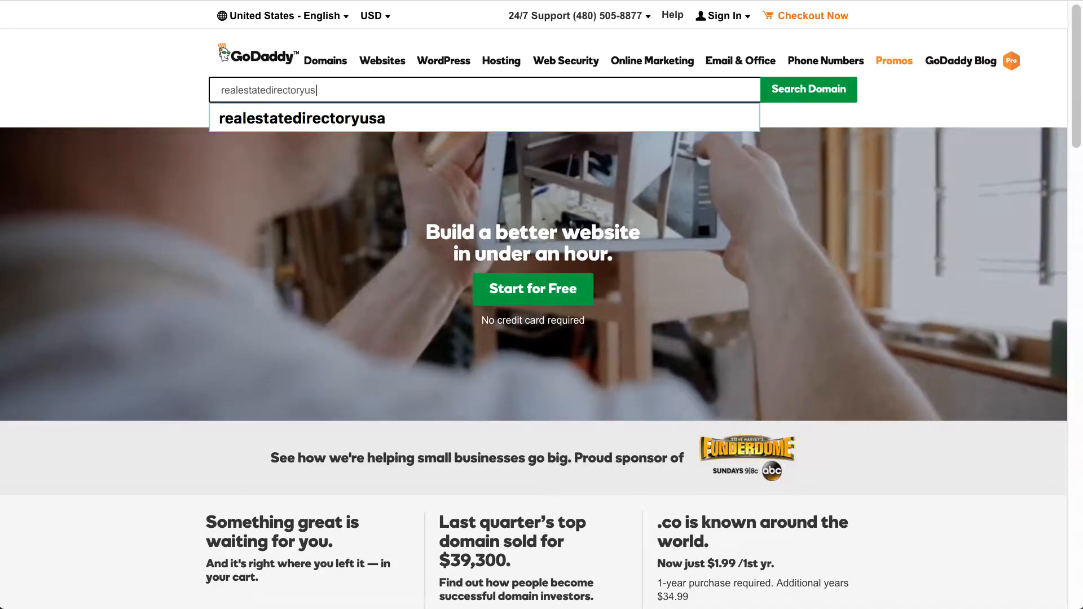
left_click(807, 89)
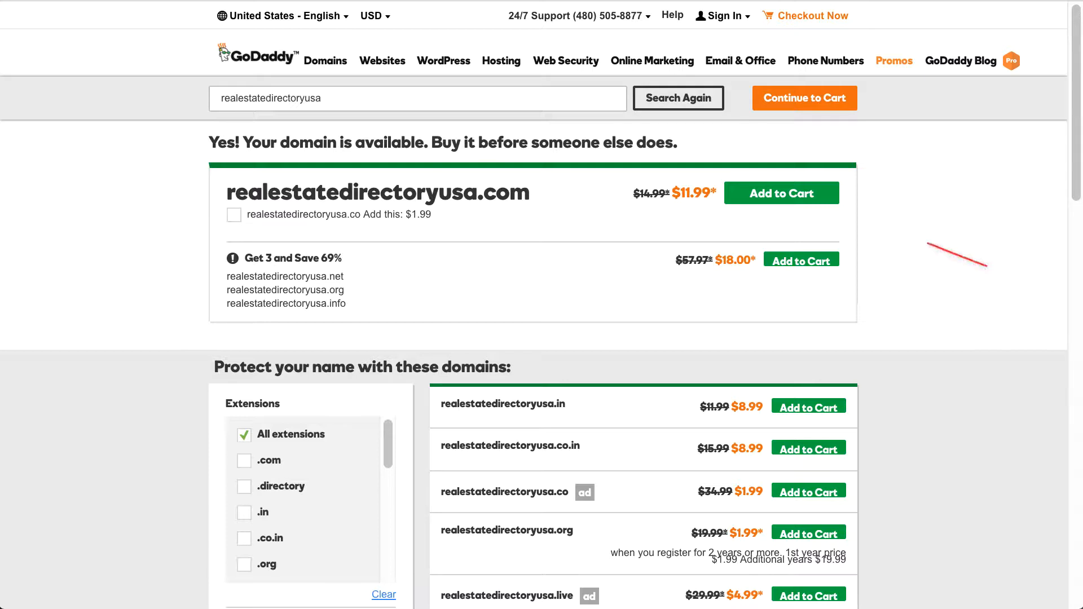
left_click(781, 193)
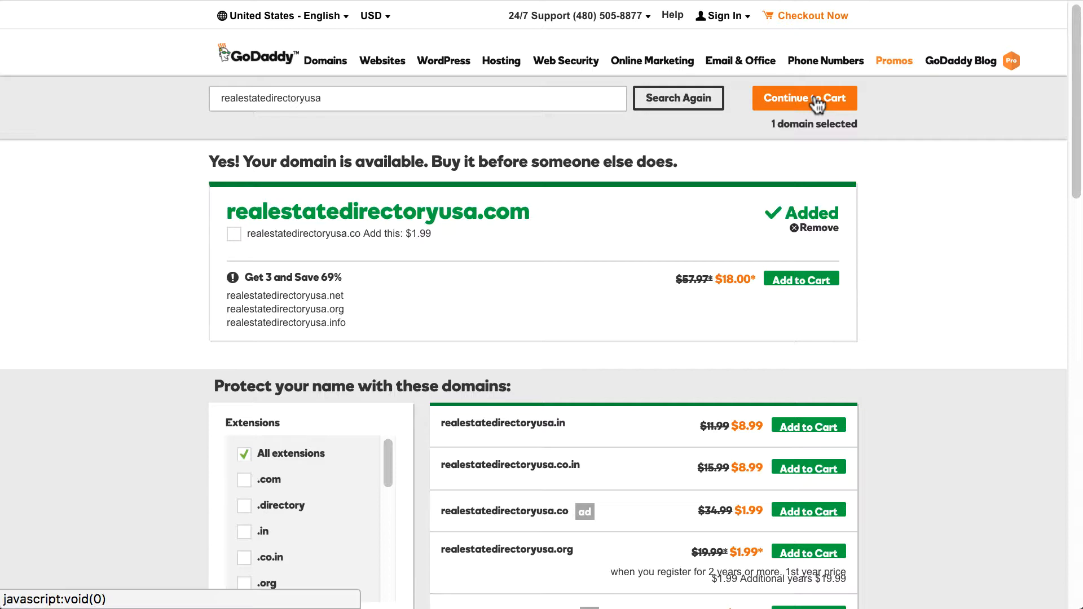
left_click(804, 98)
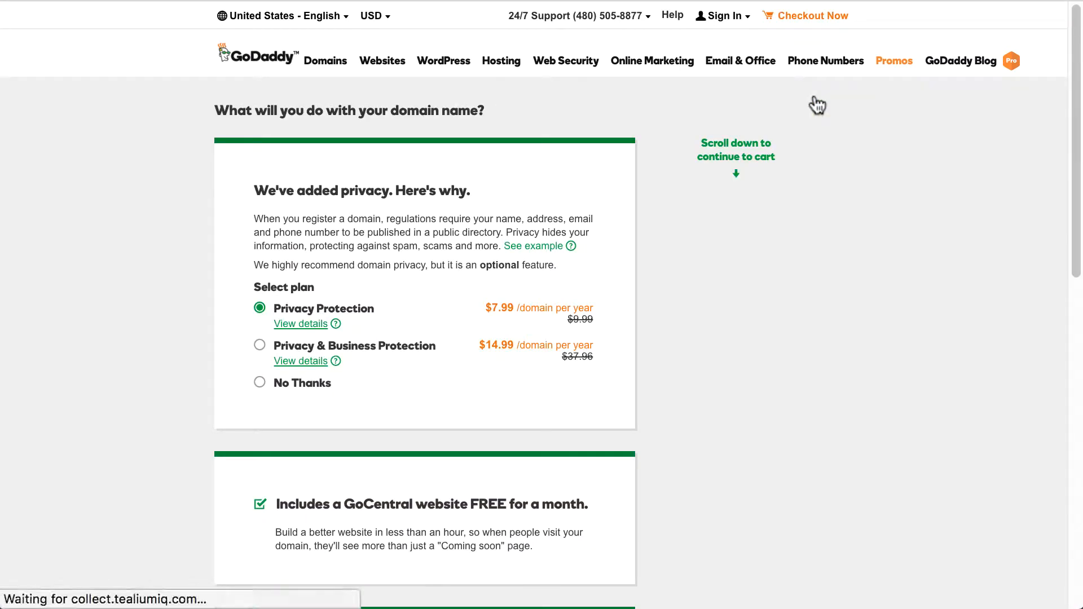
Step: Decline domain privacy, keep the 2-year registration at $30.62, and proceed to checkout
scroll("down", 3)
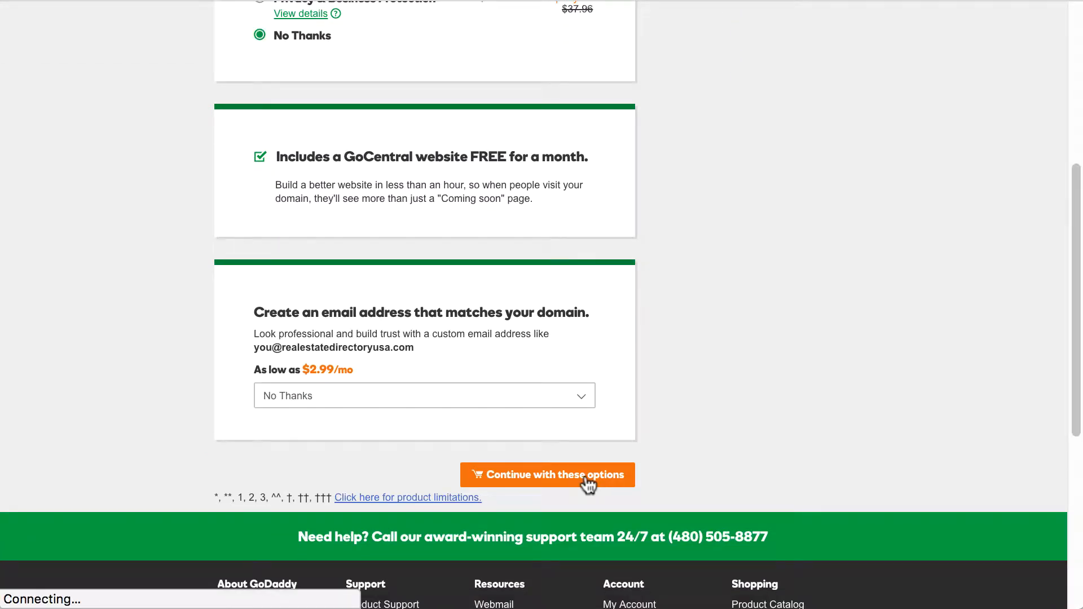
left_click(547, 475)
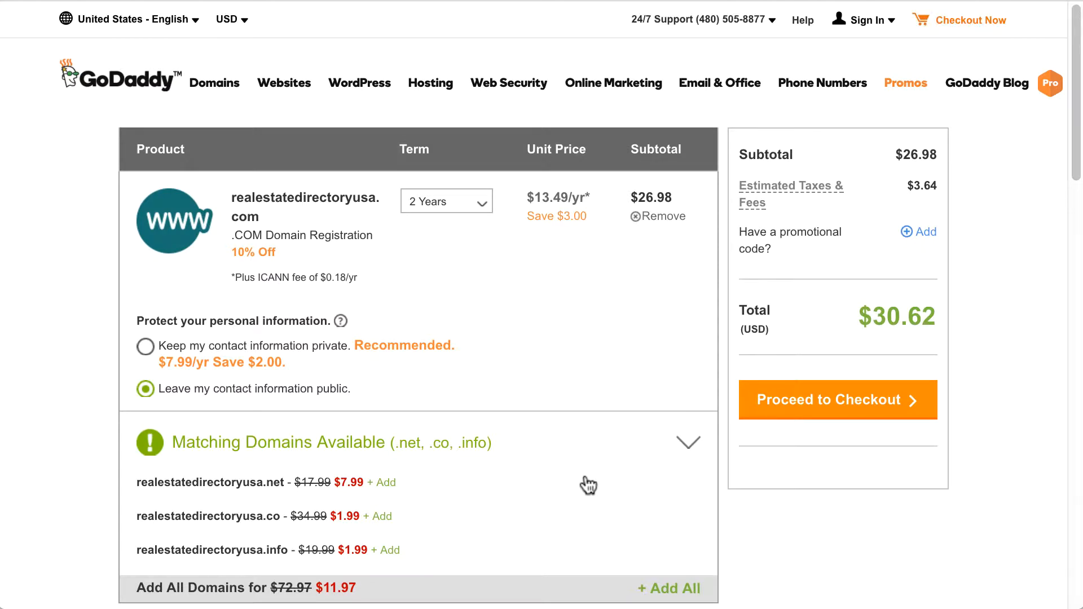
left_click(446, 200)
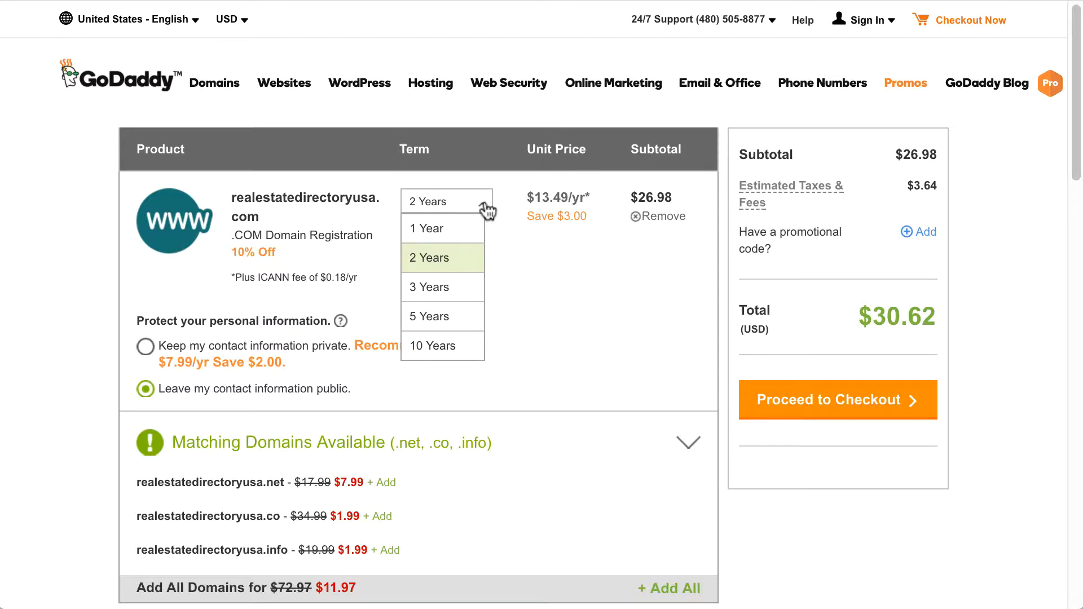
left_click(429, 257)
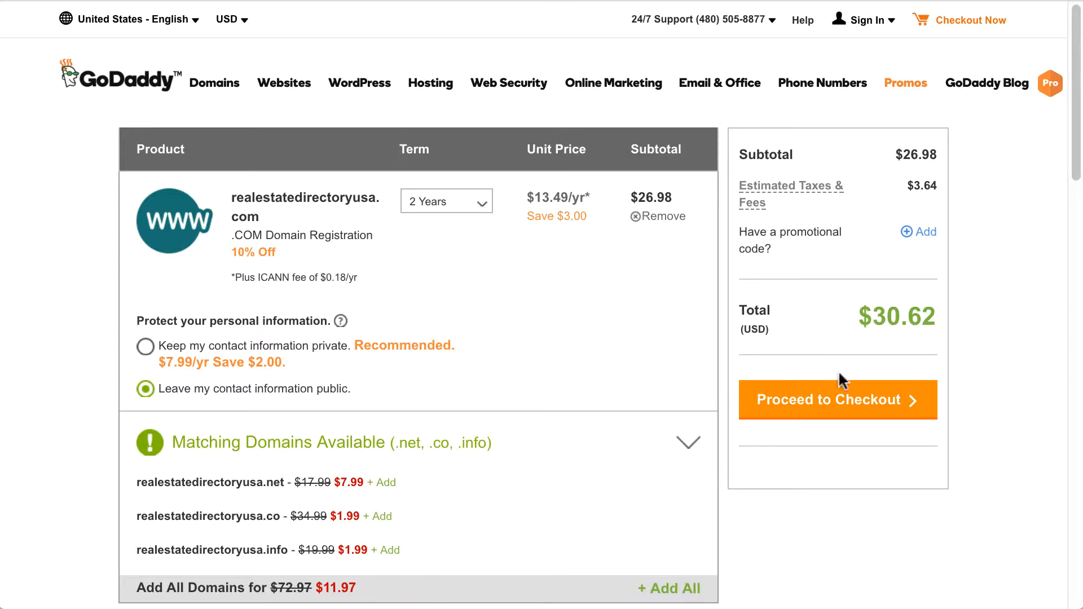
left_click(837, 400)
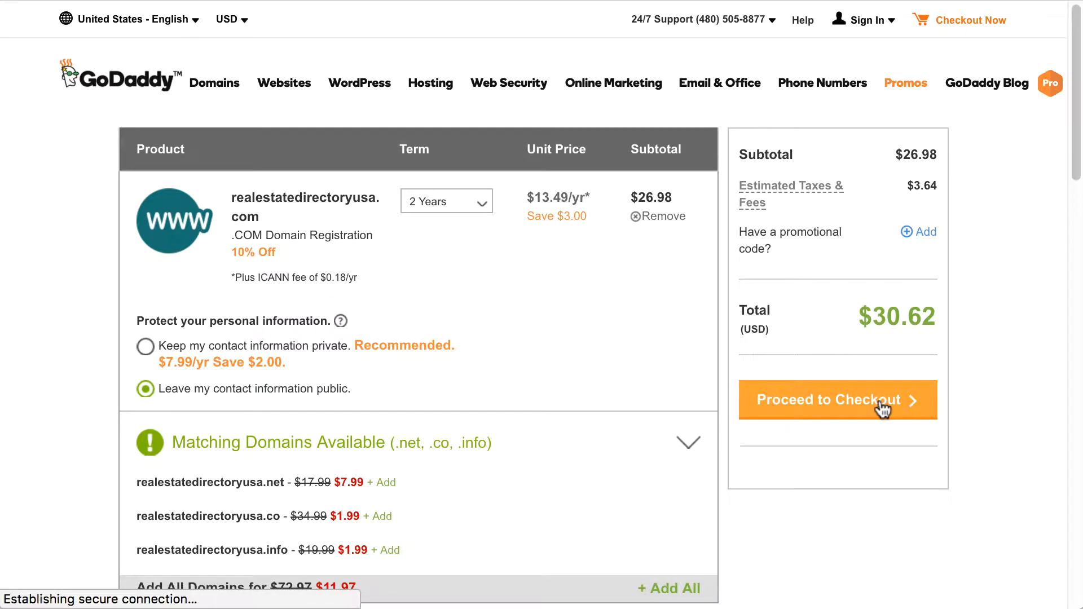
left_click(837, 400)
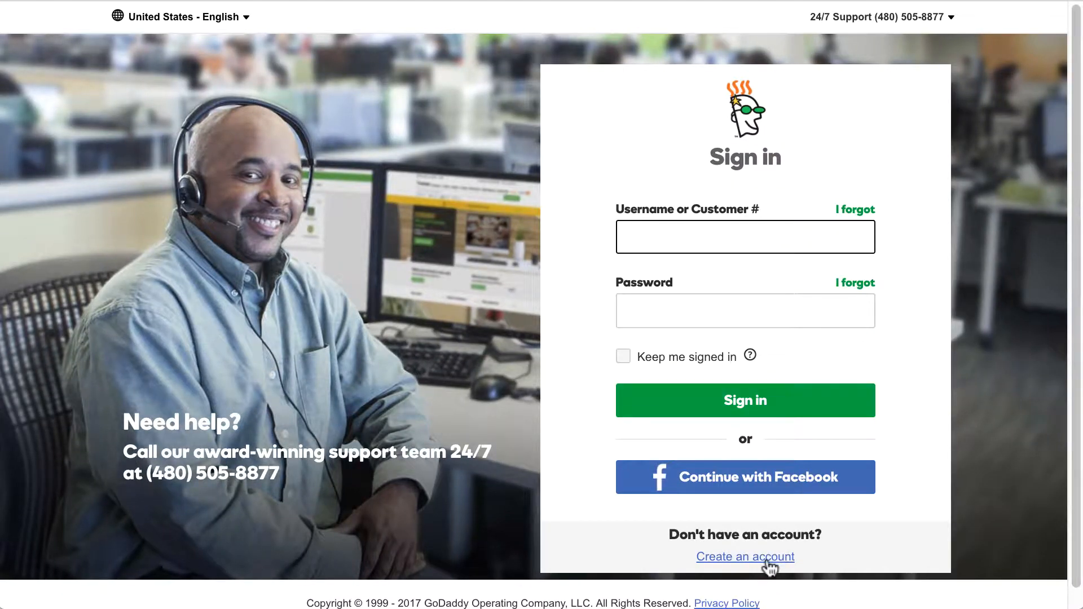
Step: Start creating a new GoDaddy account and enter the account username
left_click(744, 557)
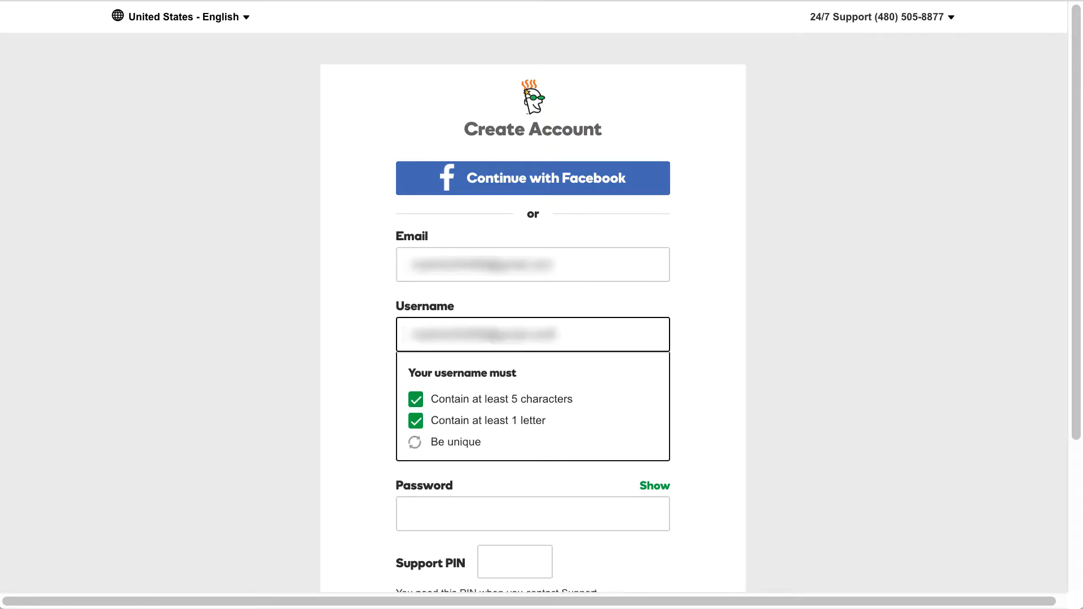
left_click(532, 404)
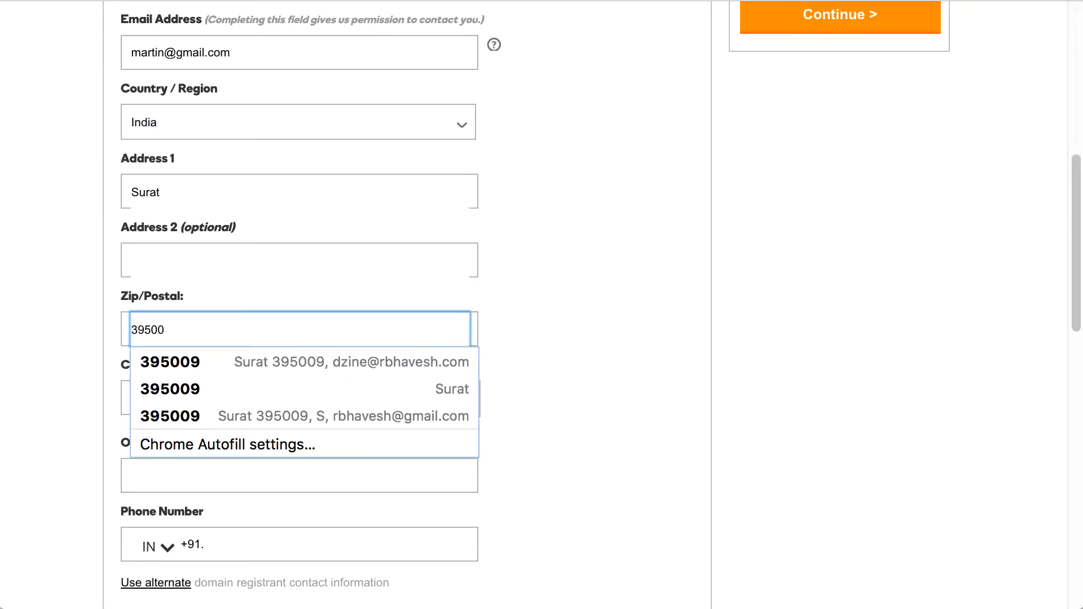
Step: Finish the billing postal code, city and state, enter the card number, and submit
type("g")
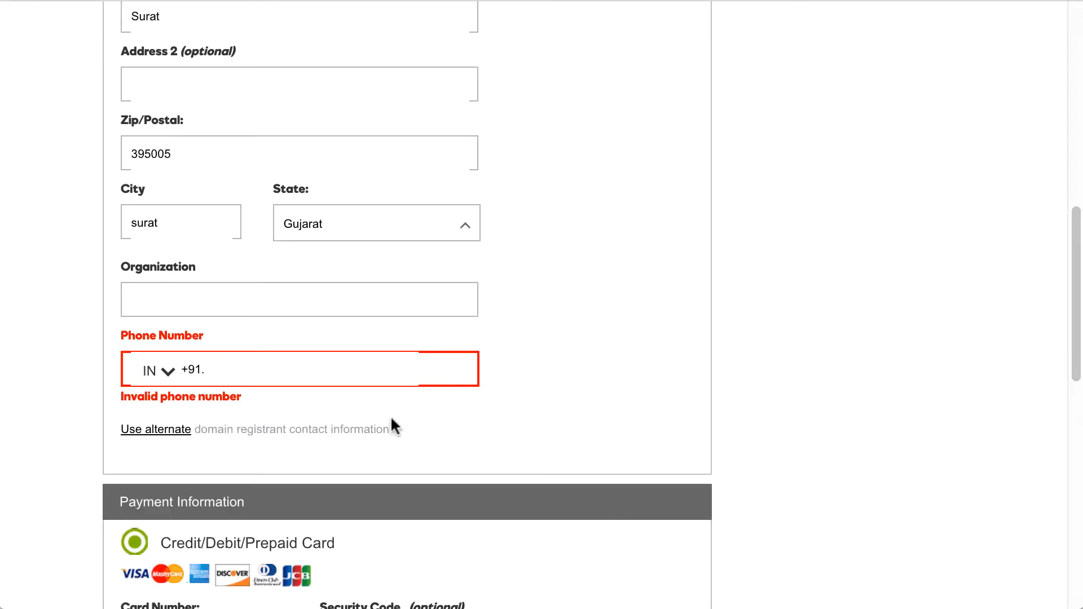
scroll("down", 3)
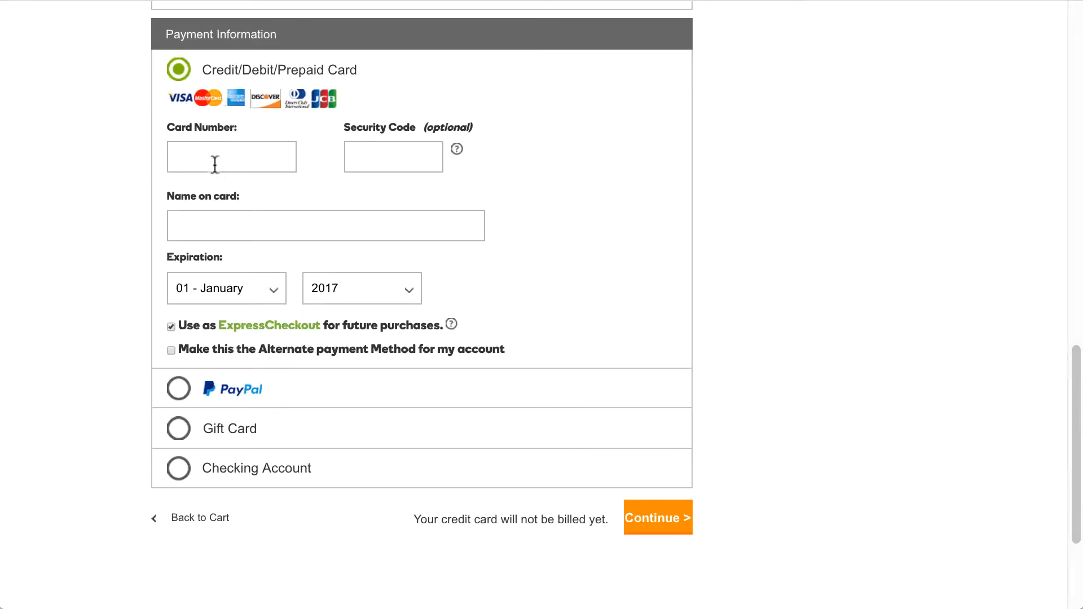
left_click(657, 518)
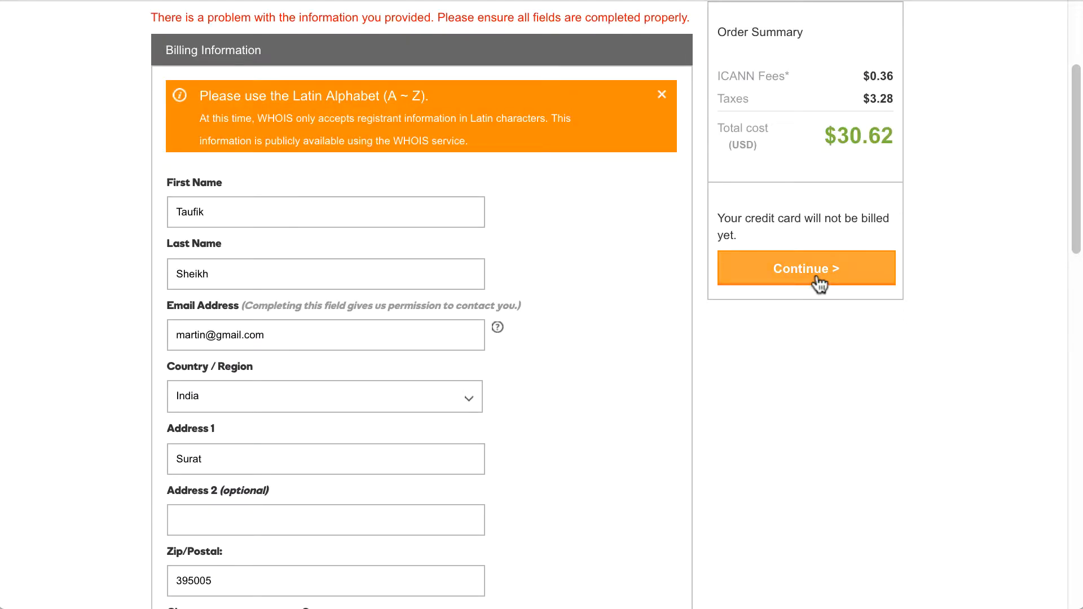
left_click(805, 268)
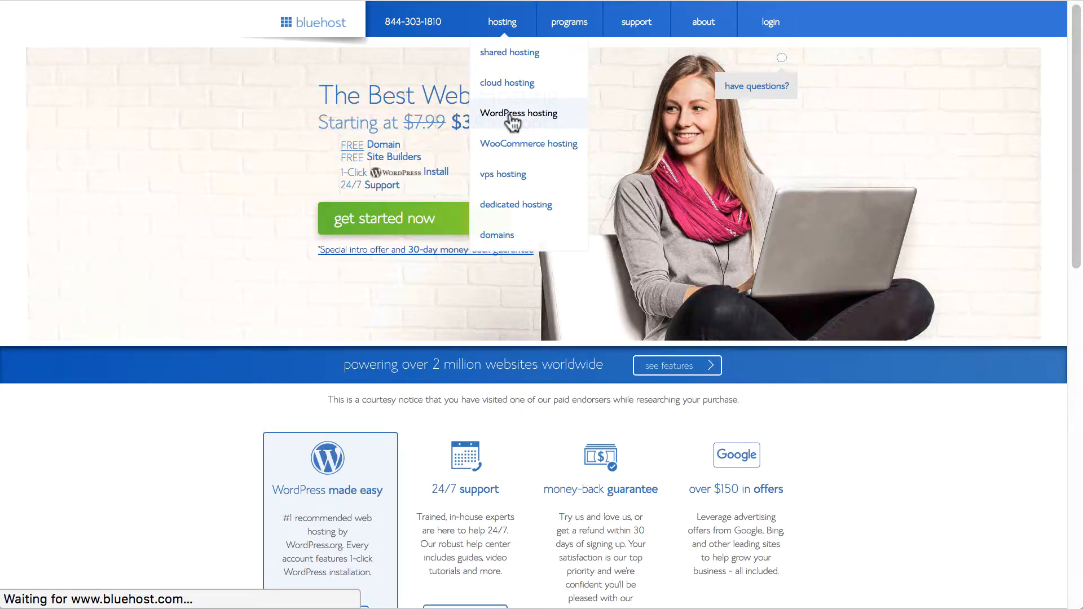
Step: Open Bluehost's WordPress hosting plans and select WP Standard at $19.99/month
left_click(519, 113)
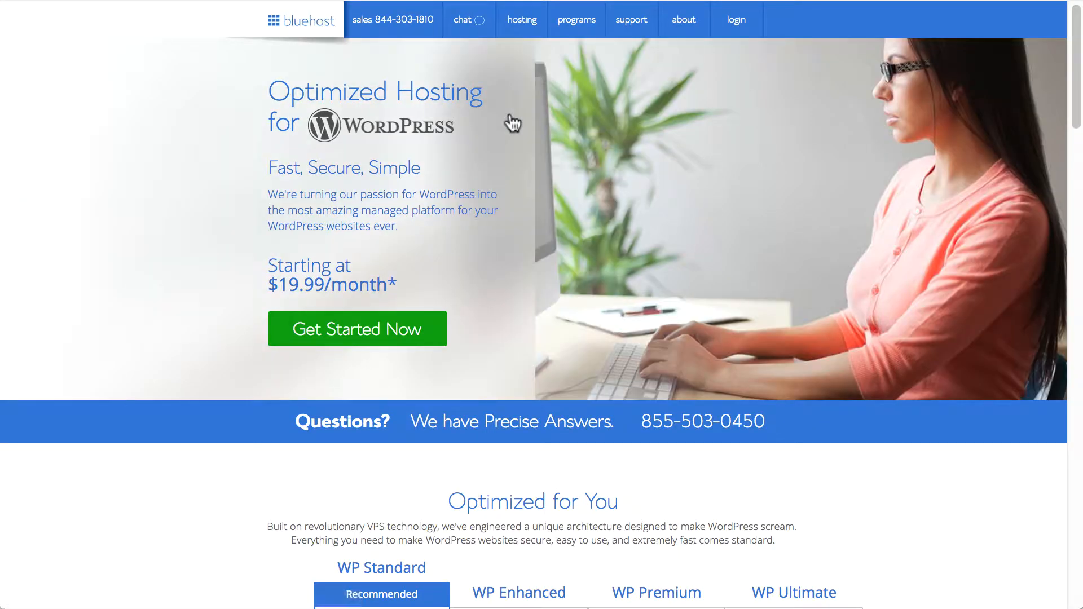
scroll("down", 3)
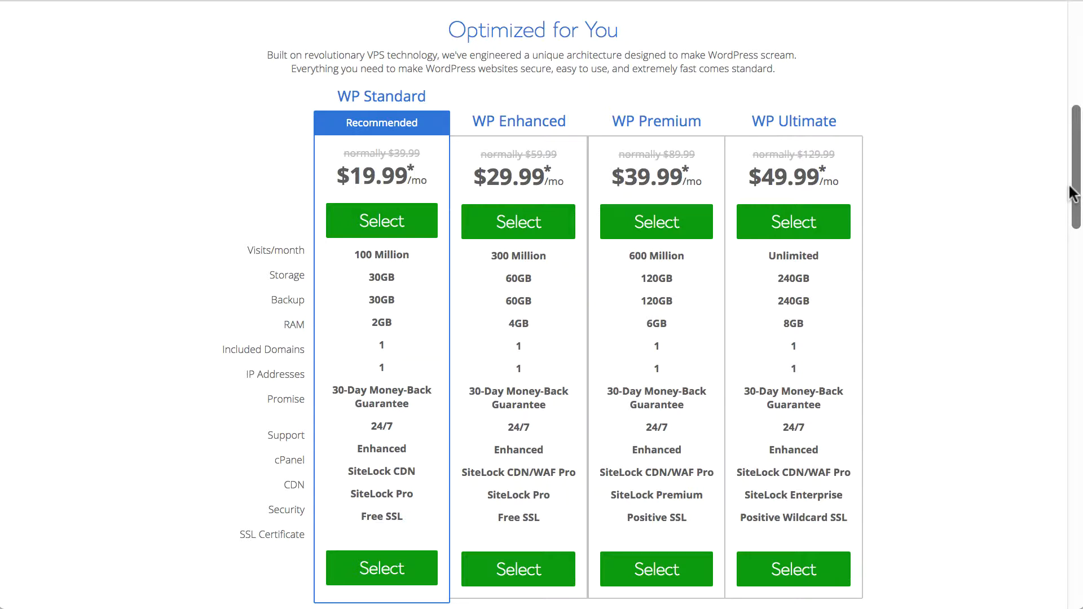
mouse_move(381, 222)
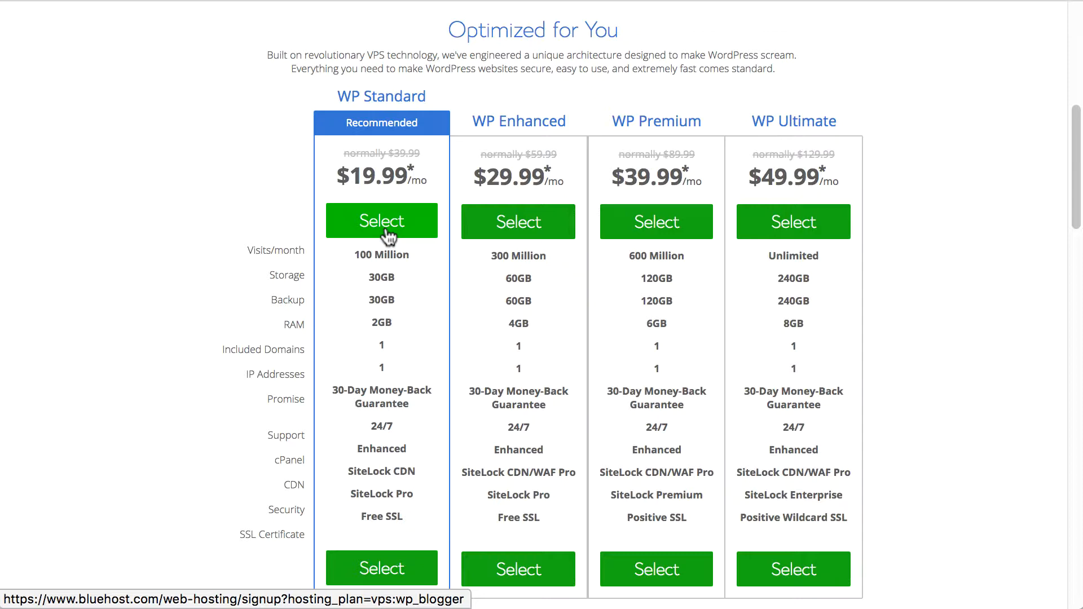
left_click(381, 221)
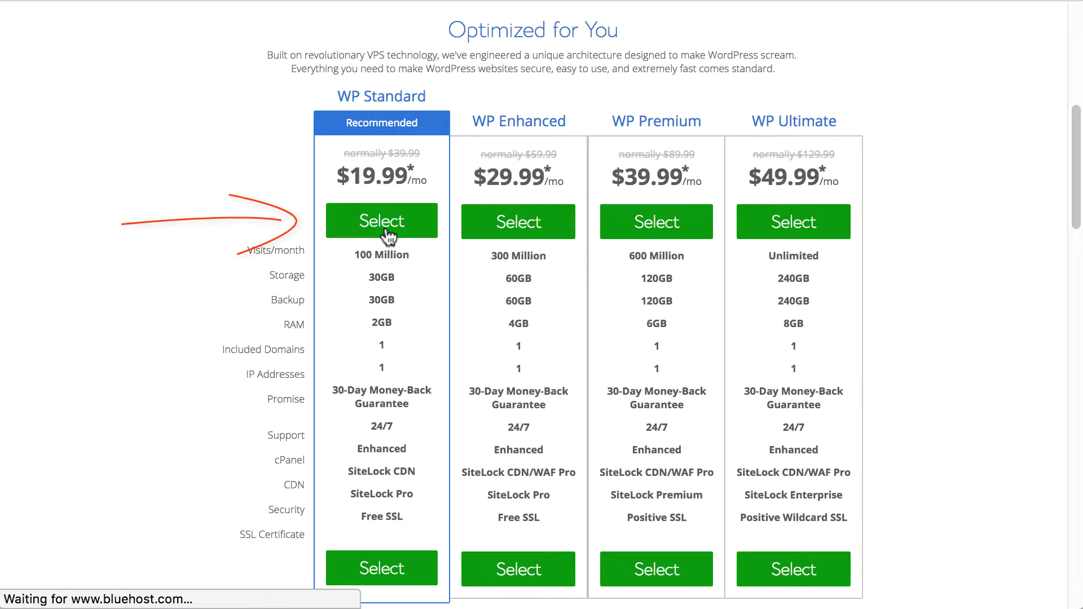
left_click(381, 221)
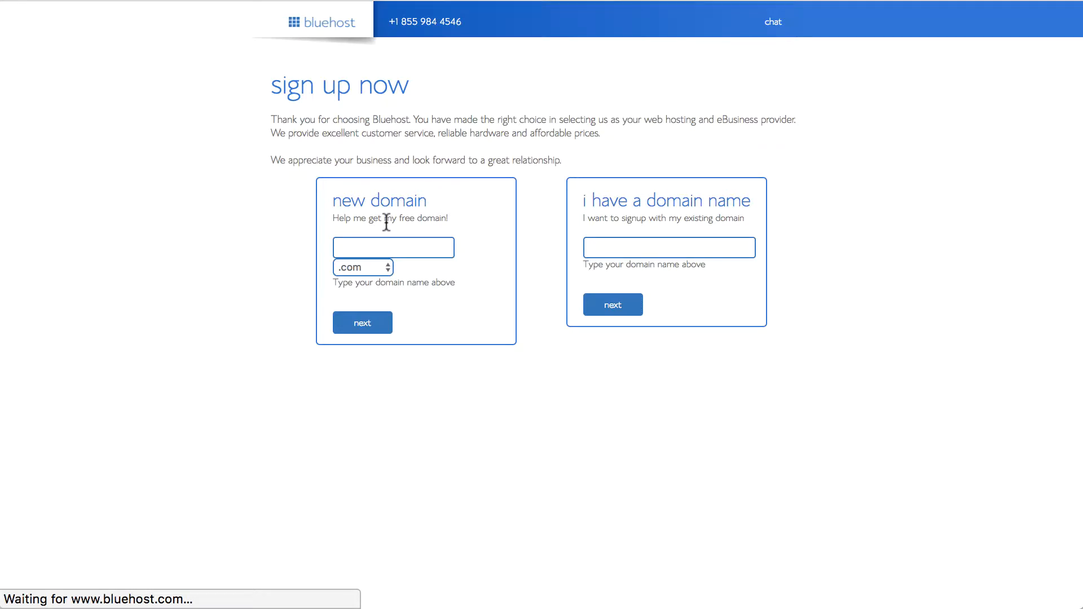
Step: Use the already-owned domain realestatedirectoryusa.com for the Bluehost sign-up
left_click(669, 247)
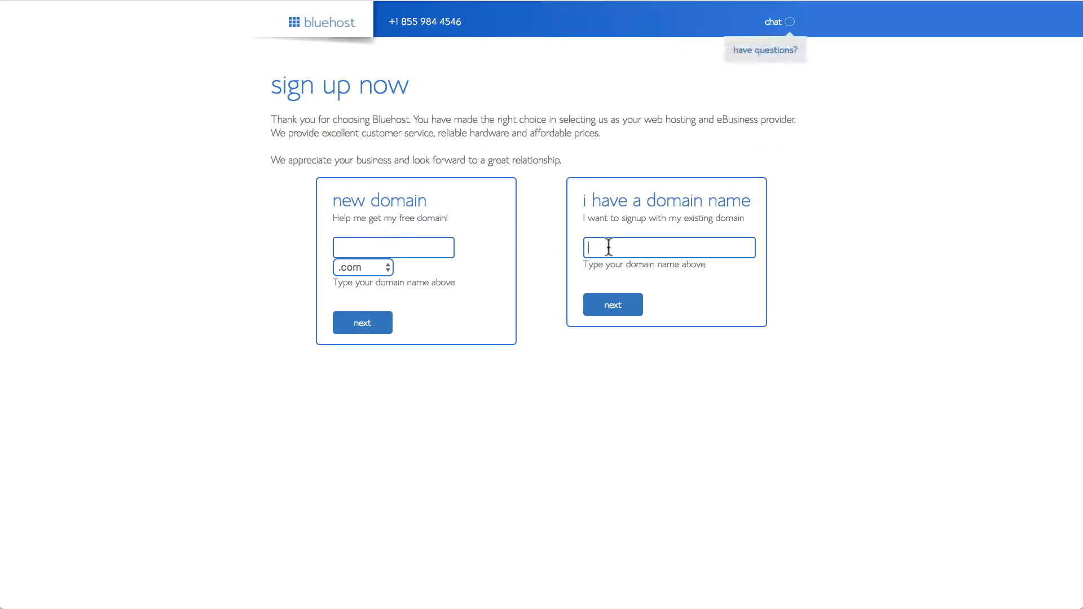
type("realestatedirectory")
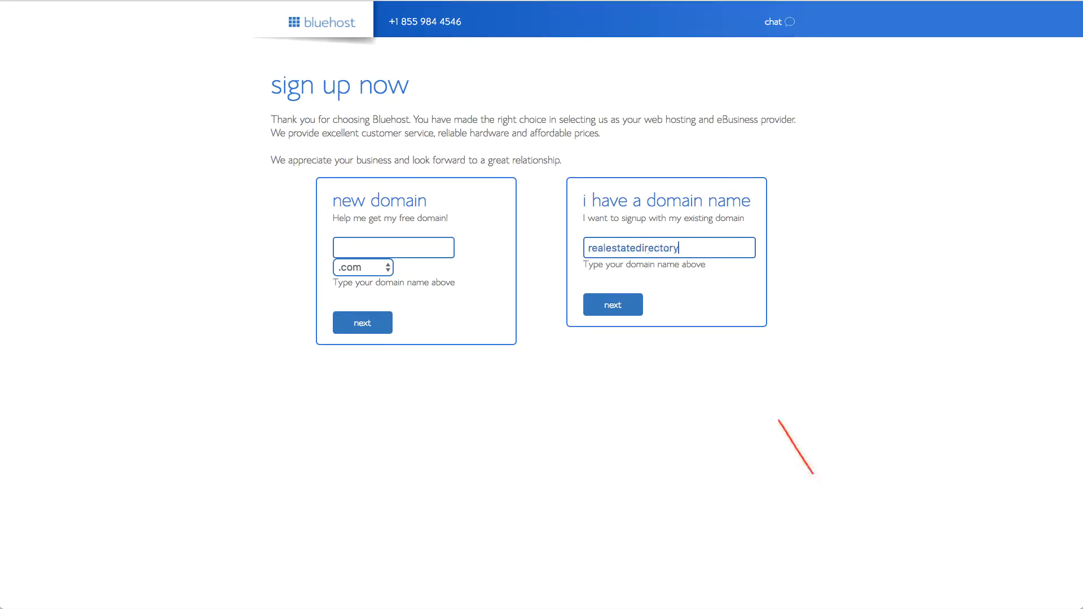
left_click(611, 305)
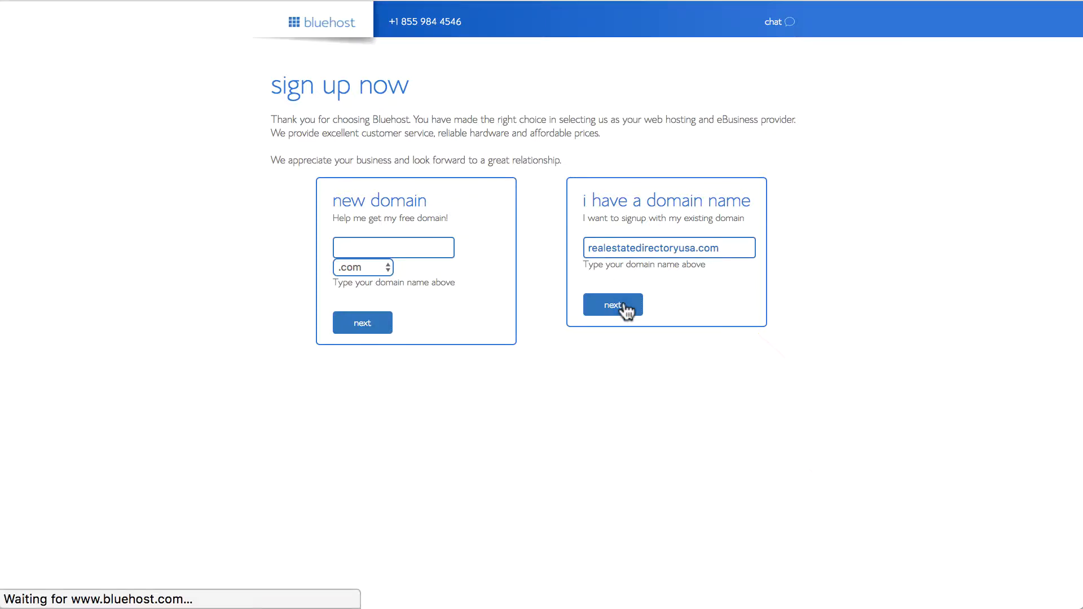
Step: Enter first name Taufik and select New York as the state
left_click(612, 305)
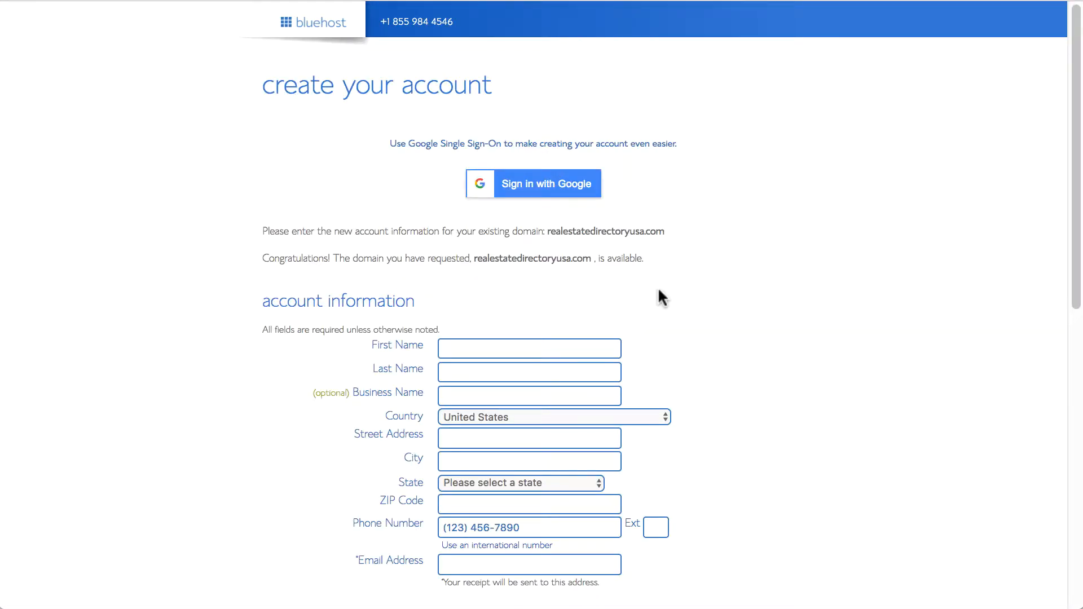
type("Taufik")
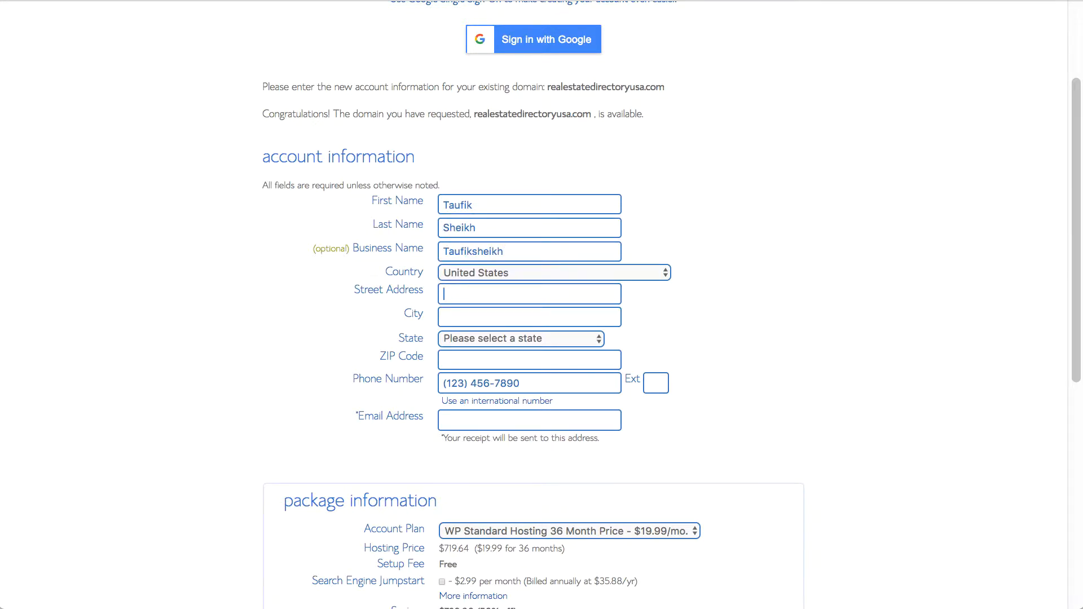
type("newyork")
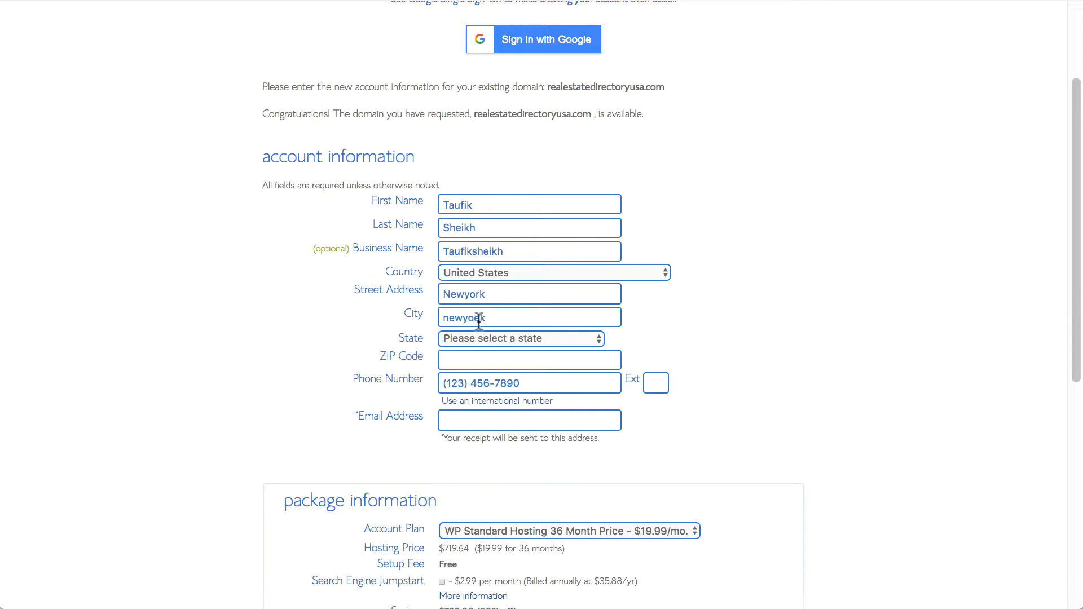
left_click(521, 339)
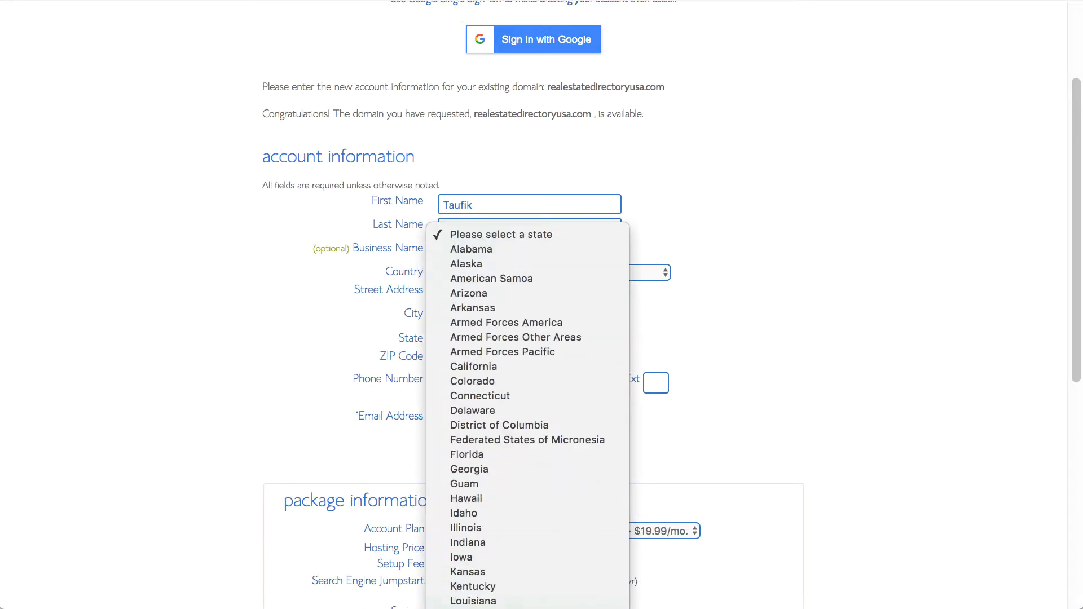
left_click(521, 338)
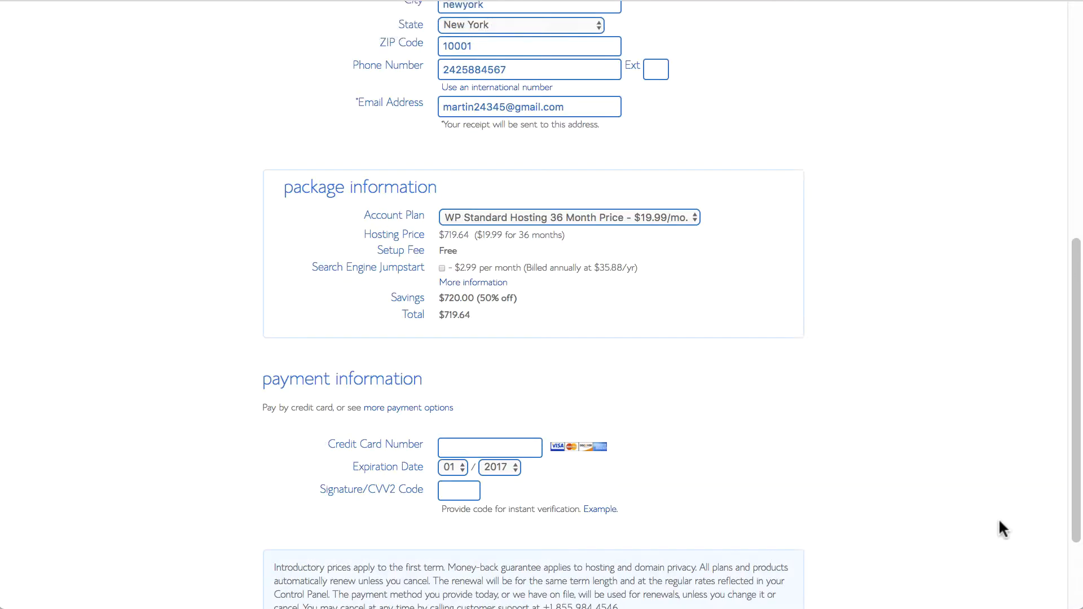
Step: Switch the account plan to 1 Month WP Standard ($39.99) and submit the sign-up form
left_click(569, 216)
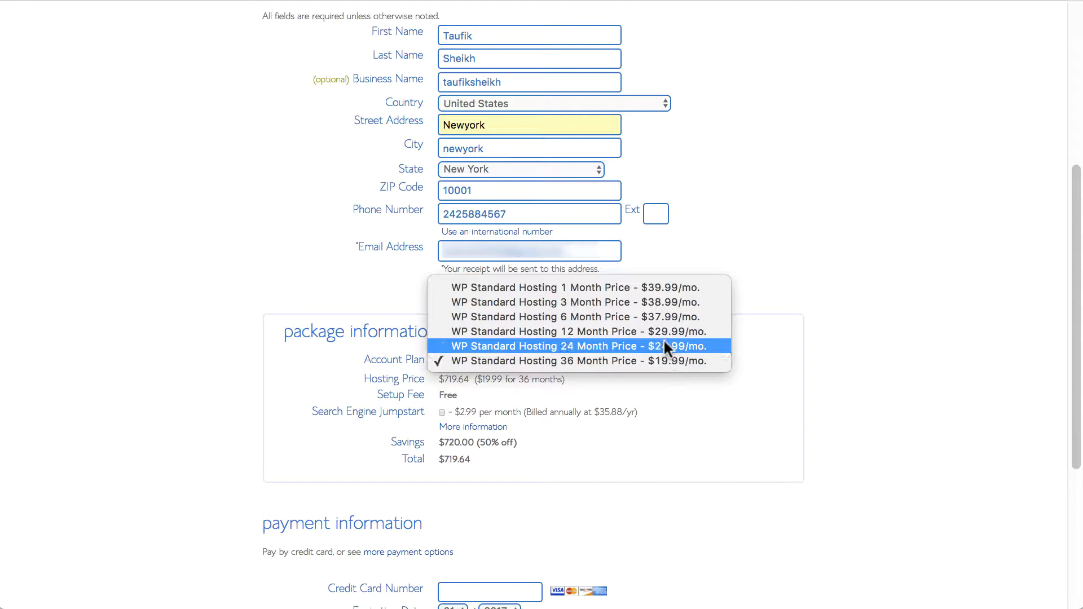
left_click(543, 288)
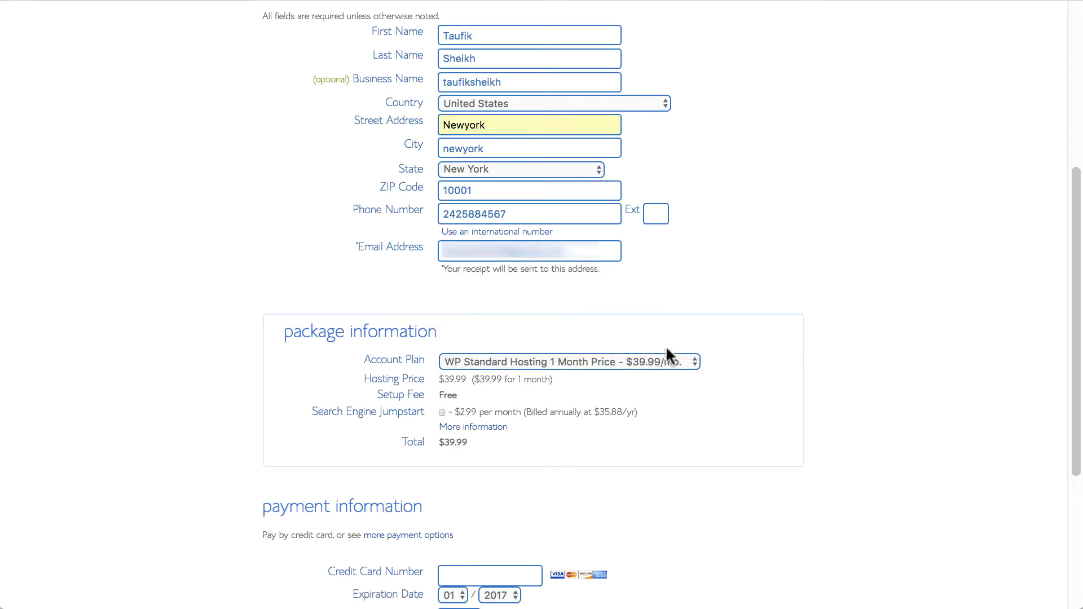
mouse_move(696, 410)
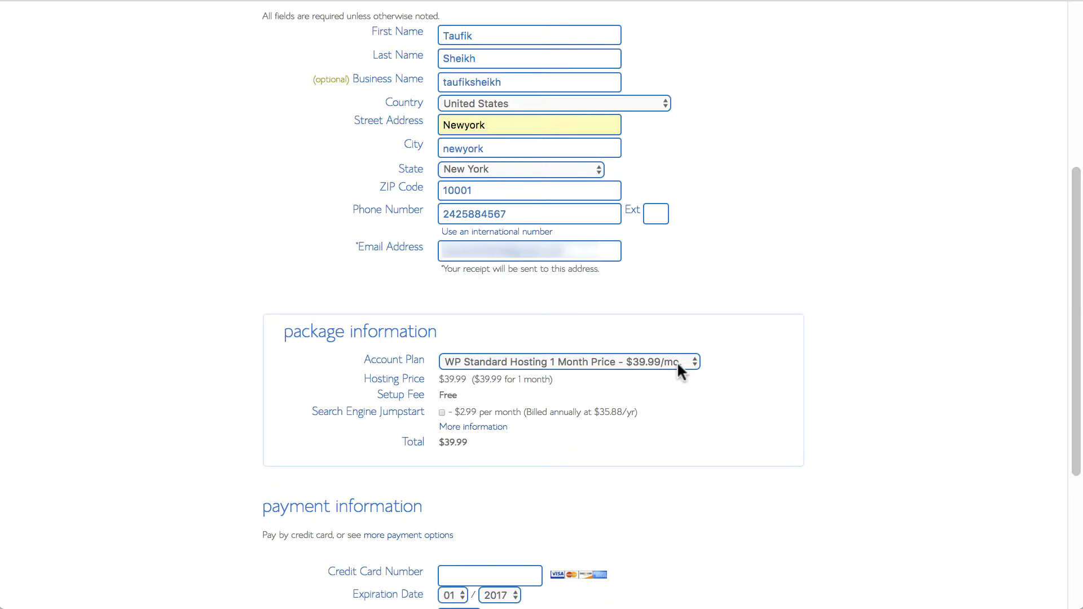
left_click(566, 361)
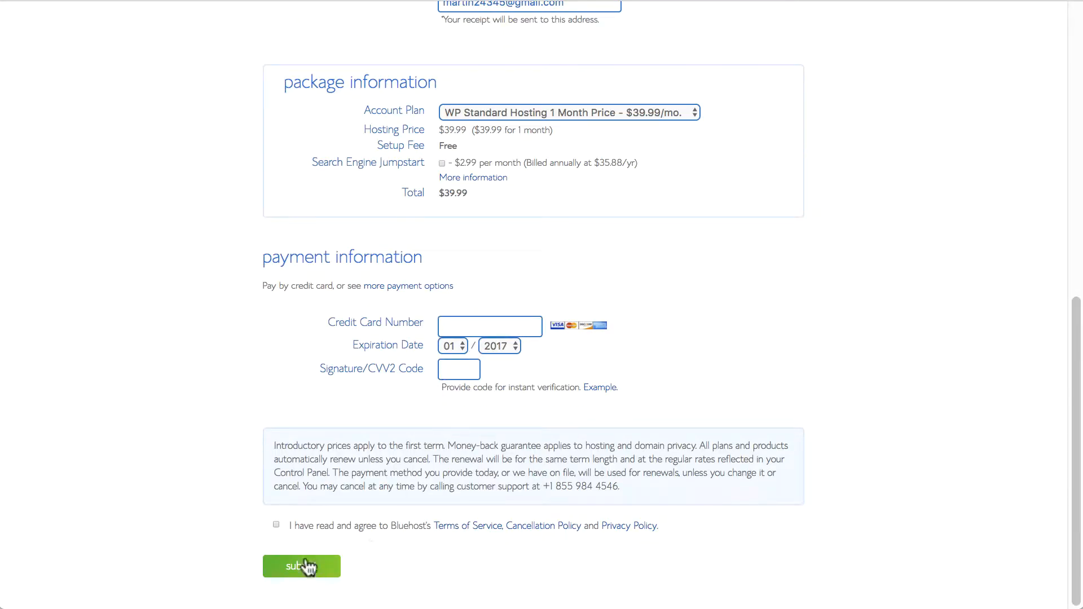
left_click(302, 566)
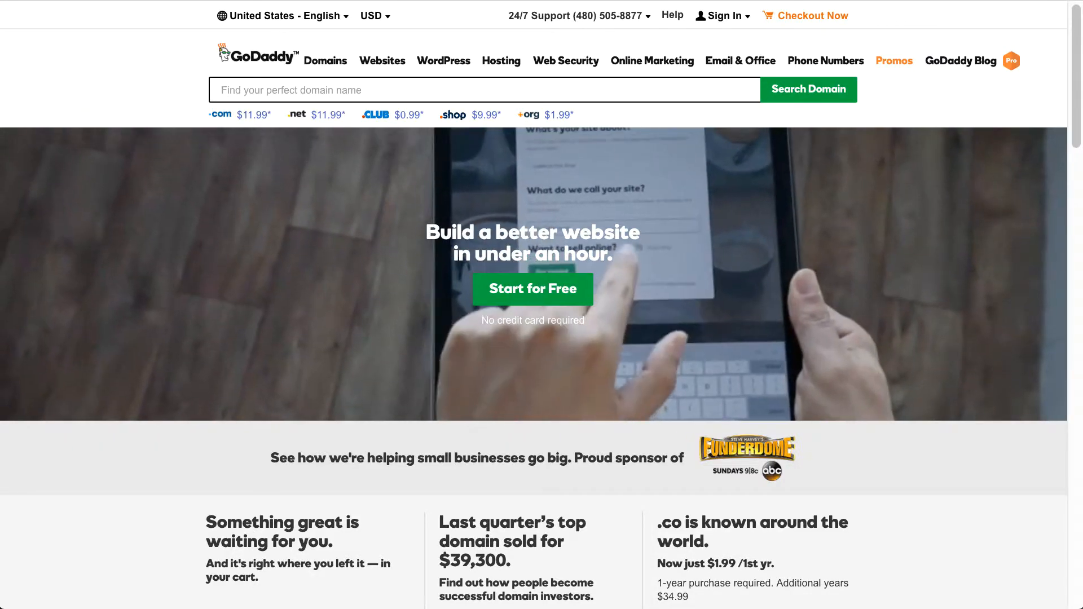
Step: Sign in to the GoDaddy account as a registered user
left_click(723, 15)
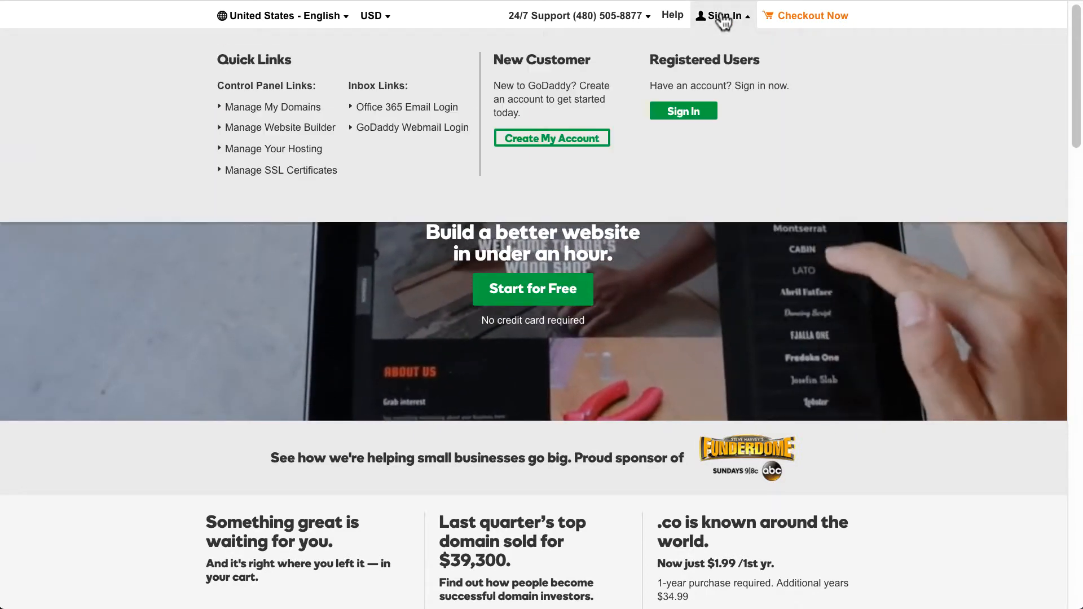
left_click(684, 111)
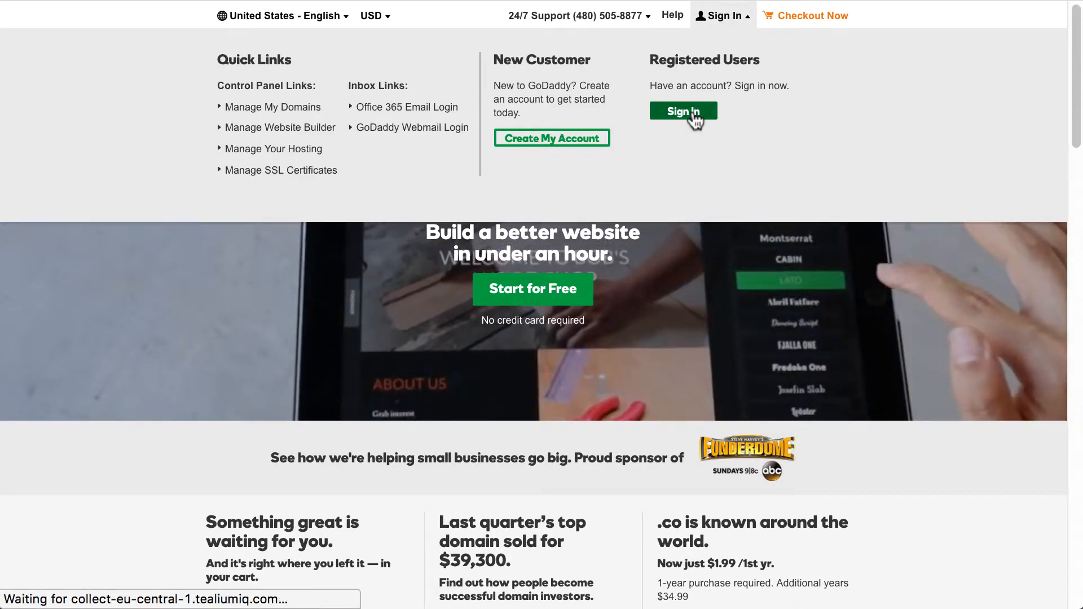
left_click(682, 111)
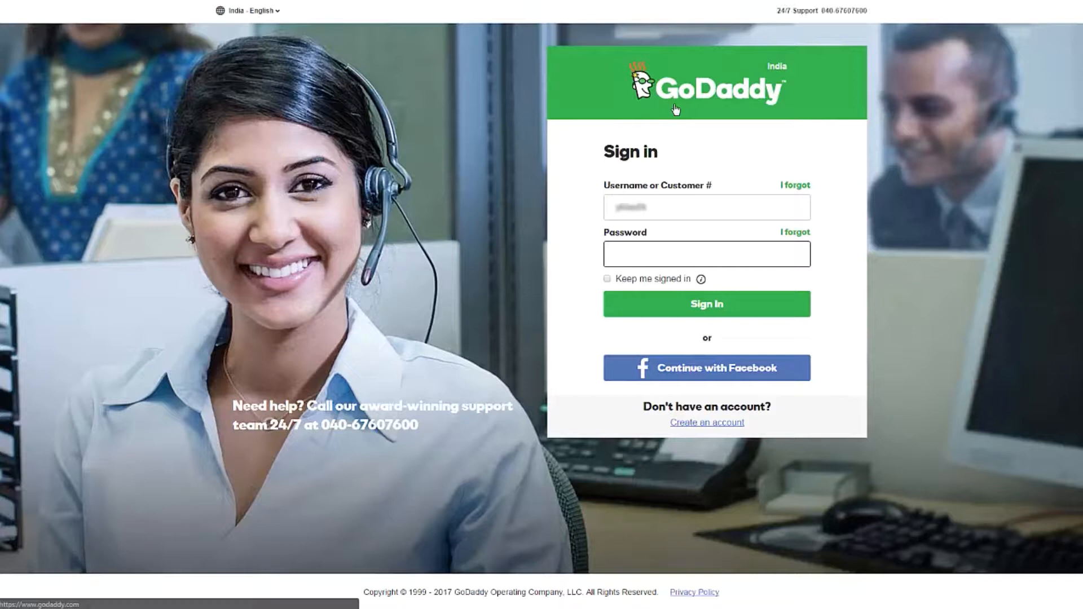
left_click(706, 304)
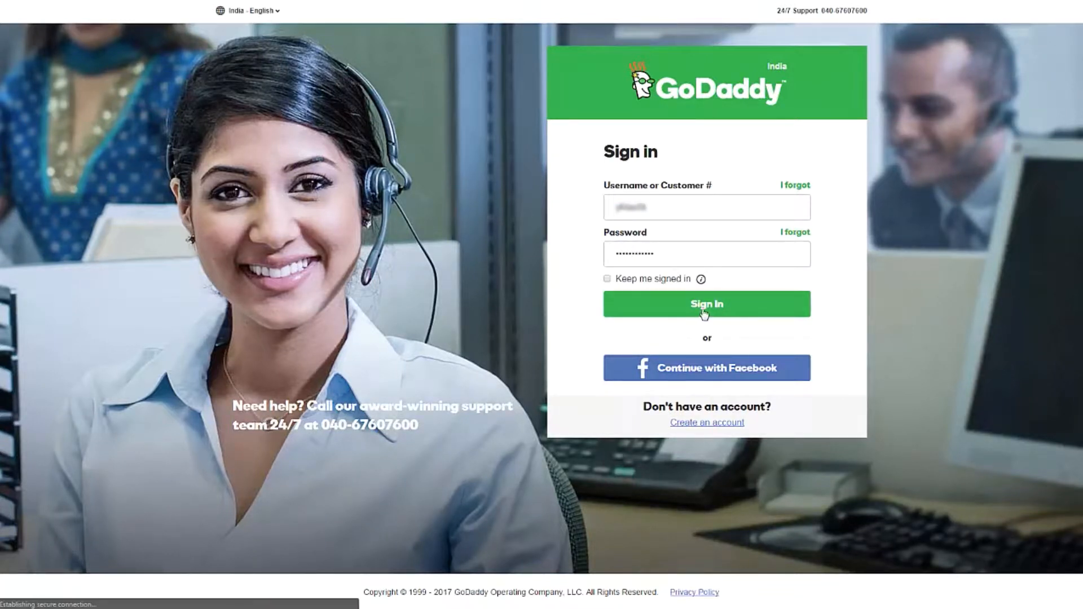
left_click(706, 305)
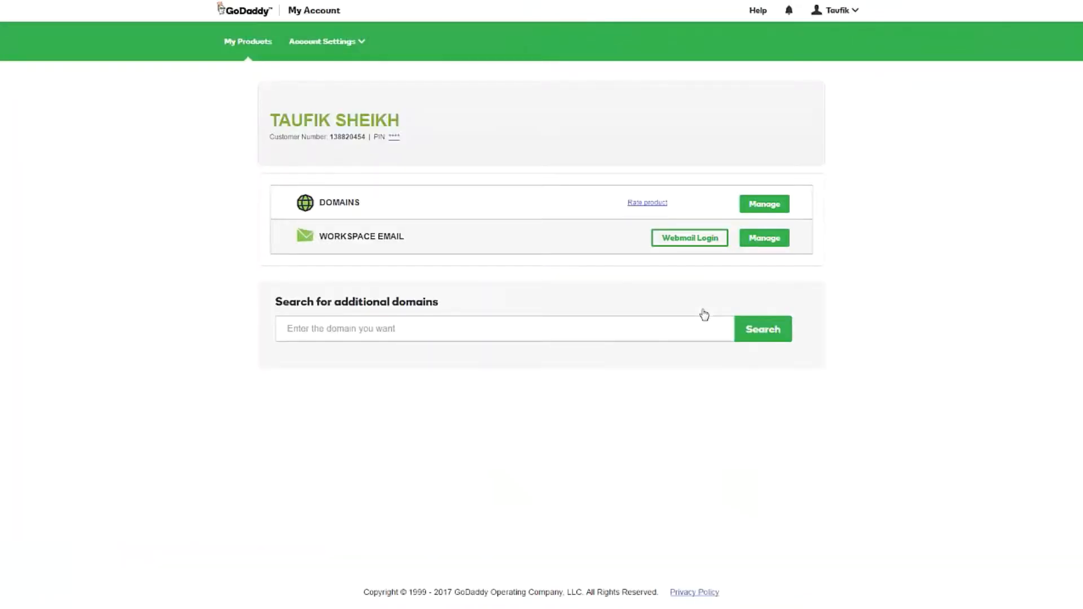
Step: Open DNS management for the second domain in the owned domains list
left_click(764, 203)
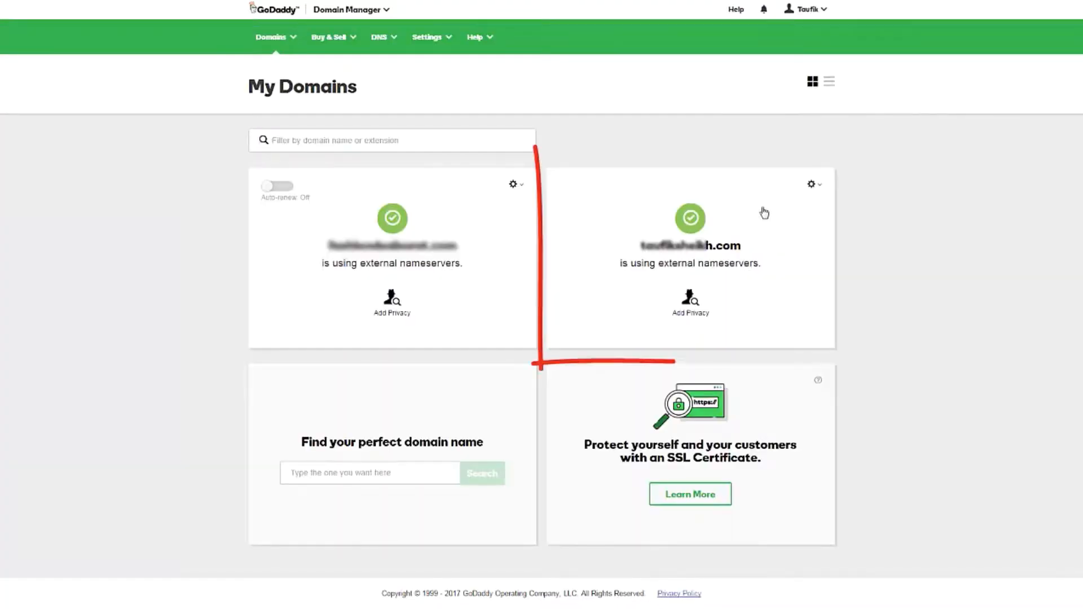
left_click(812, 185)
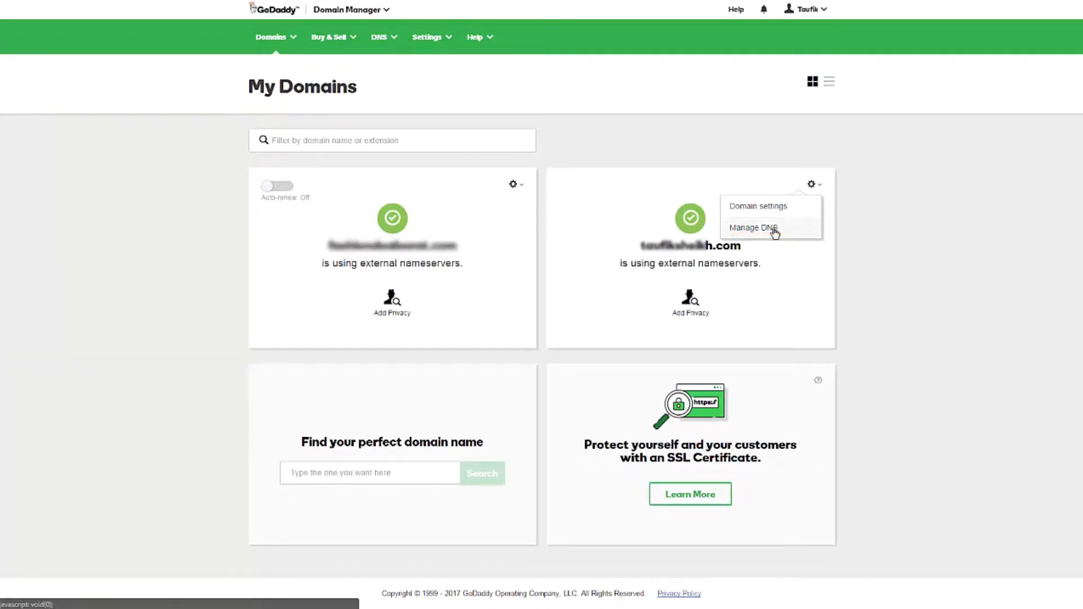
left_click(753, 228)
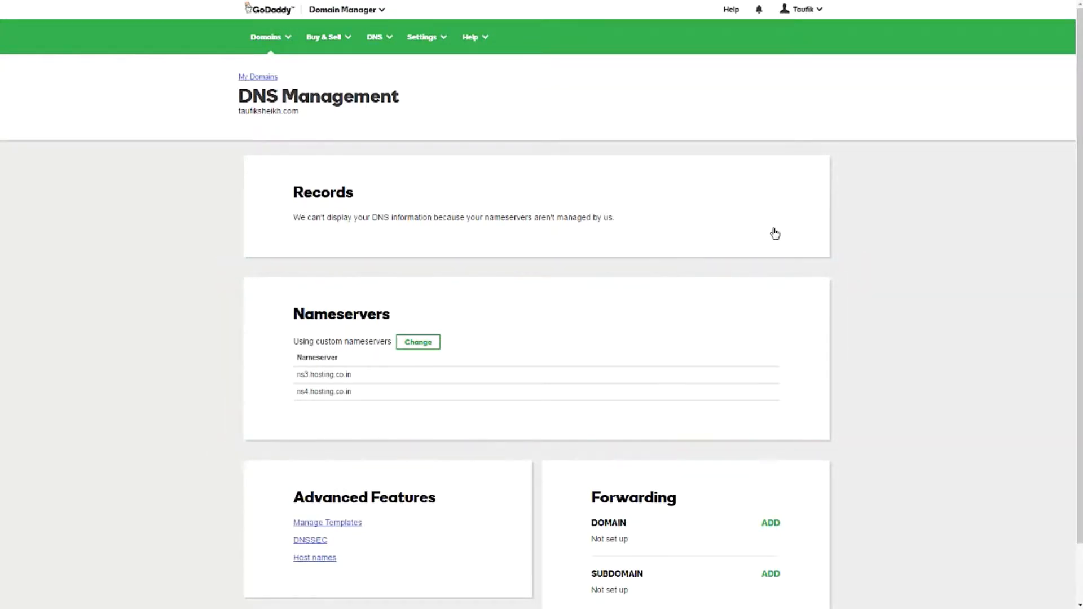
Step: Open the nameserver editor and keep the Custom type for the Bluehost nameservers
left_click(417, 342)
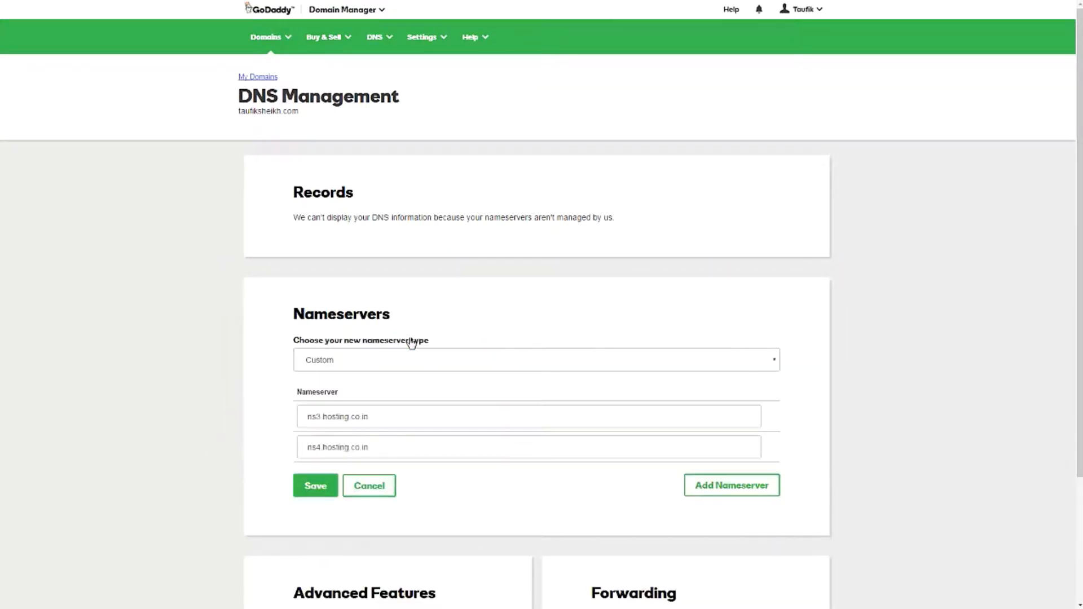
left_click(535, 360)
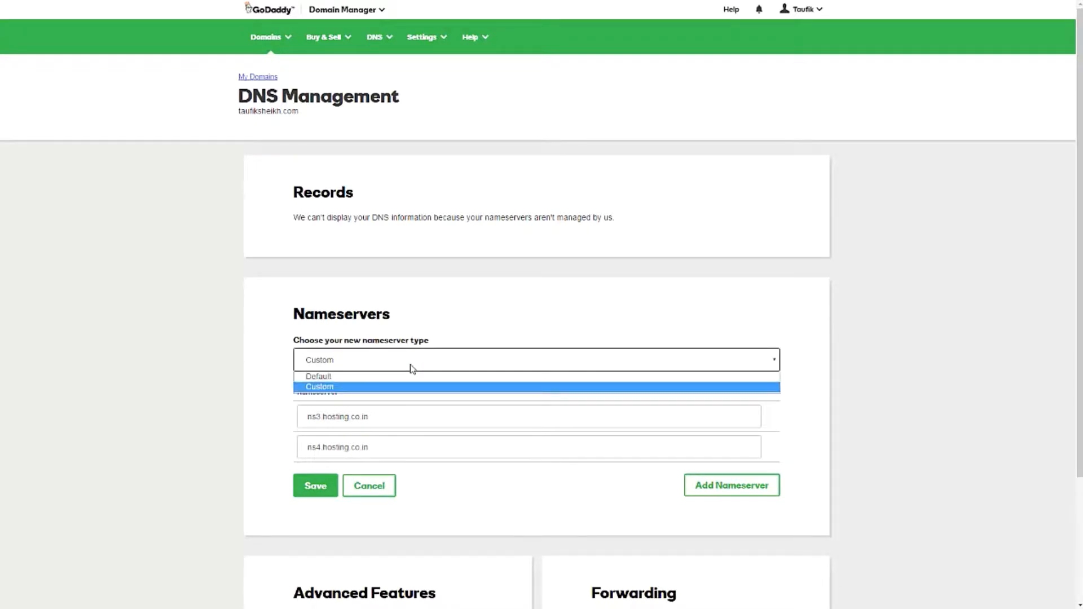
left_click(320, 386)
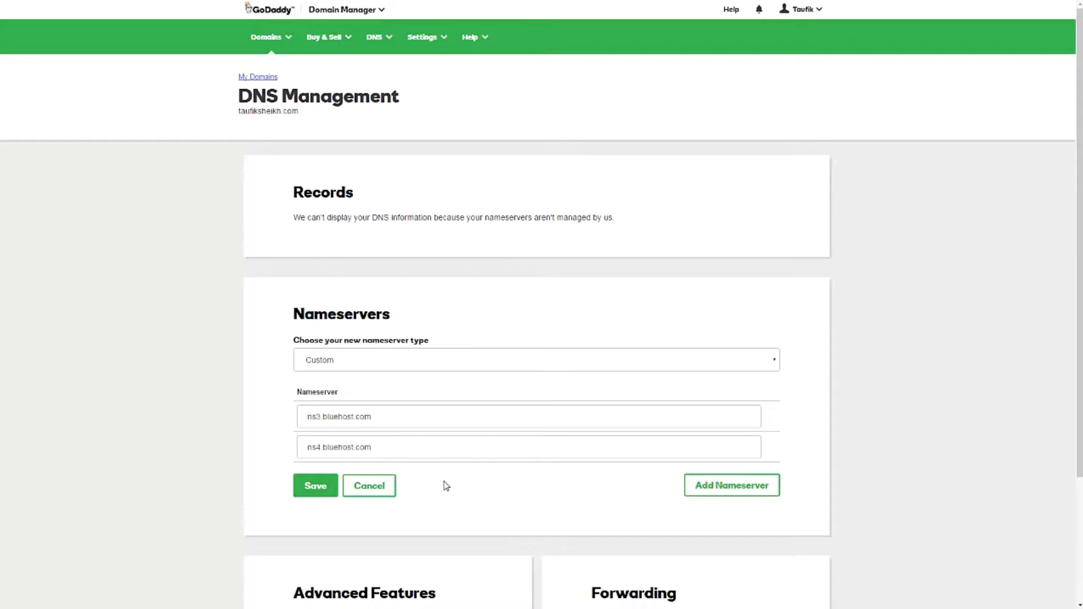
left_click(315, 486)
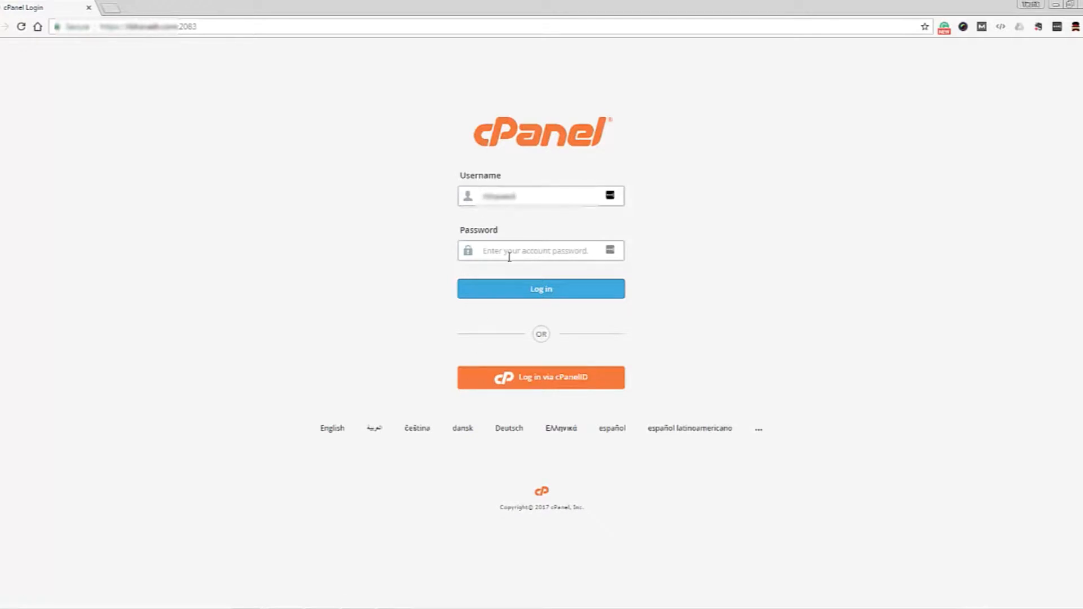
Step: Enter the cPanel password and log in to the hosting dashboard
left_click(541, 289)
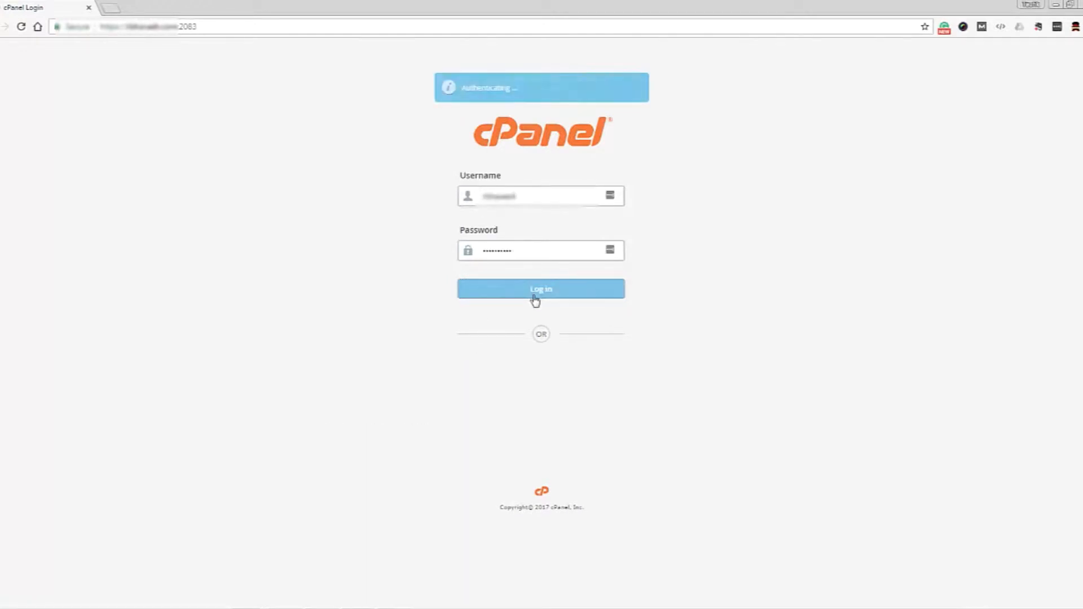
left_click(541, 289)
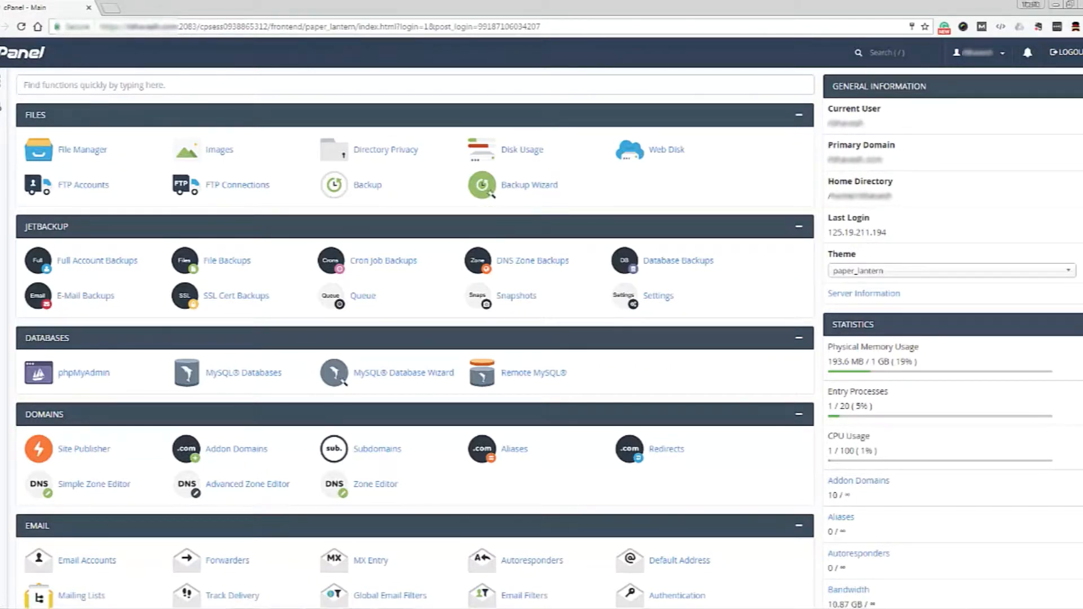
Step: Scroll to the Software section and launch Softaculous Apps Installer to reach WordPress 4.7.2
scroll("down", 3)
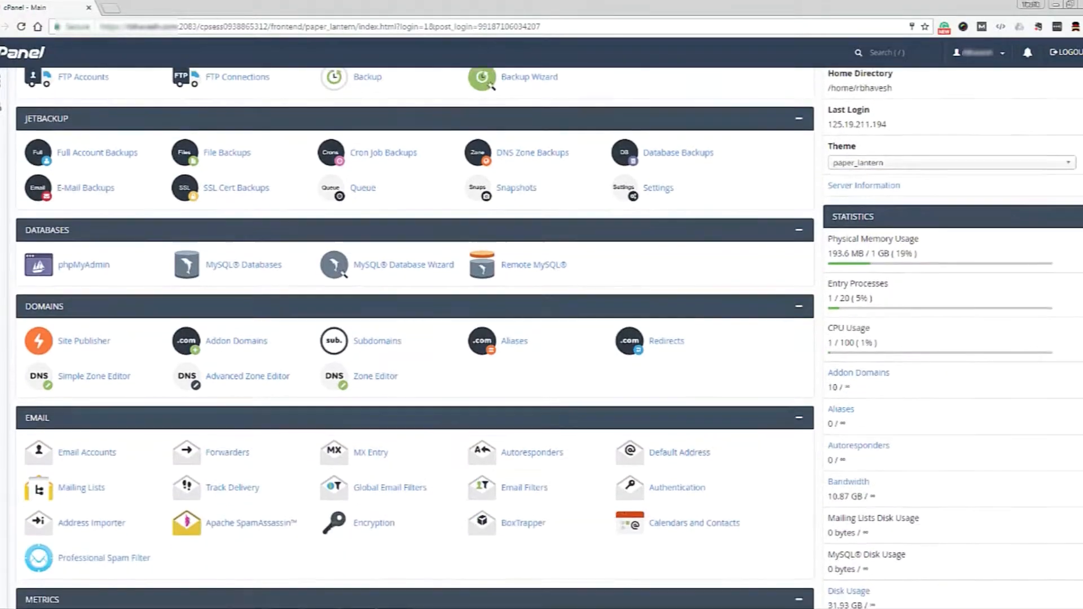
scroll("down", 3)
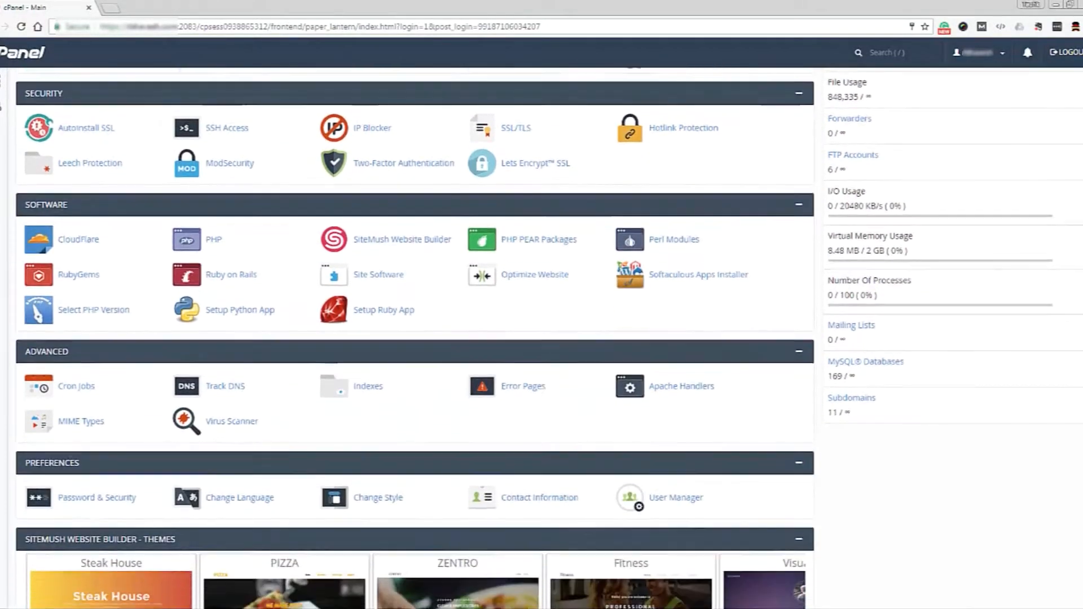
scroll("down", 3)
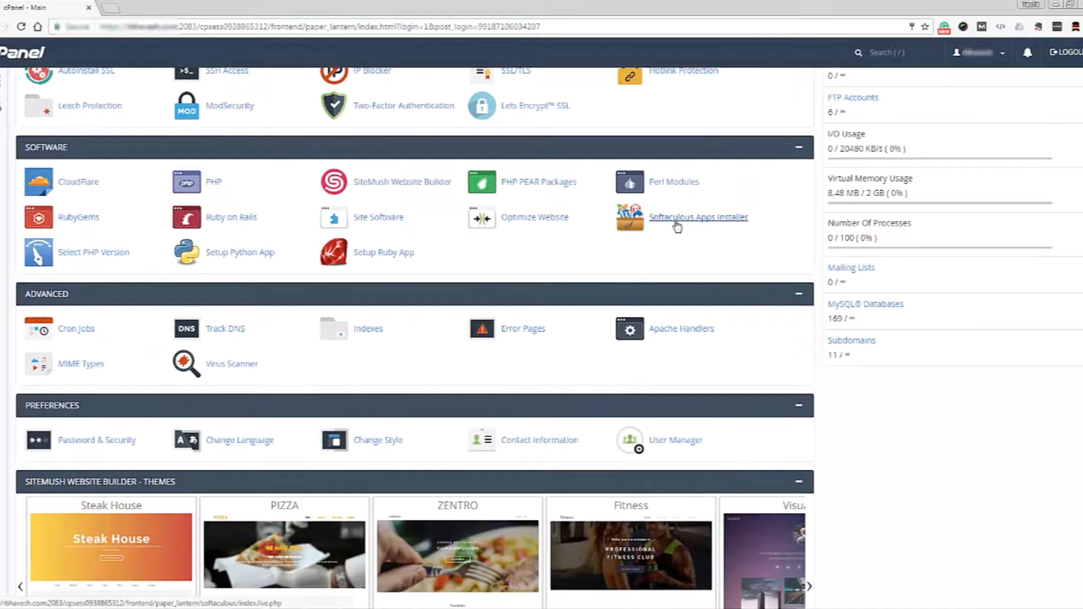
left_click(698, 217)
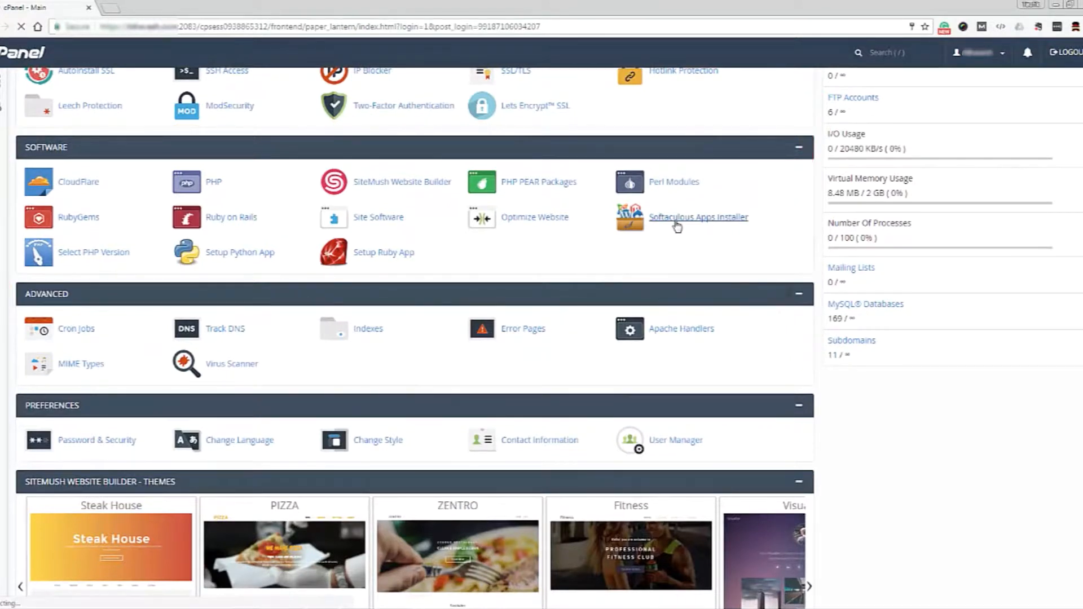
left_click(698, 216)
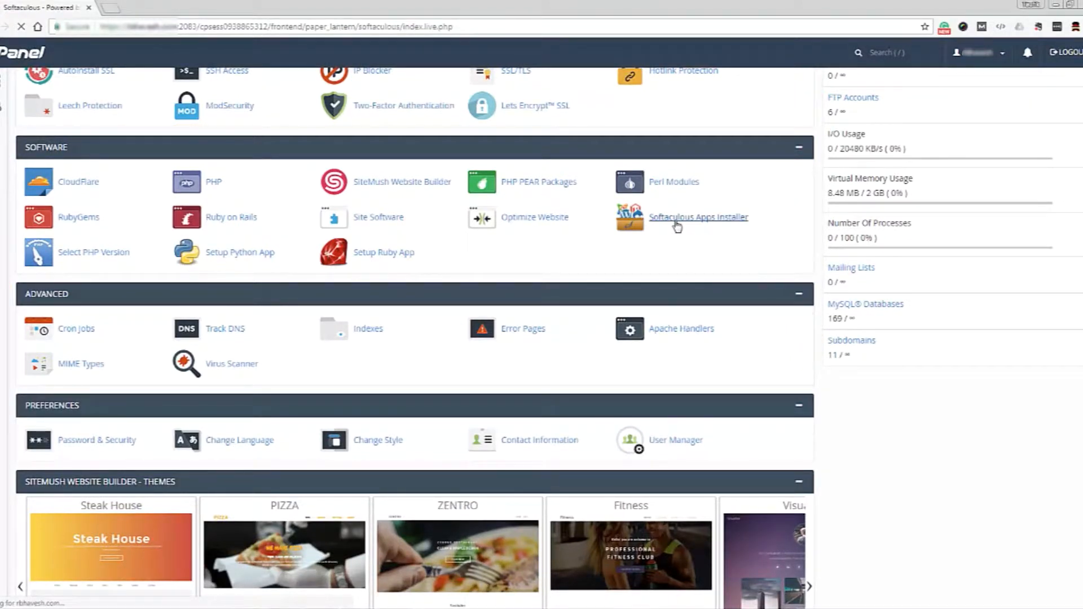
left_click(699, 216)
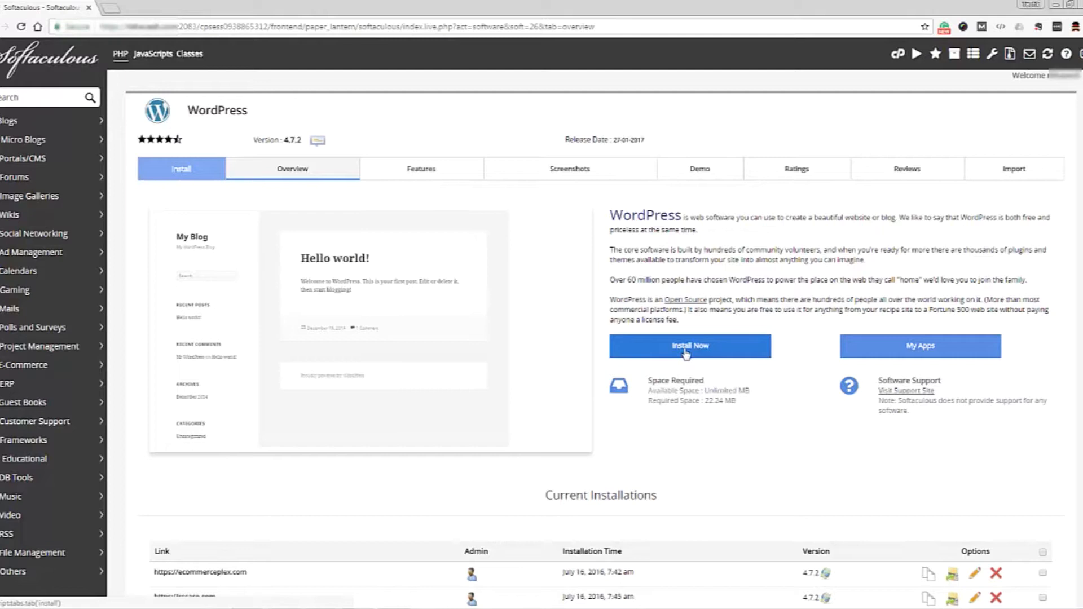
left_click(689, 346)
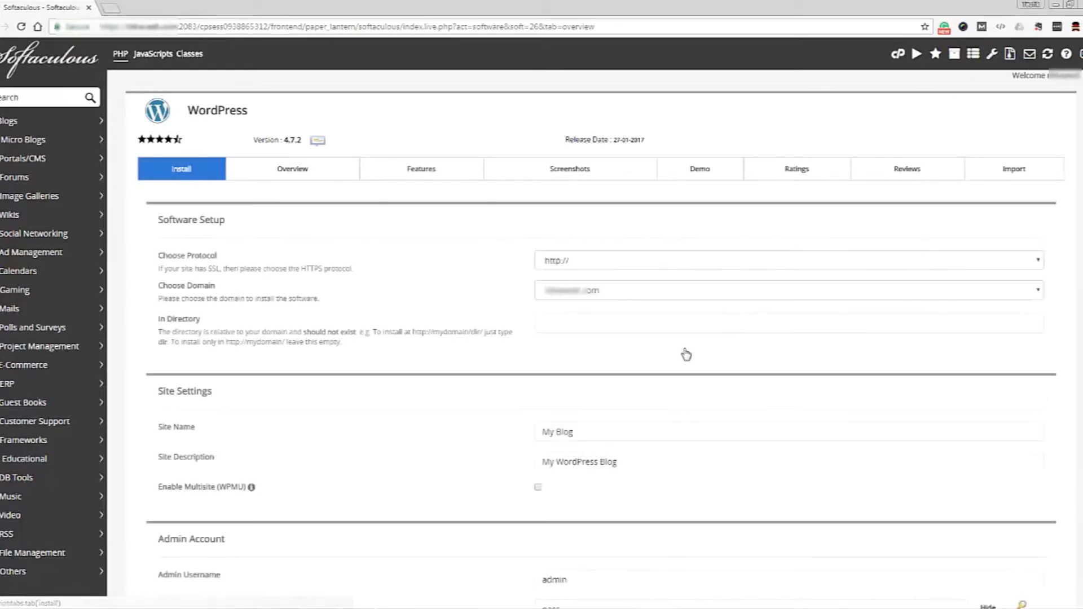
left_click(788, 261)
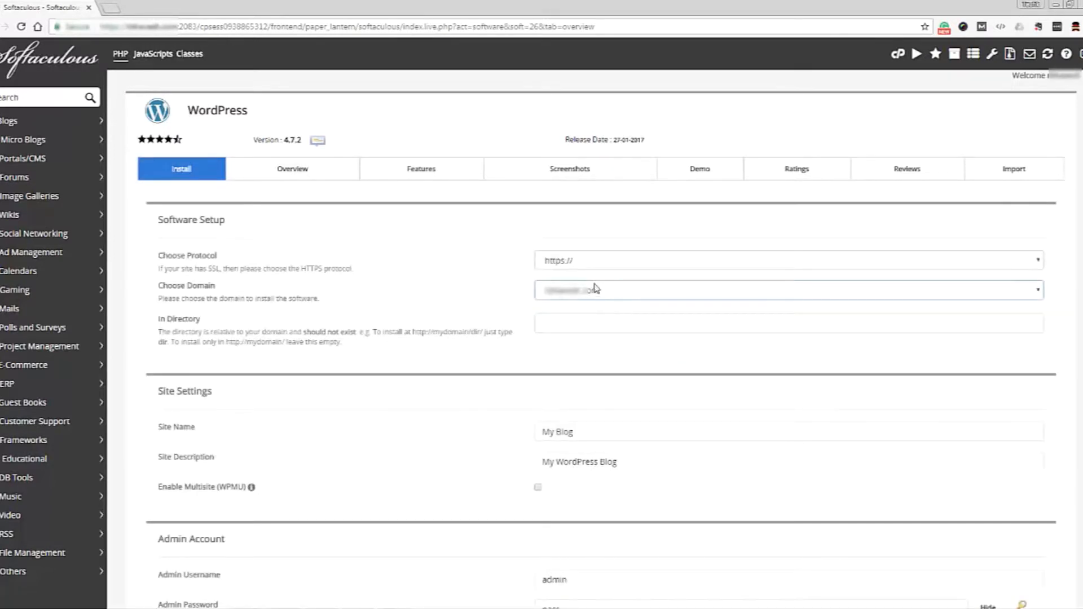
left_click(788, 289)
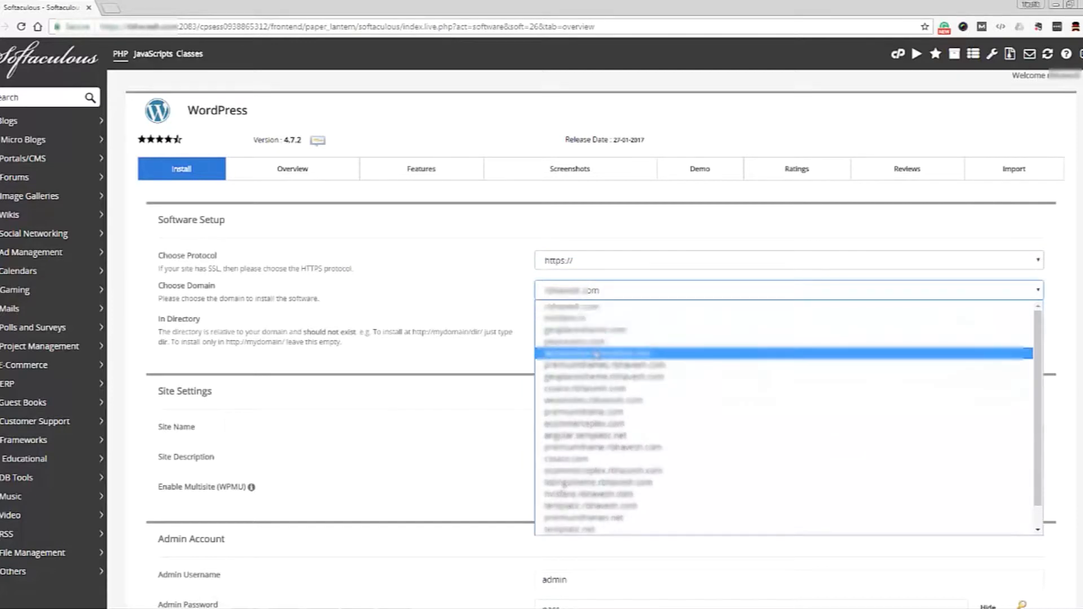
left_click(788, 354)
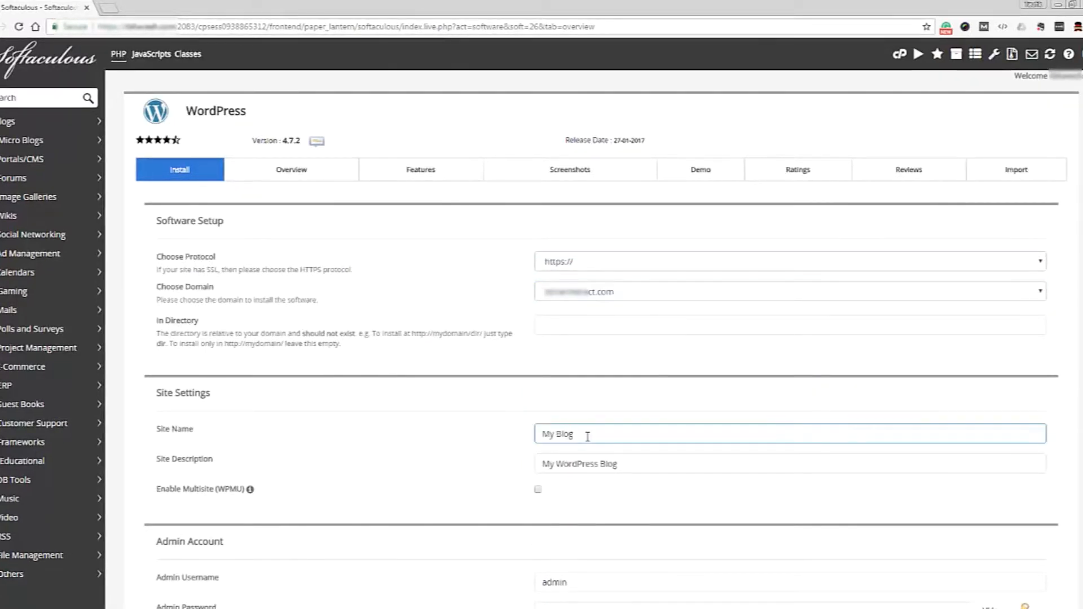
Step: Enter a new admin password rated Good (51/100)
scroll("down", 3)
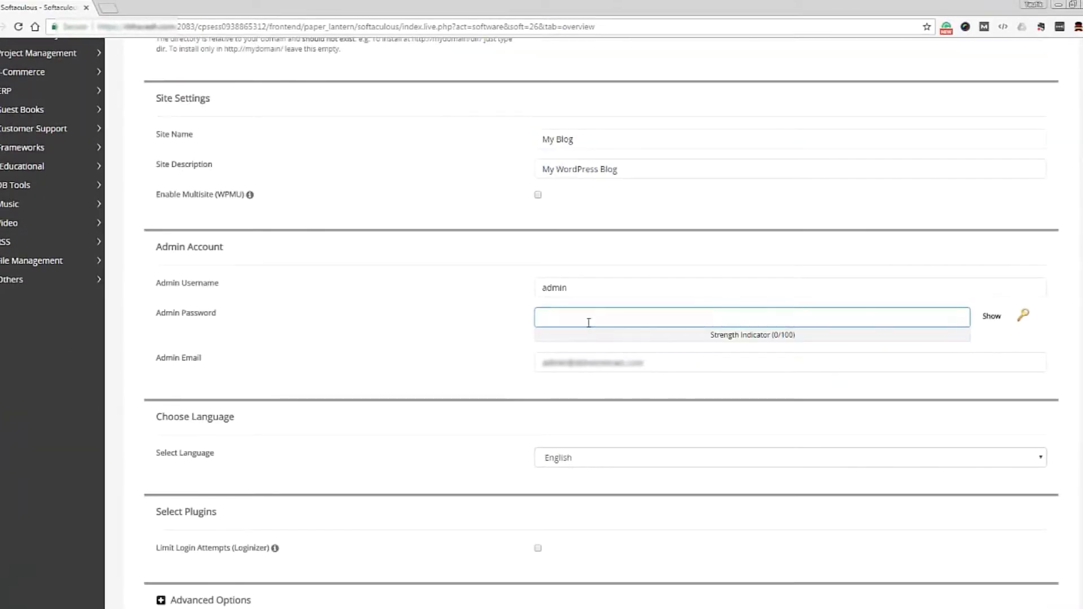
type("password")
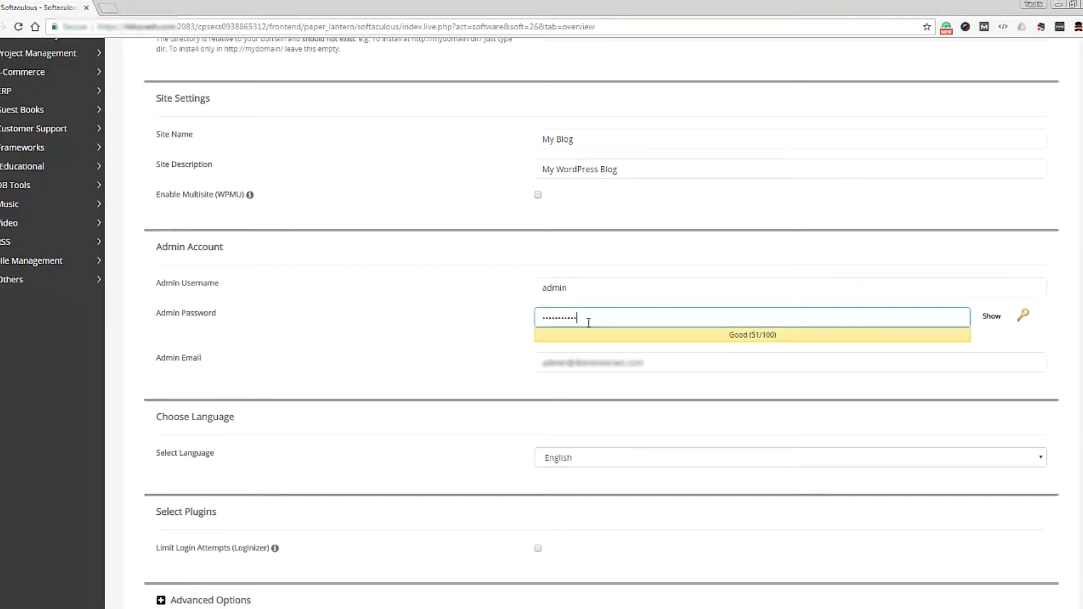
scroll("down", 3)
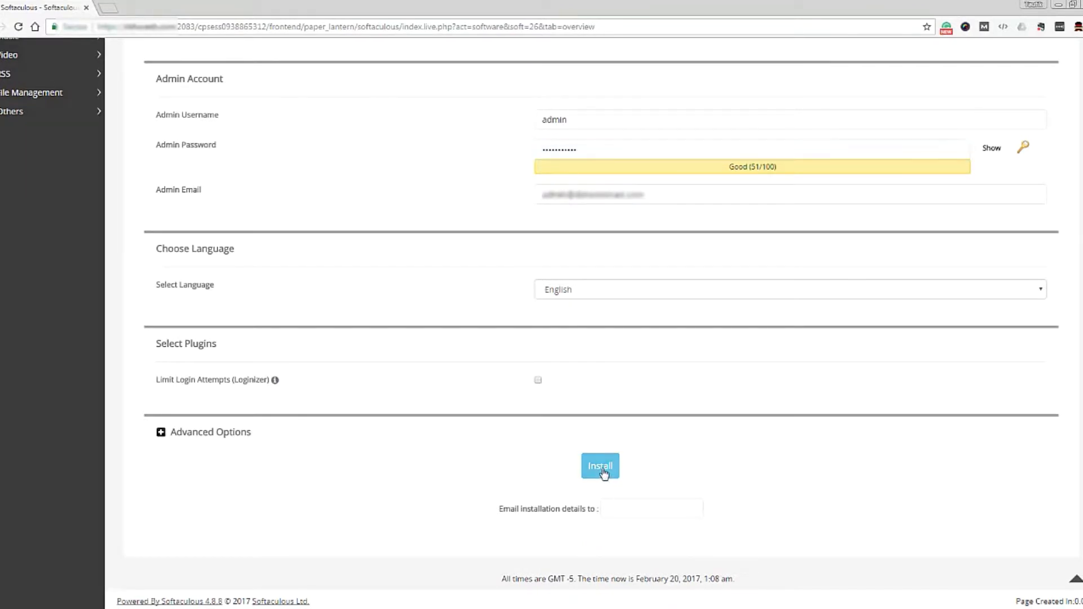
Step: Run the WordPress install, then open the new My Blog site
left_click(600, 465)
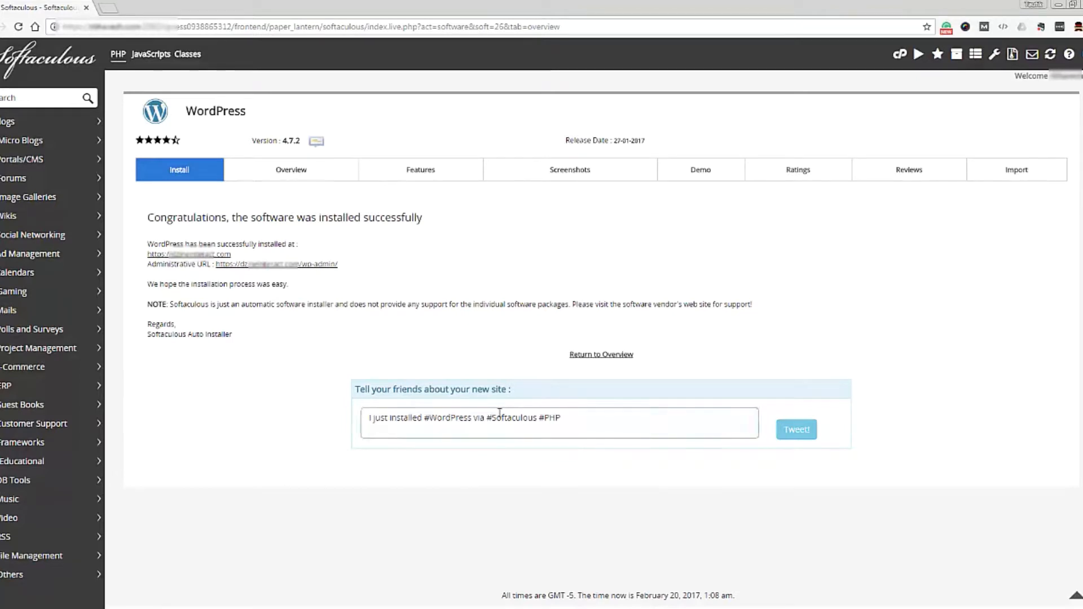
mouse_move(271, 269)
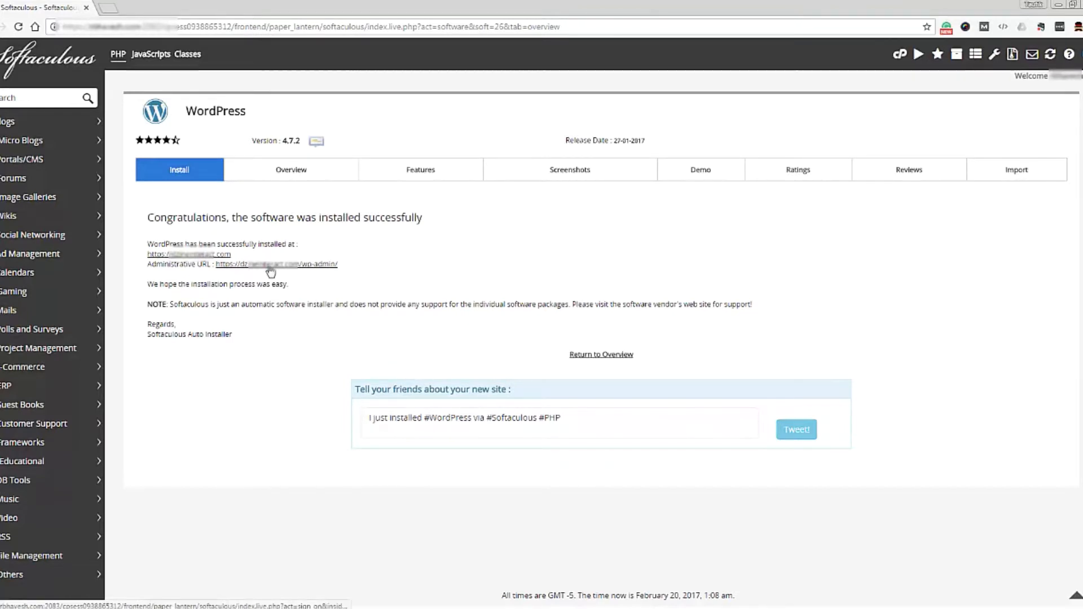
left_click(207, 255)
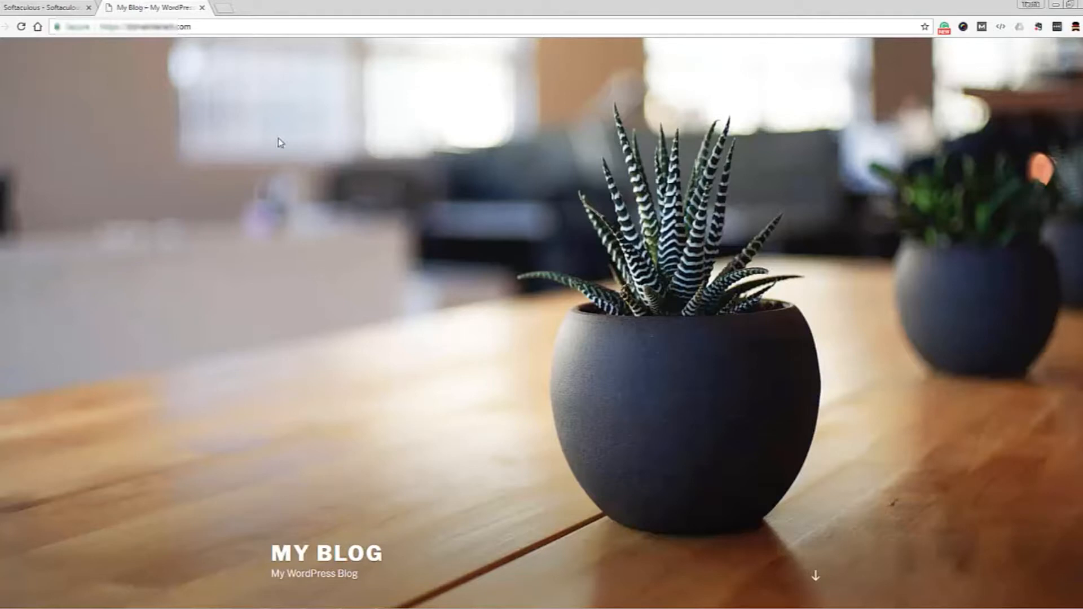
Step: Browse the My Blog front page, then go to templatic.com
scroll("down", 3)
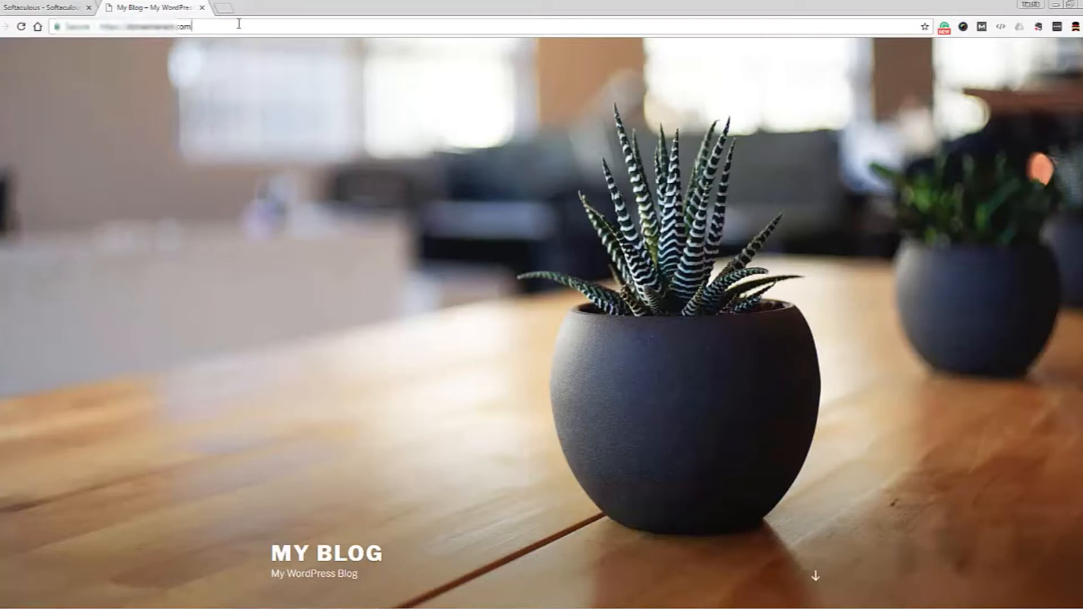
type("templatic.com")
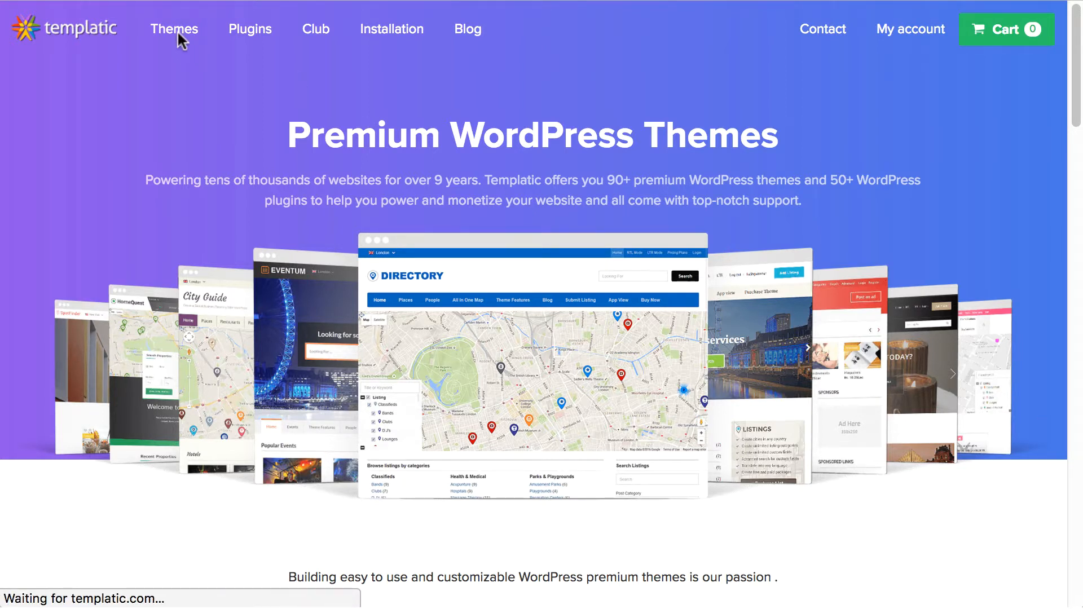
Step: Open Templatic's Themes catalogue and scroll the grid down to iBusiness
left_click(175, 29)
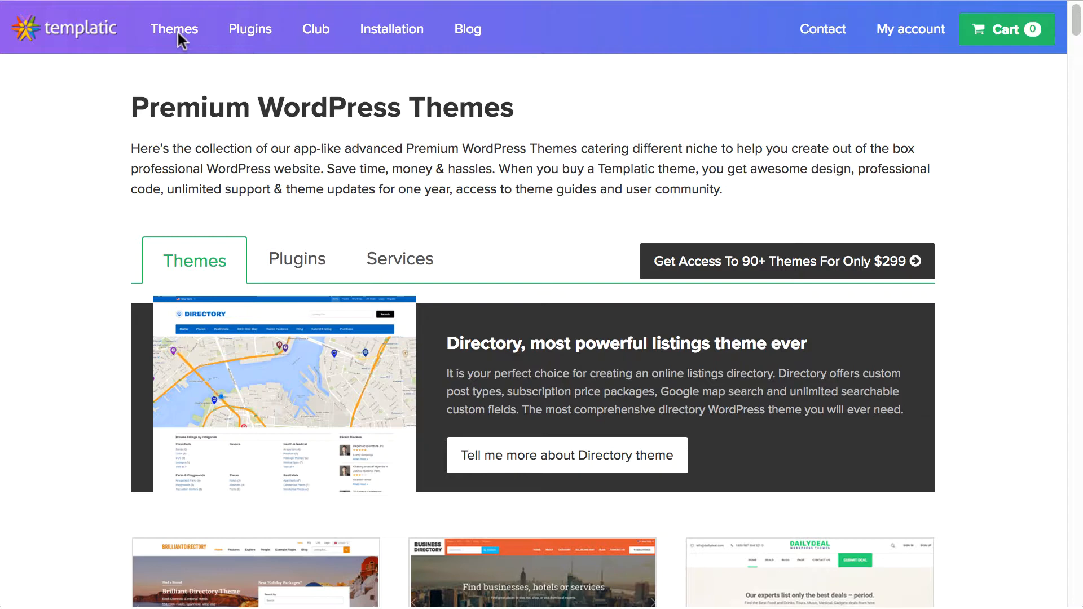
mouse_move(185, 38)
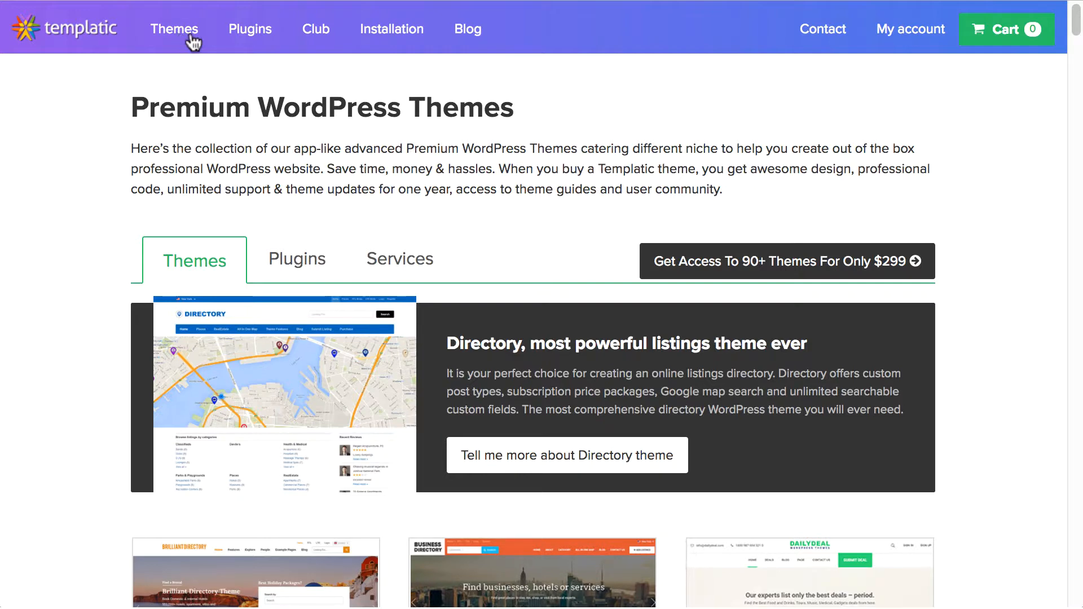
scroll("down", 3)
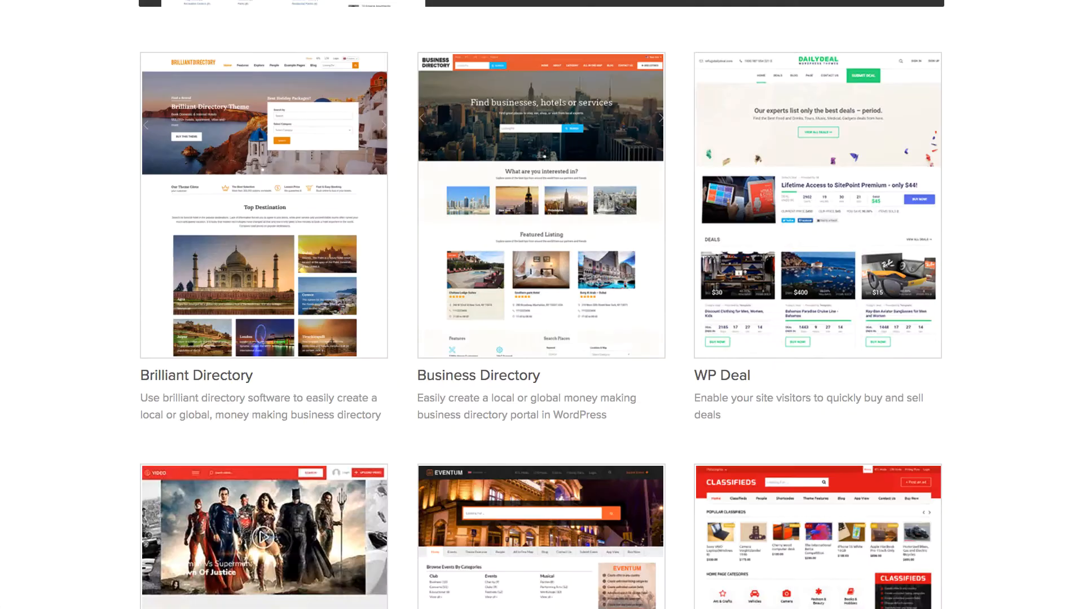
scroll("down", 3)
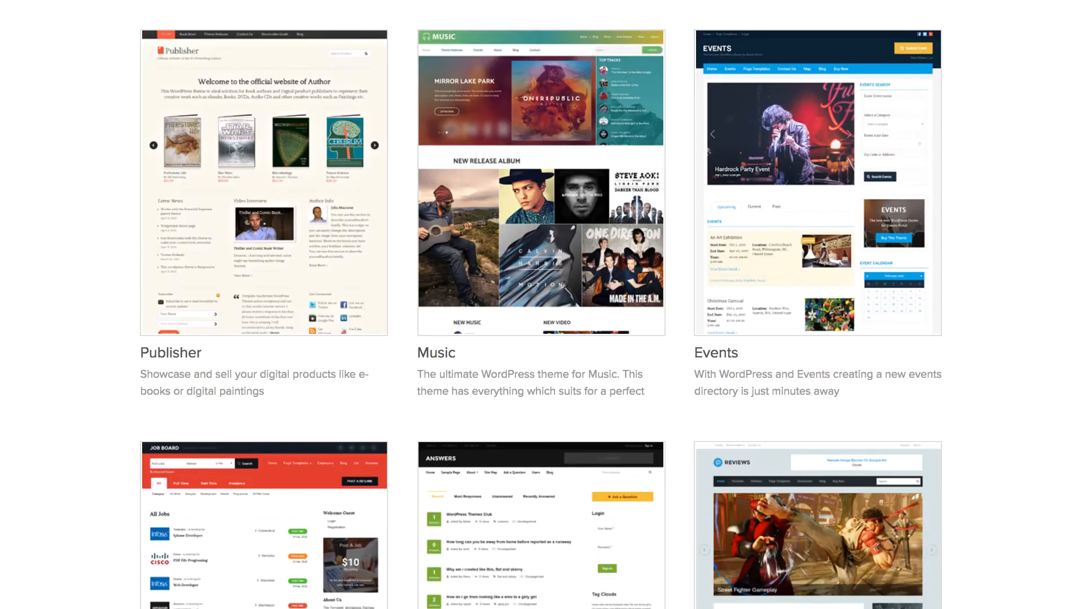
scroll("down", 3)
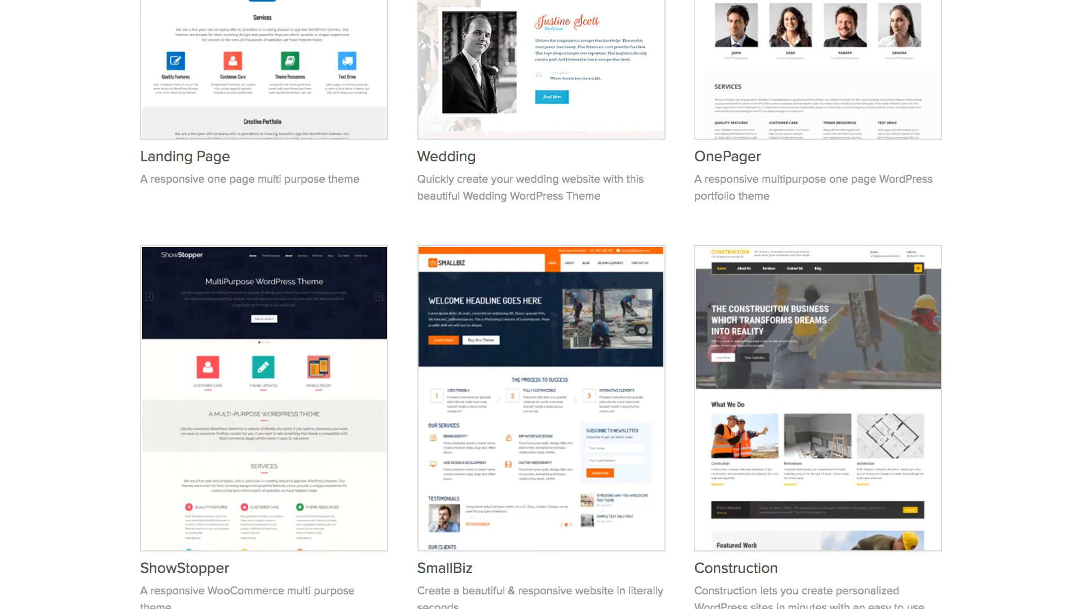
scroll("down", 3)
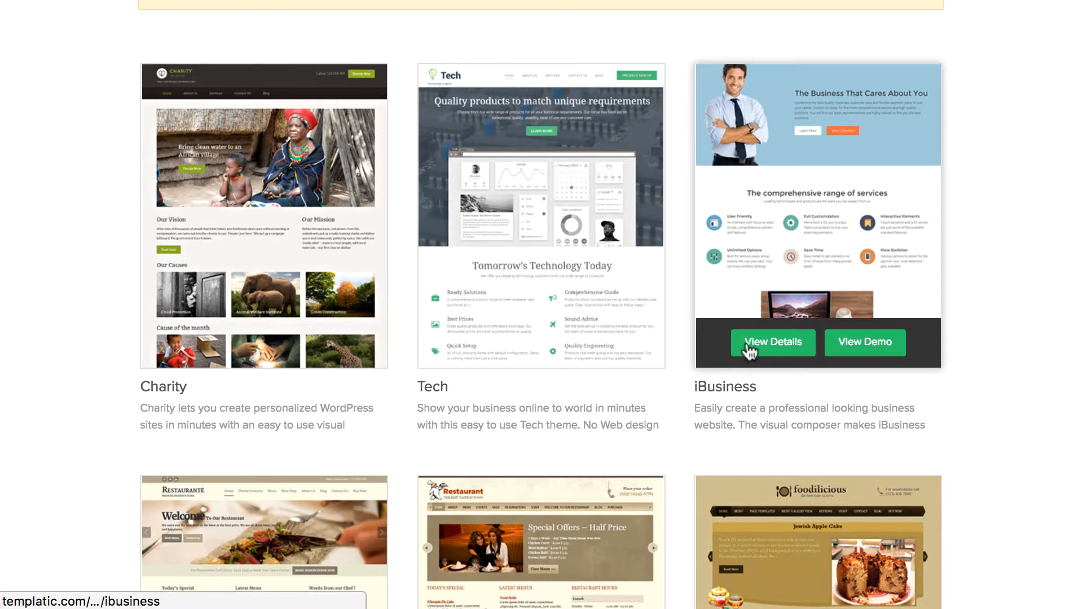
Step: Open the iBusiness details page and jump to its pricing, showing 1 Site License at $59
left_click(772, 343)
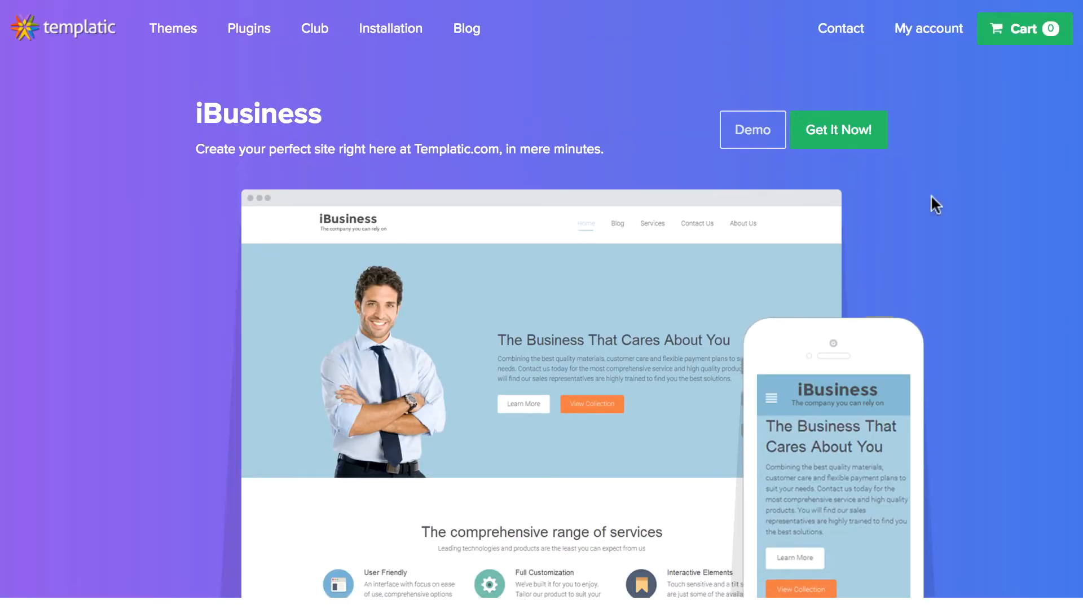
scroll("down", 3)
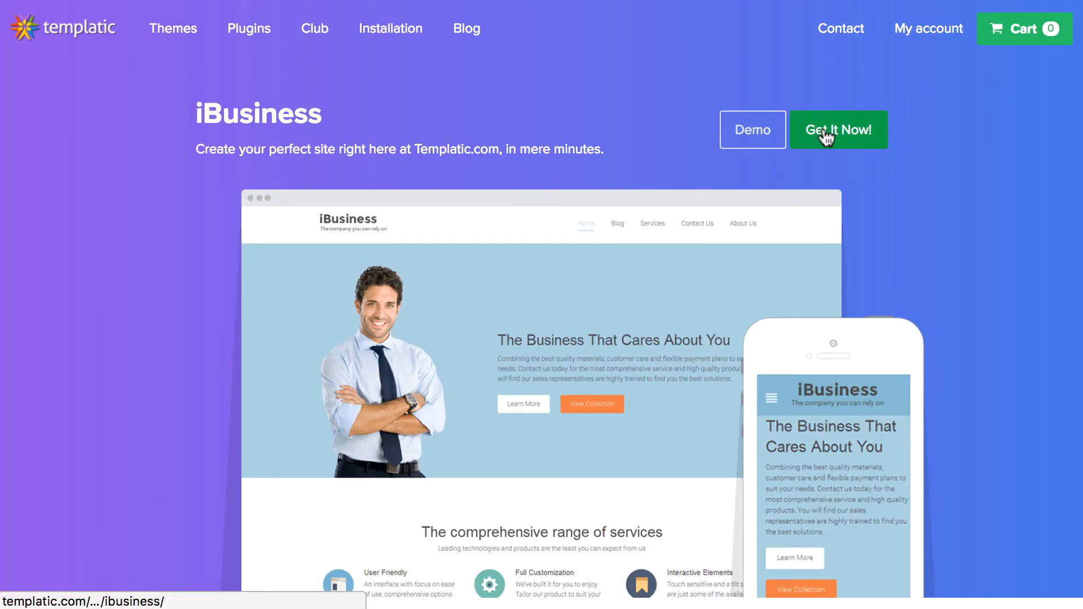
left_click(838, 130)
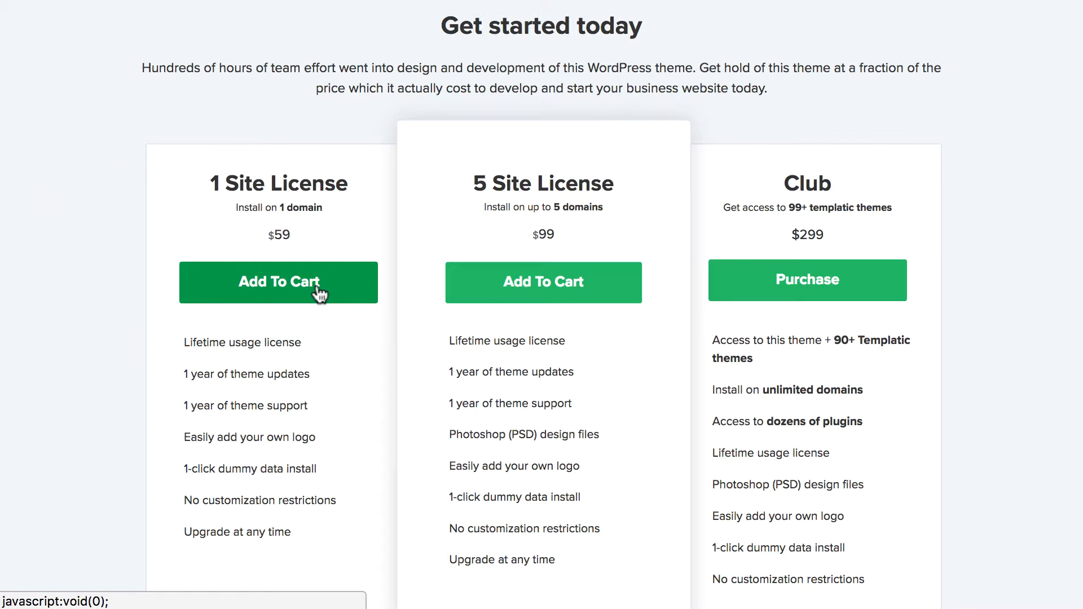
Step: Add the $59 iBusiness 1 Site License to the cart and go to Secure Checkout
left_click(278, 282)
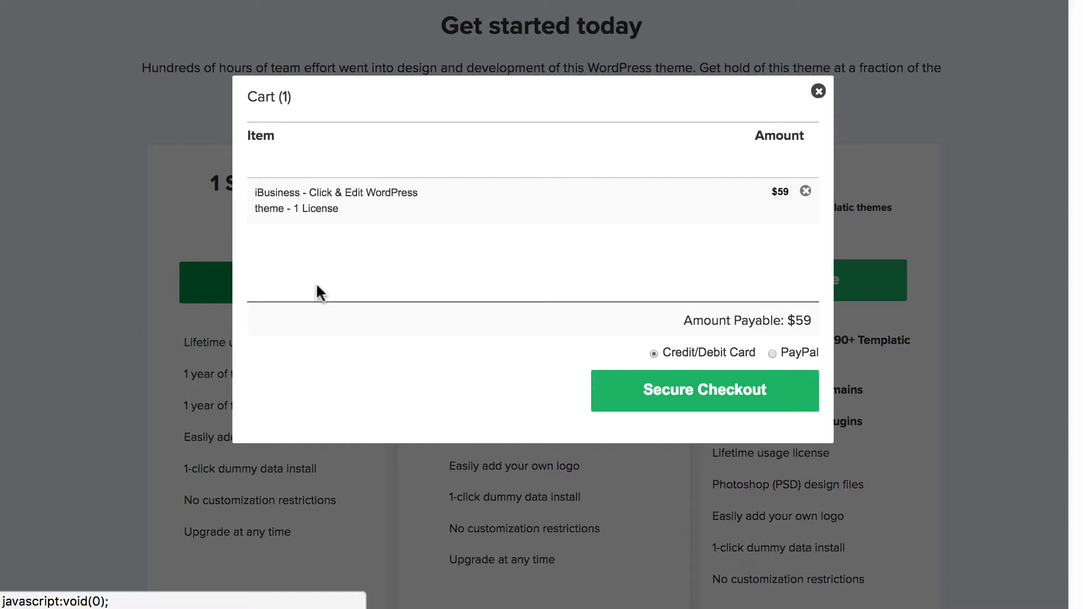
mouse_move(484, 366)
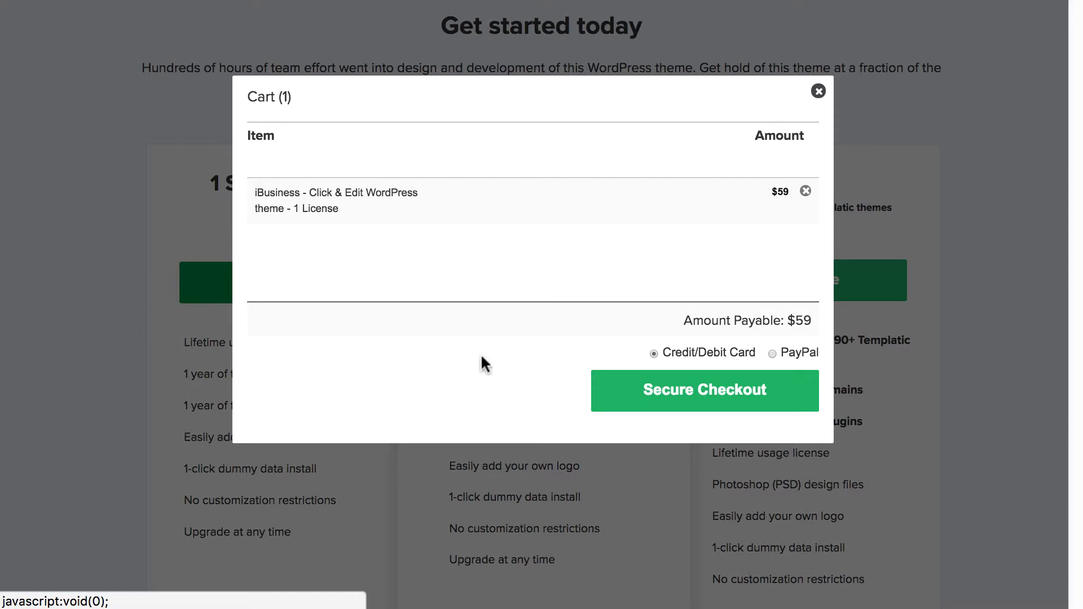
left_click(704, 390)
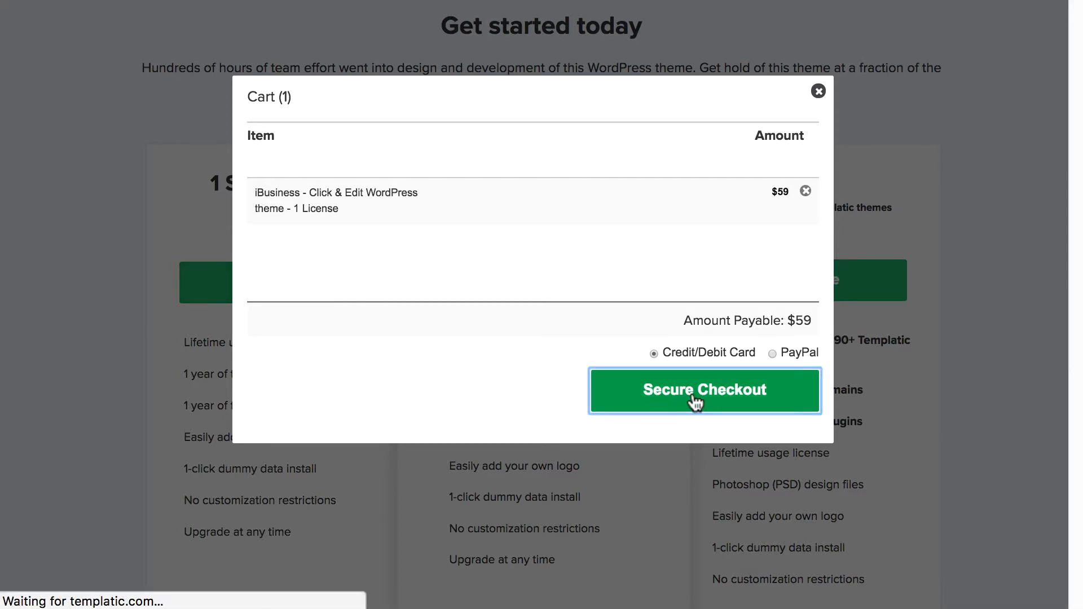
left_click(705, 390)
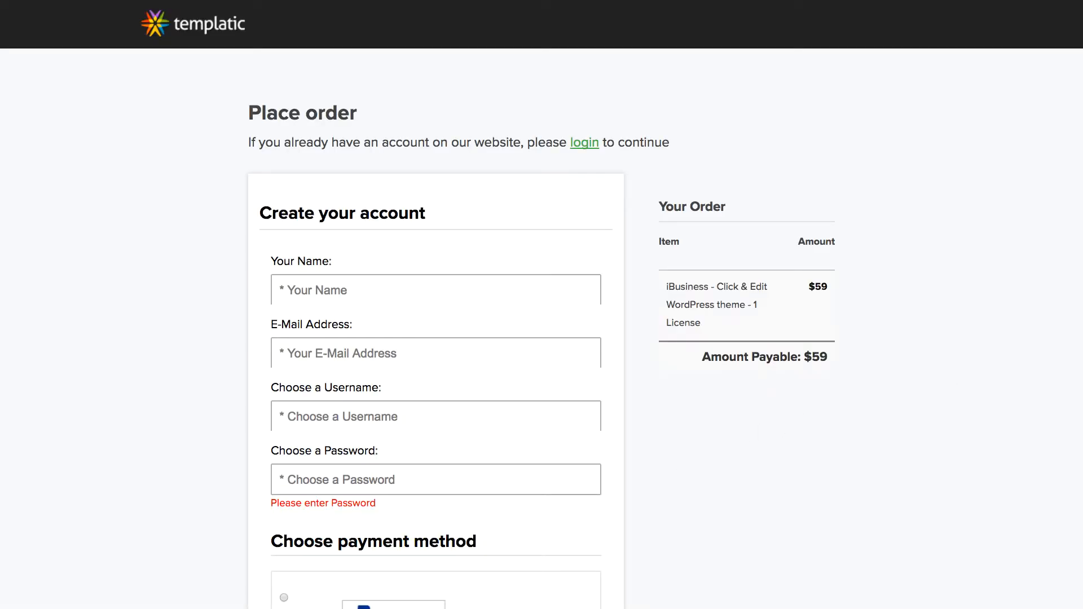
Step: Leave the Place order page and return to the Templatic homepage
scroll("down", 3)
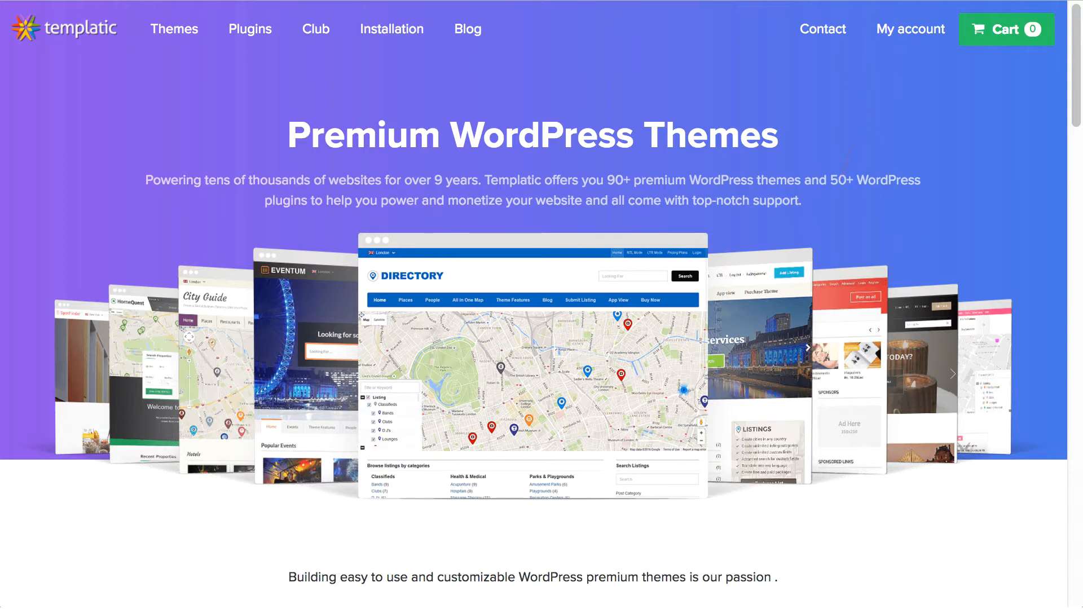
mouse_move(843, 176)
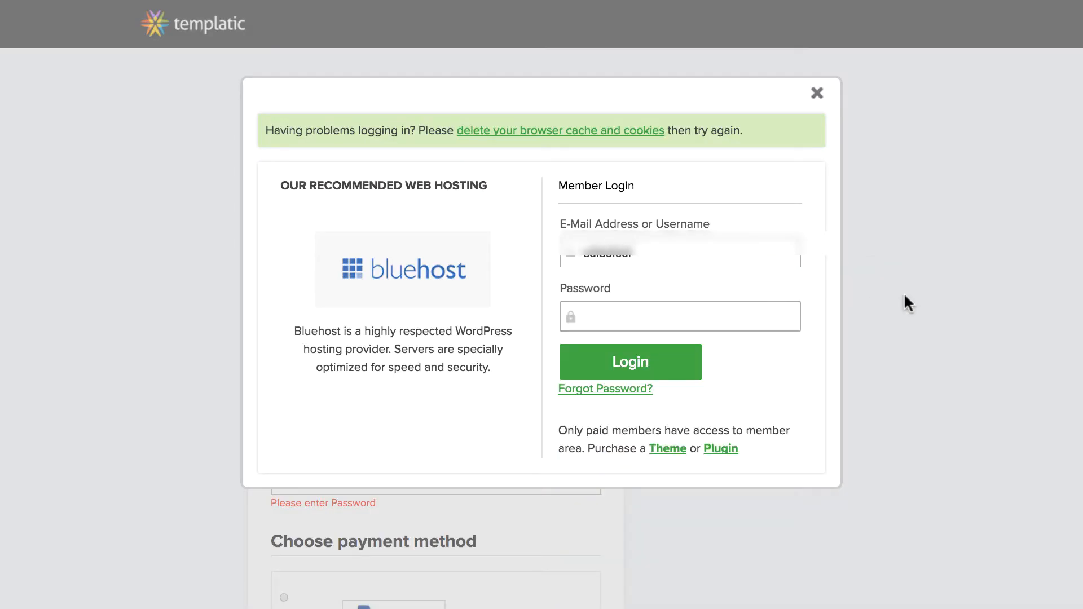
Step: Log in through the Member Login popup to reach the My Downloads dashboard
type("password")
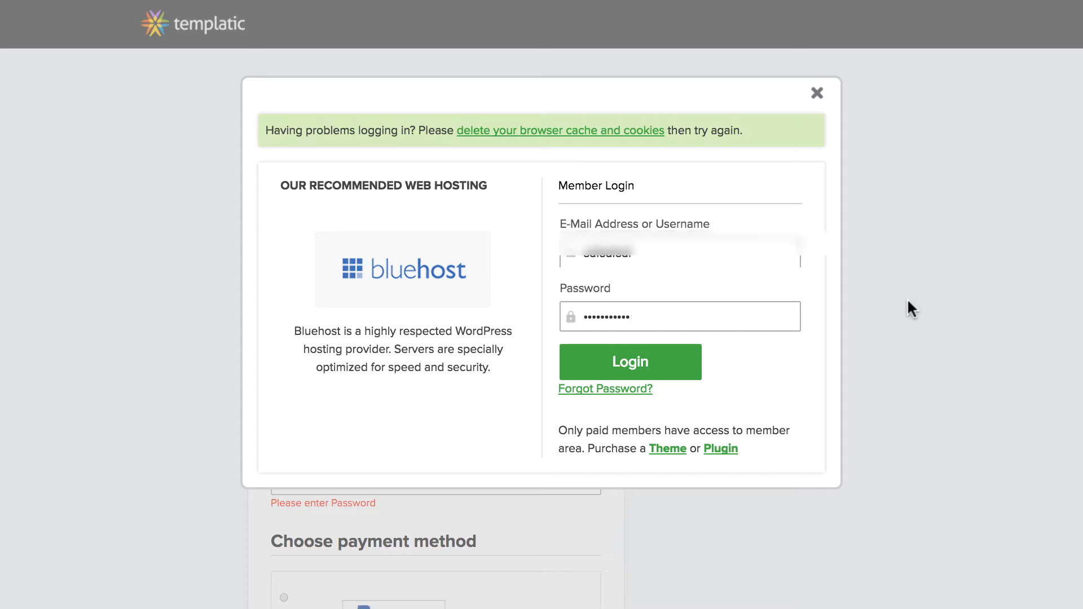
left_click(628, 361)
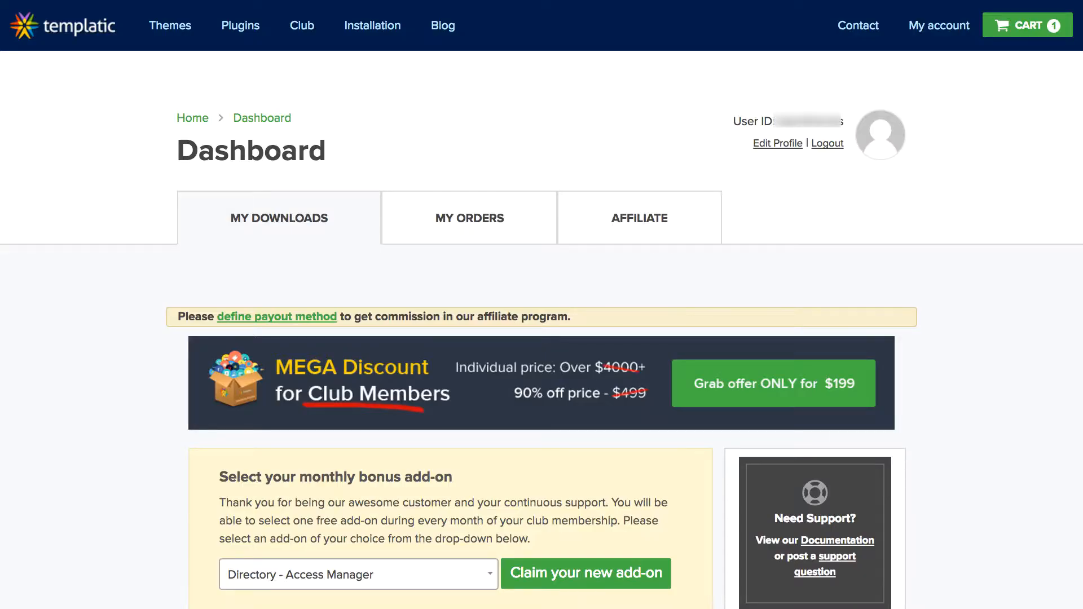
Step: Scroll My Downloads to the iBusiness Theme entry and download its theme zip
scroll("down", 3)
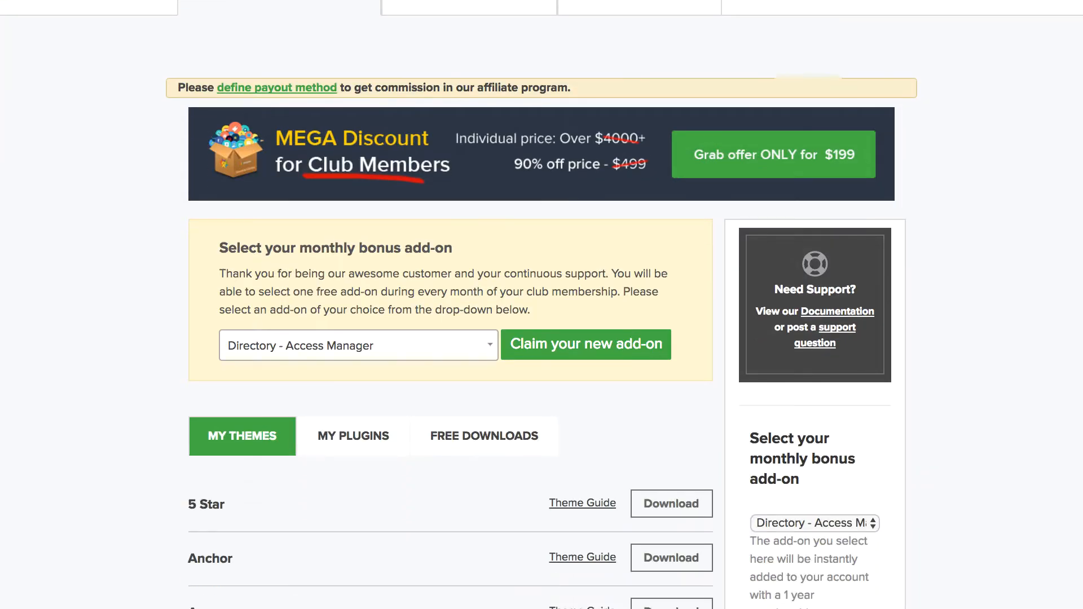
scroll("down", 3)
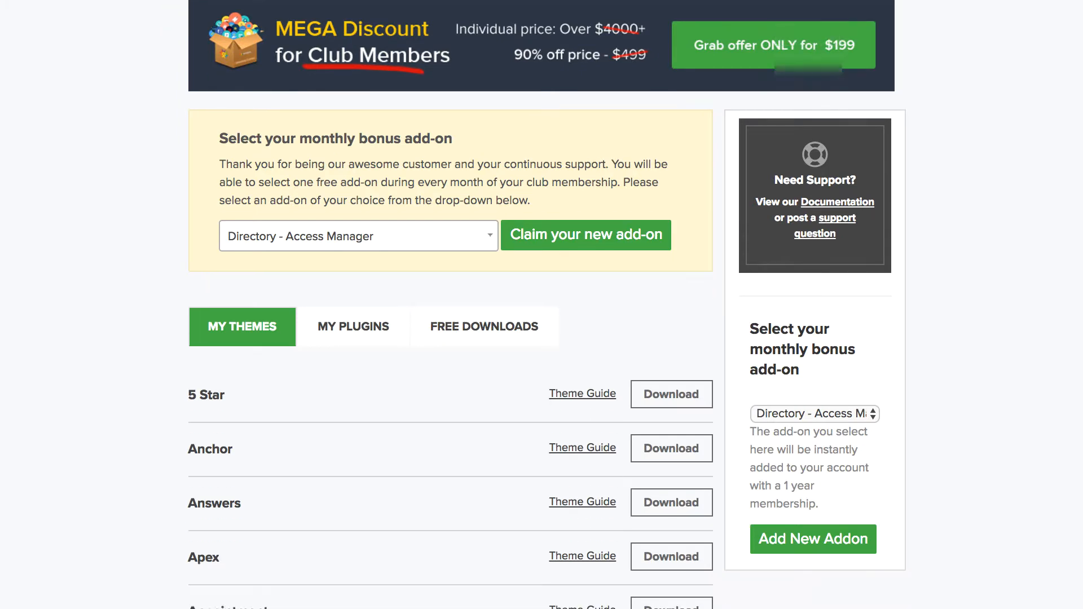
scroll("down", 3)
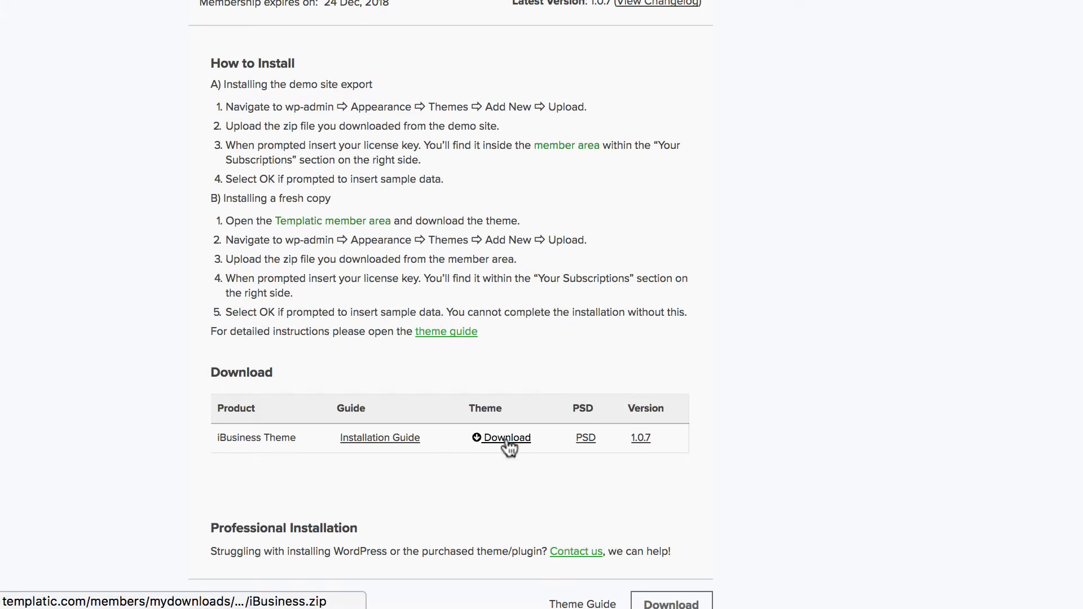
left_click(505, 438)
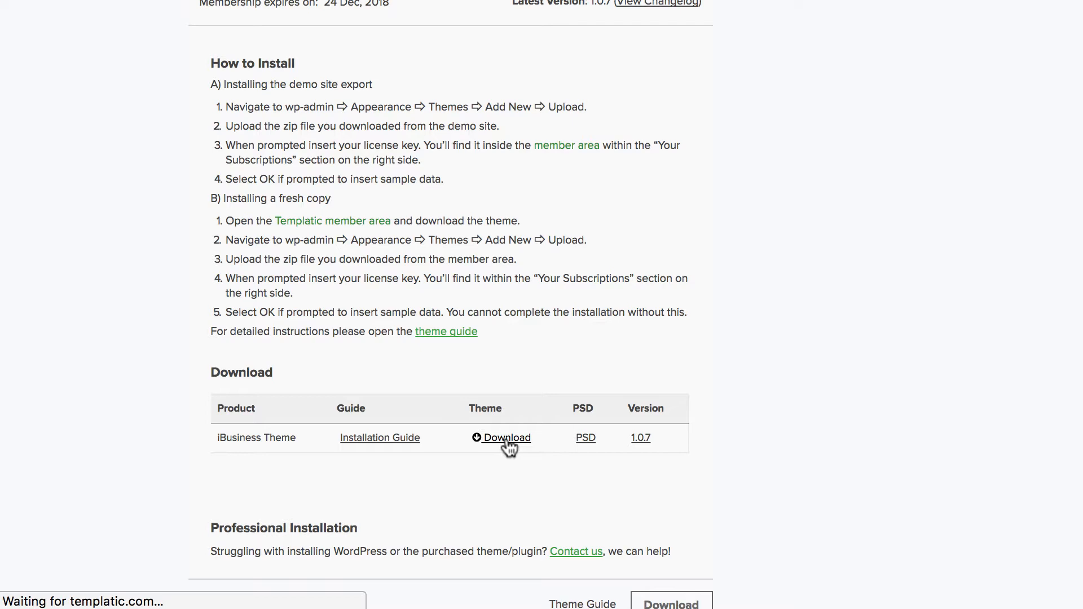
left_click(505, 437)
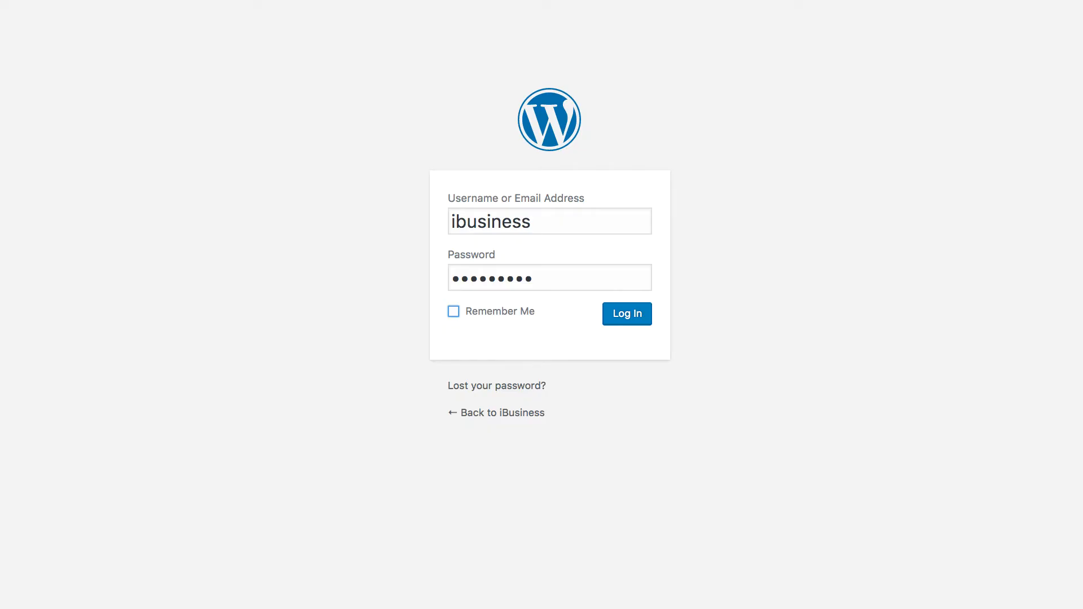
mouse_move(596, 328)
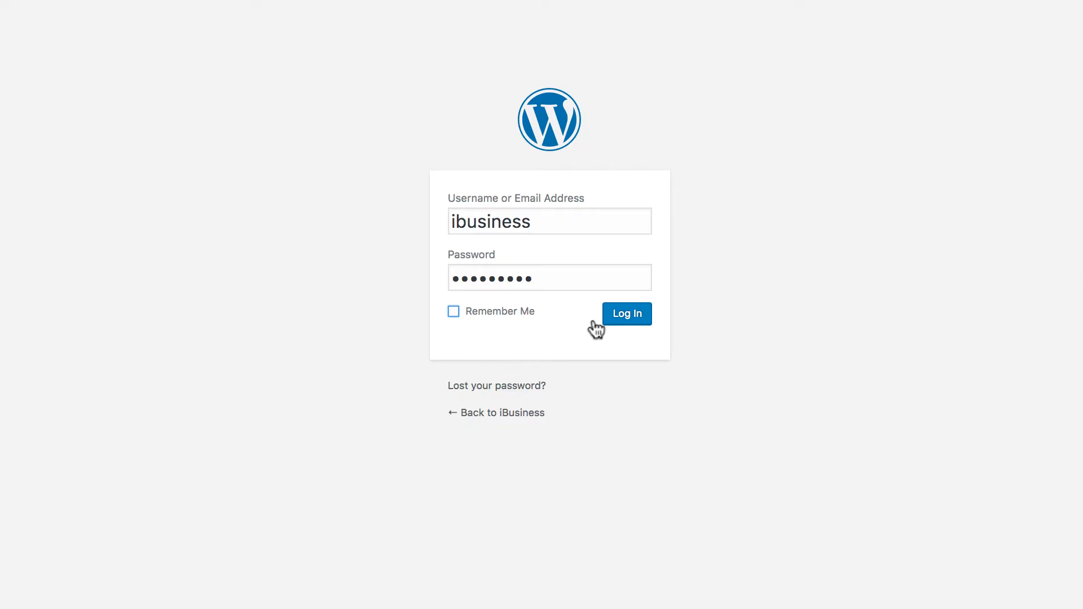
Step: Log in to the iBusiness WordPress admin with the prefilled ibusiness credentials
left_click(626, 314)
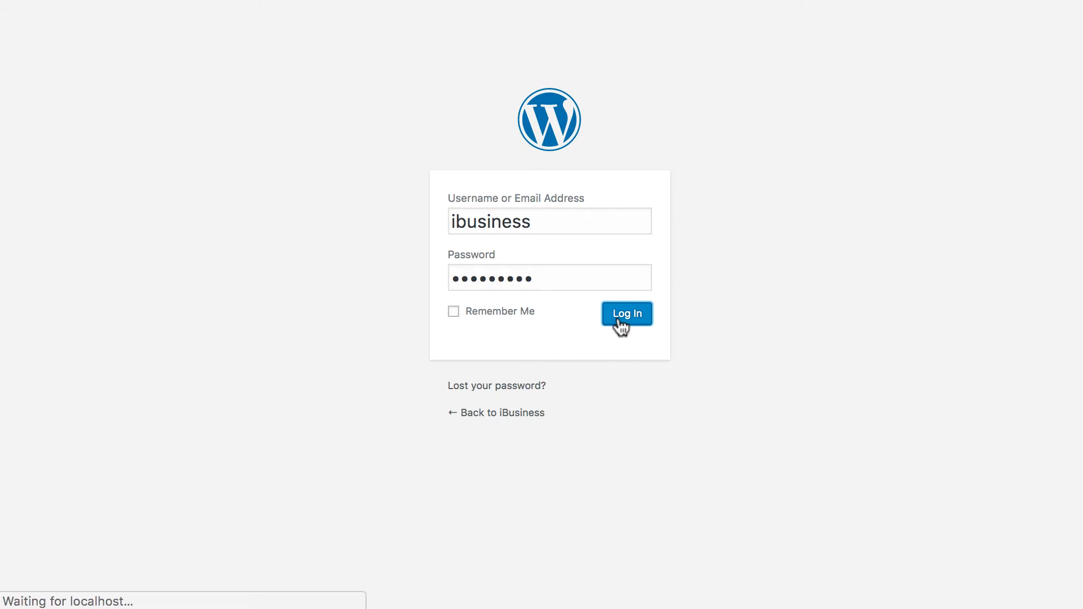
left_click(626, 313)
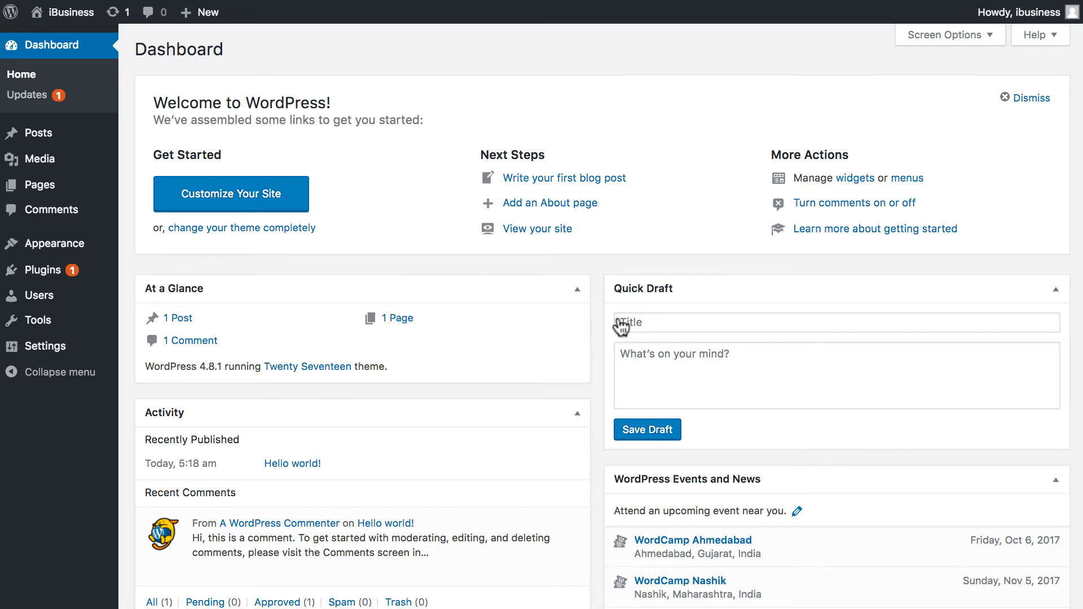
mouse_move(53, 244)
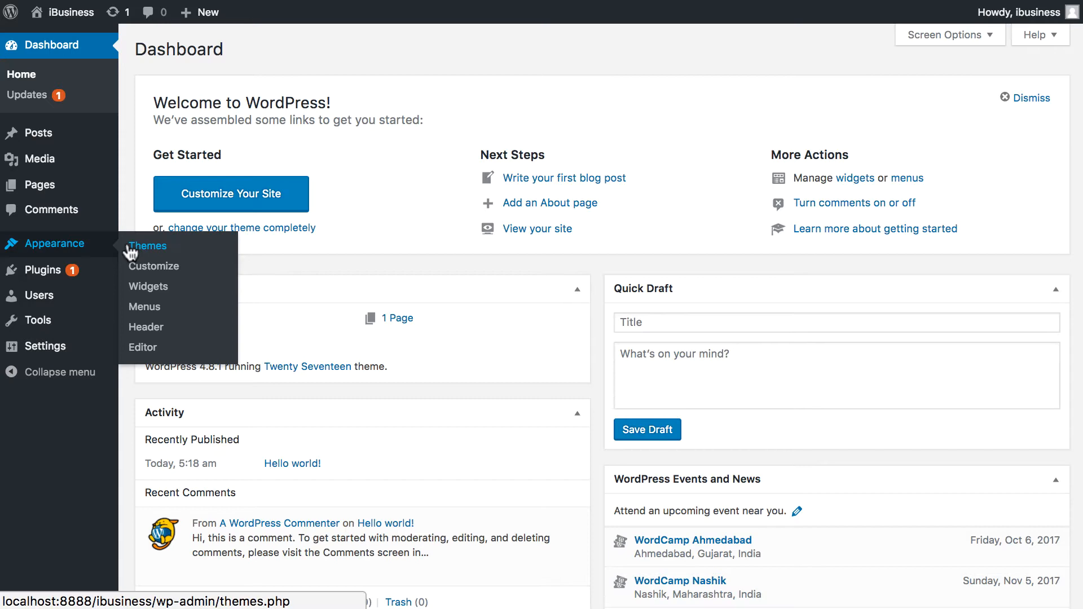
Step: Upload iBusiness.zip from Downloads as a new theme and install it
left_click(148, 246)
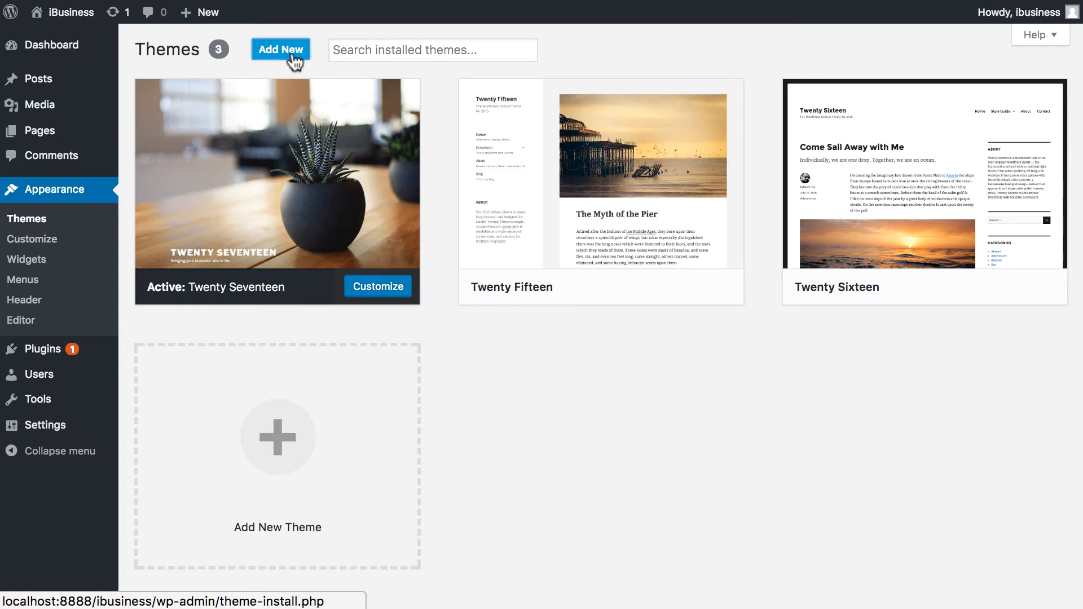
left_click(280, 49)
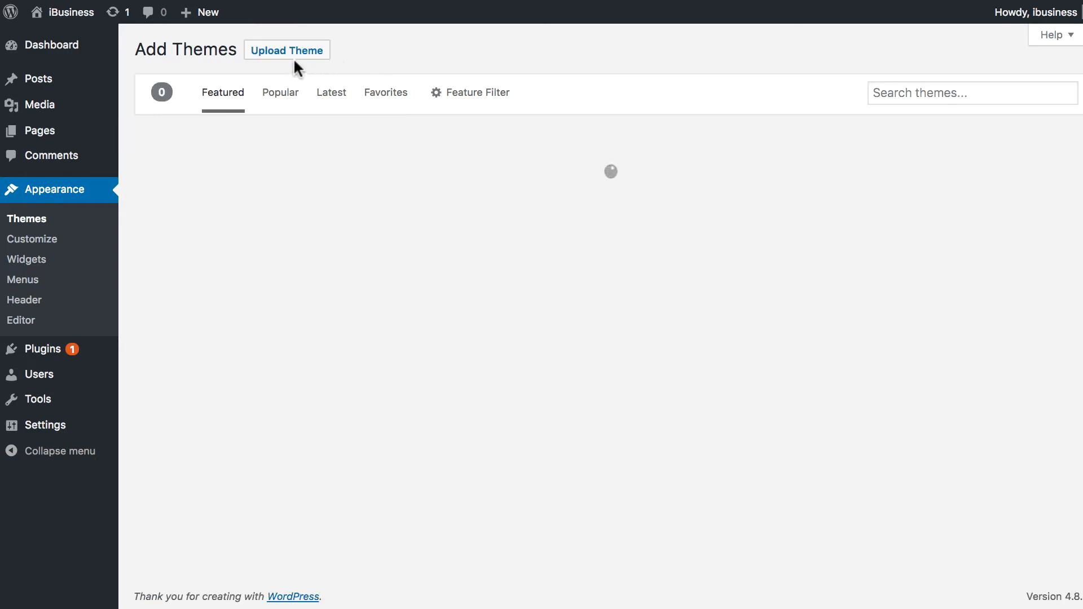
left_click(286, 50)
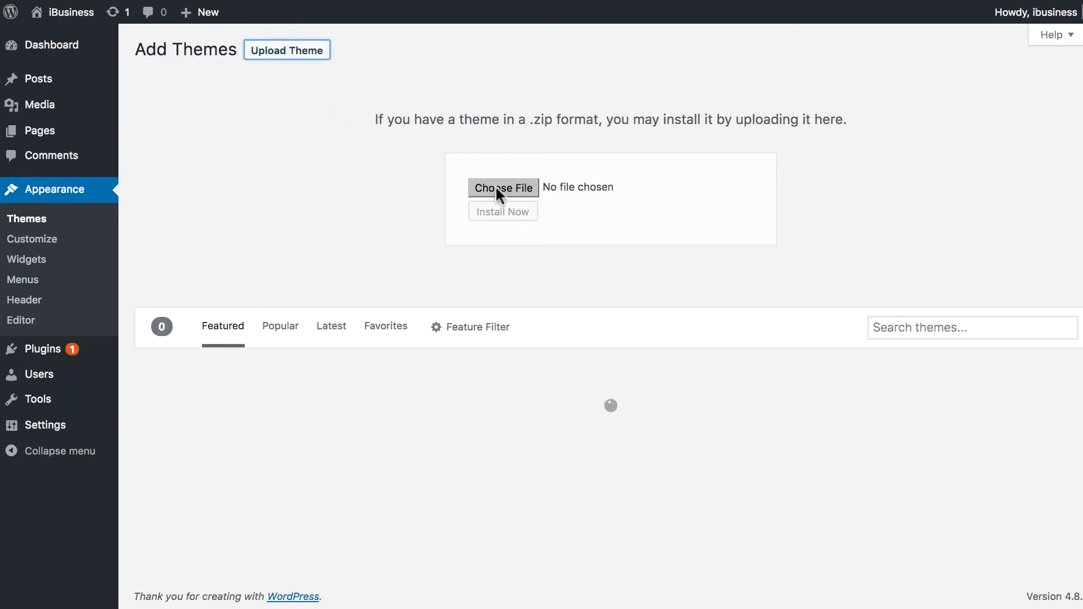
left_click(503, 187)
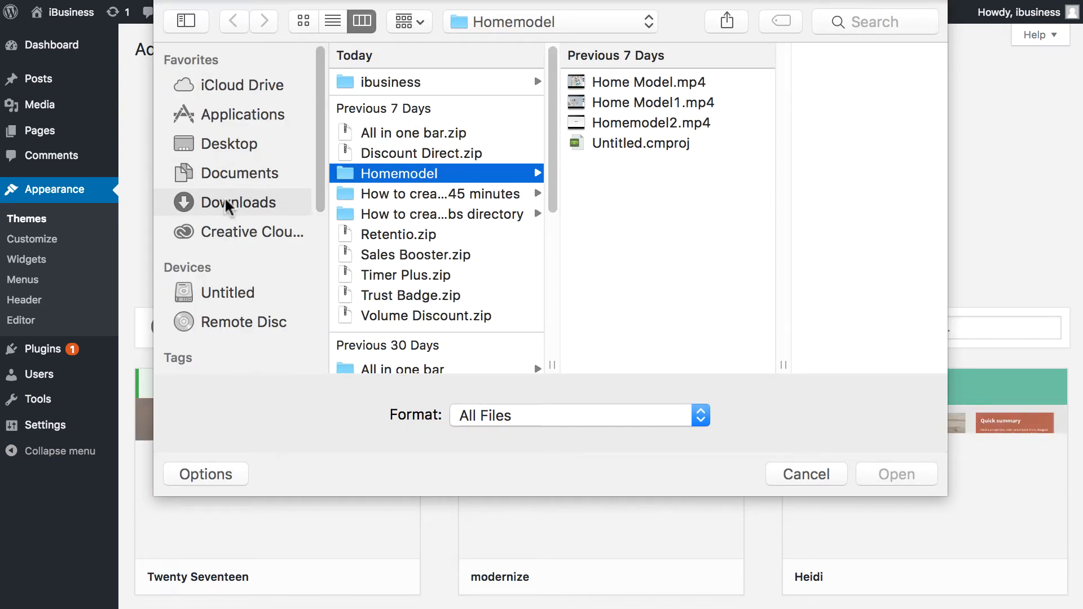
left_click(240, 202)
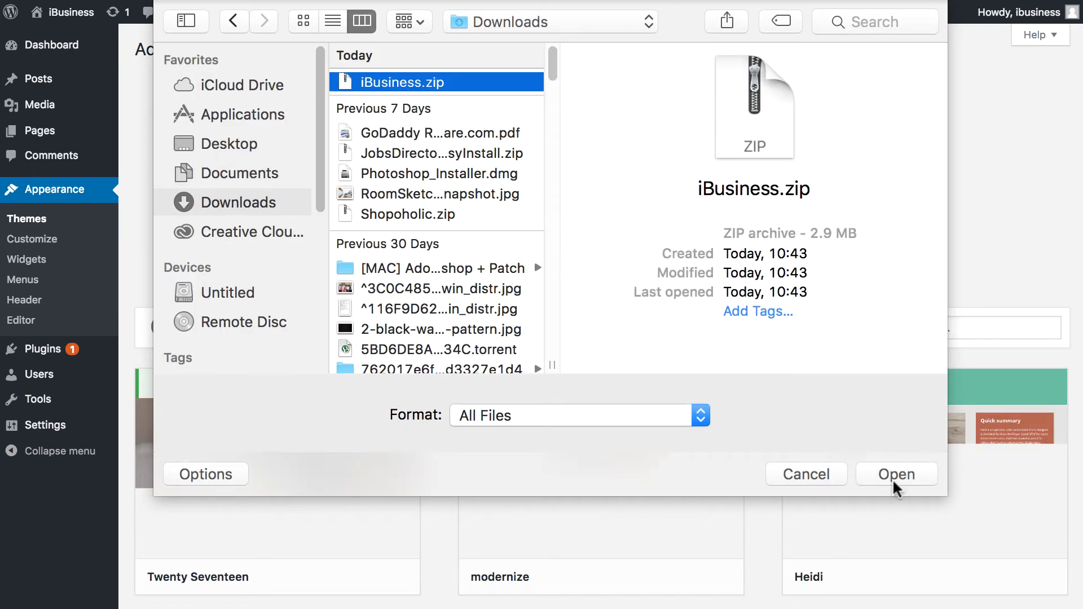
left_click(896, 474)
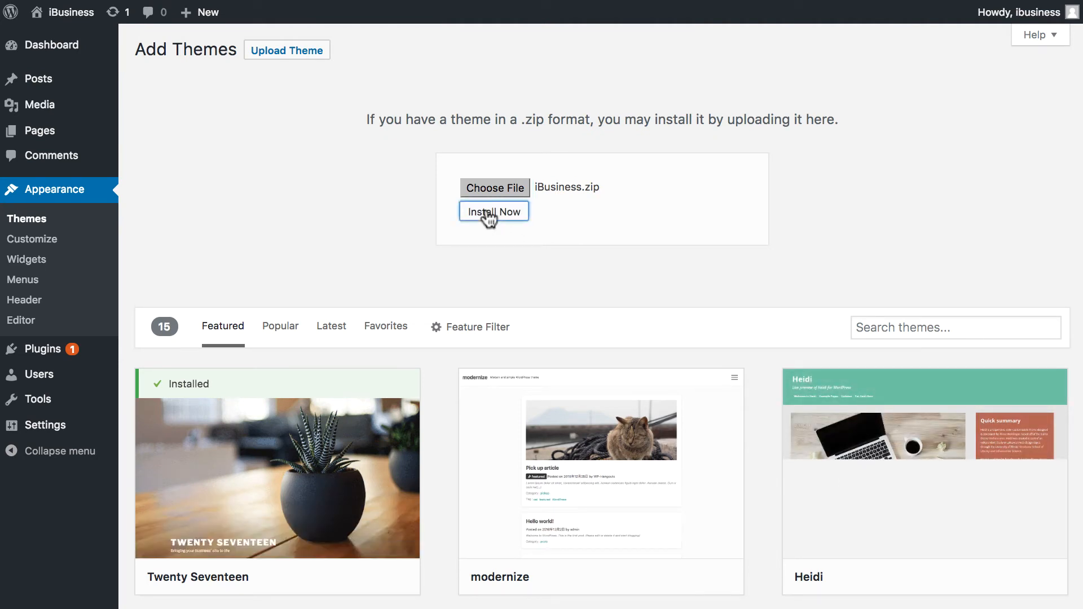
left_click(494, 211)
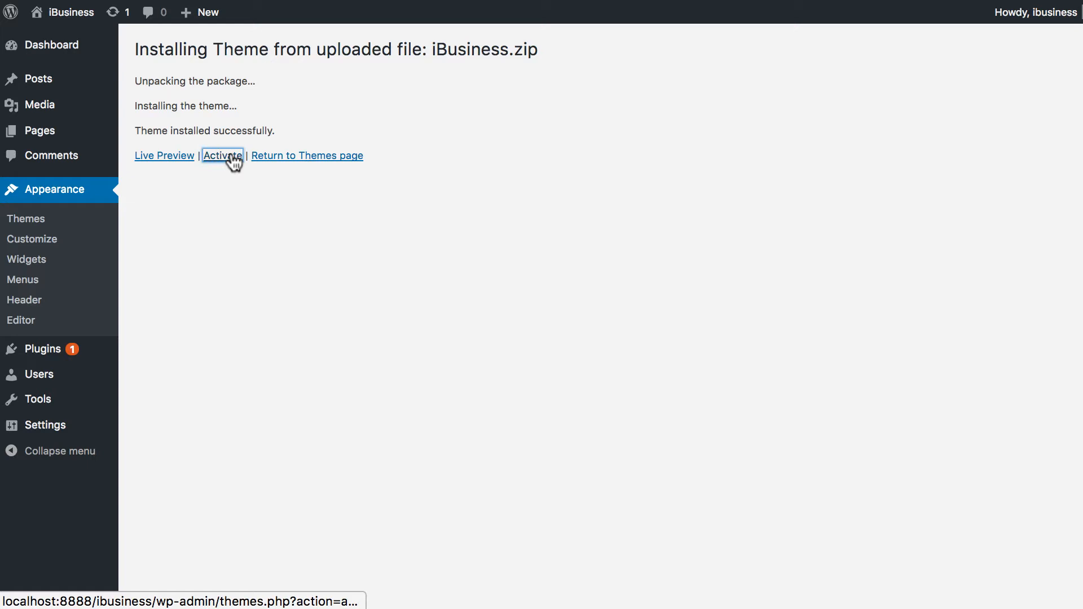
Step: Activate the iBusiness theme, start the licence code entry, and open Templatic's member area
left_click(222, 156)
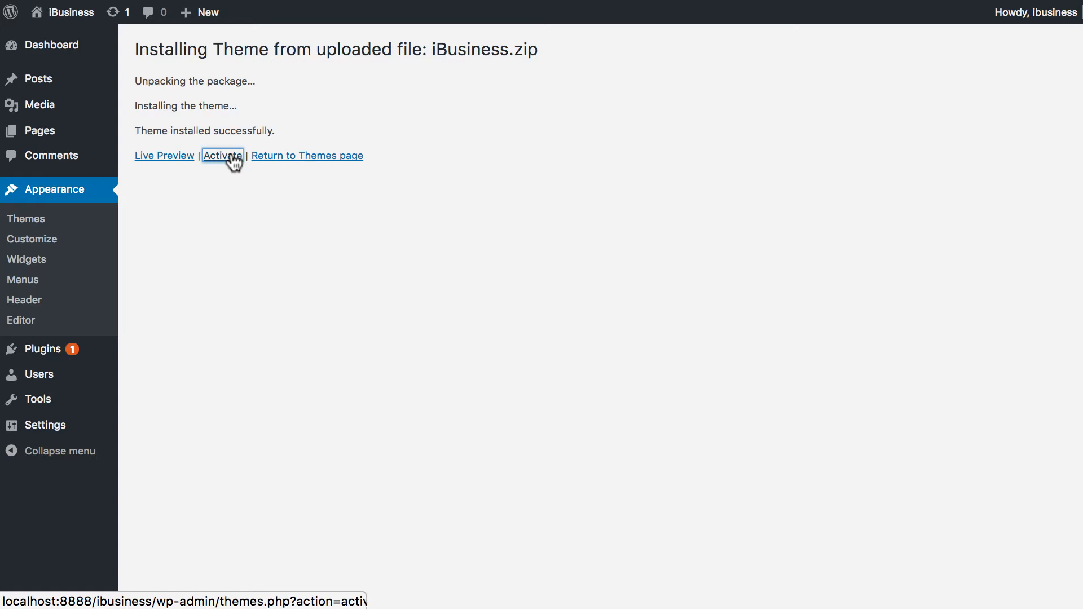
left_click(222, 156)
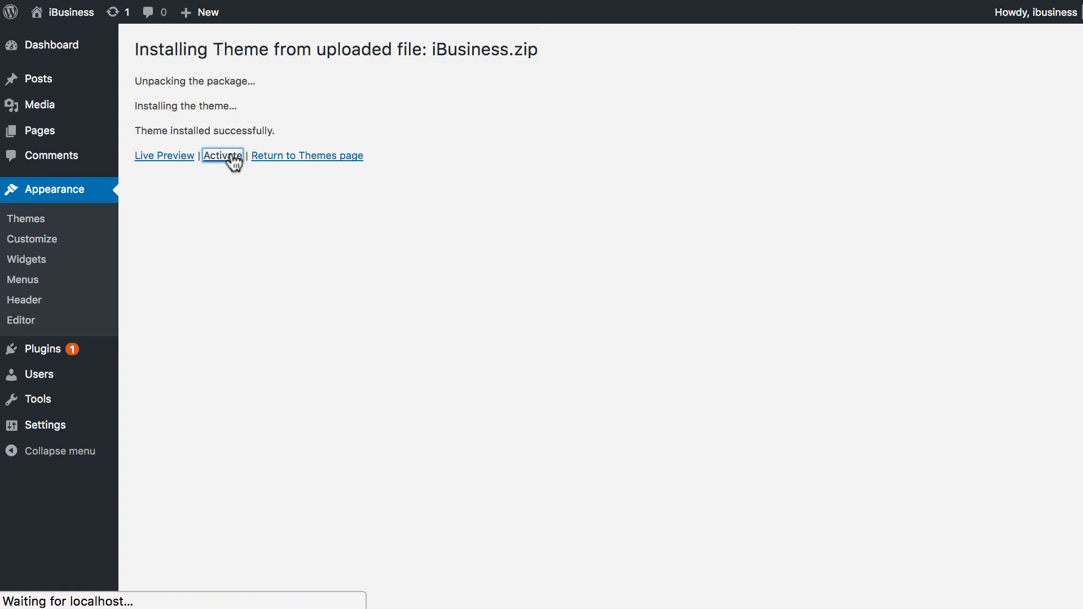
left_click(222, 155)
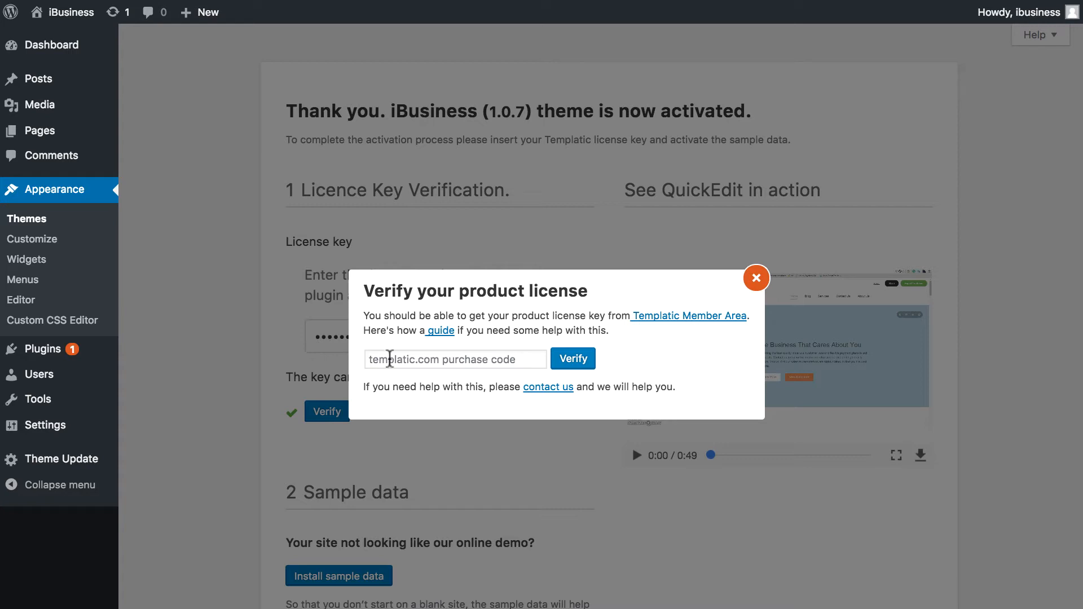
left_click(454, 358)
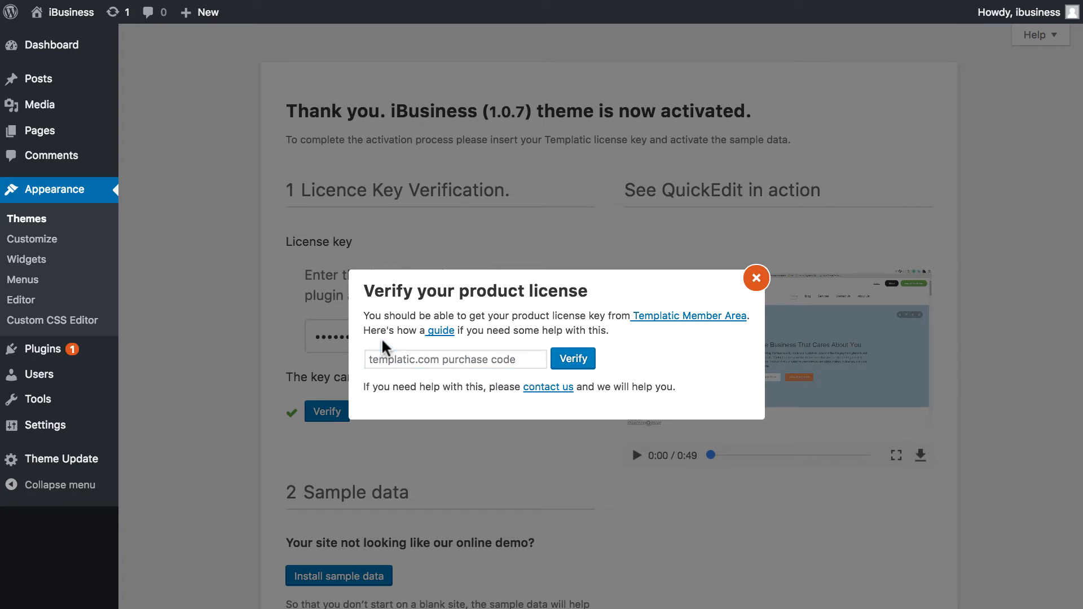
left_click(687, 316)
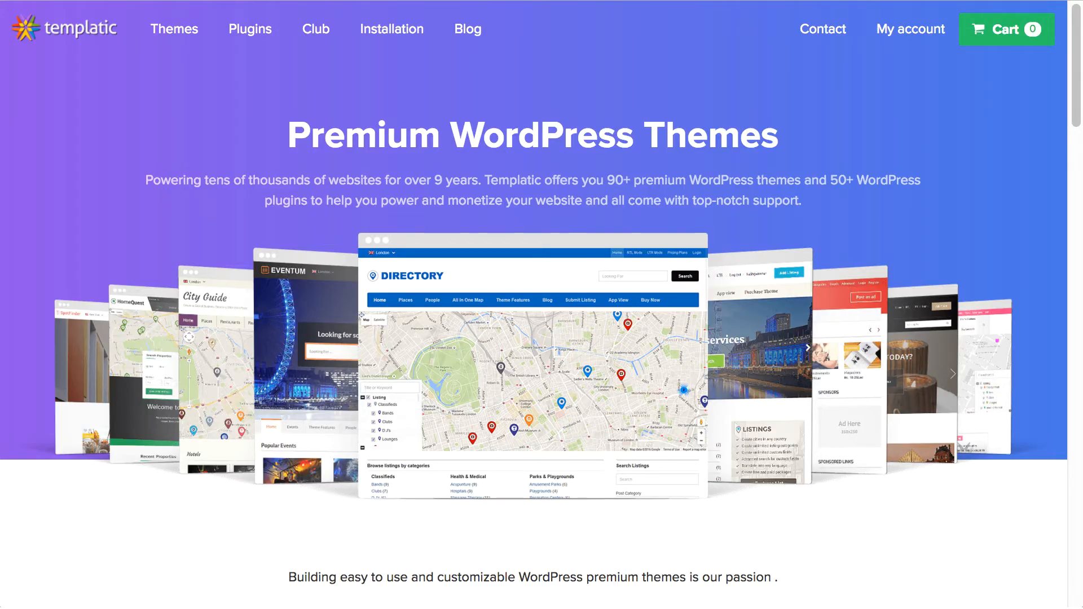
mouse_move(175, 29)
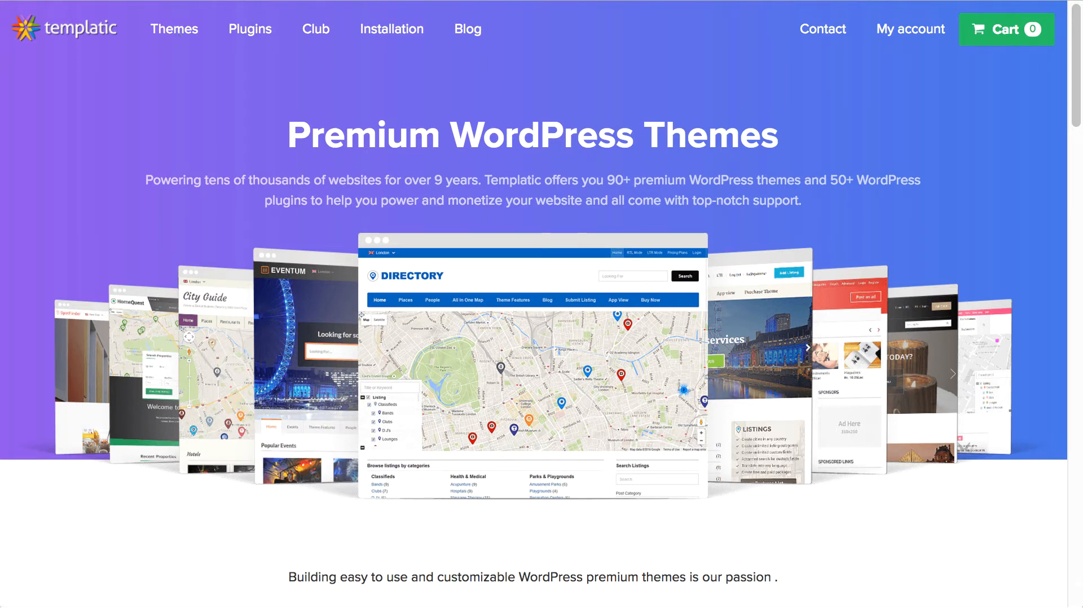
mouse_move(173, 29)
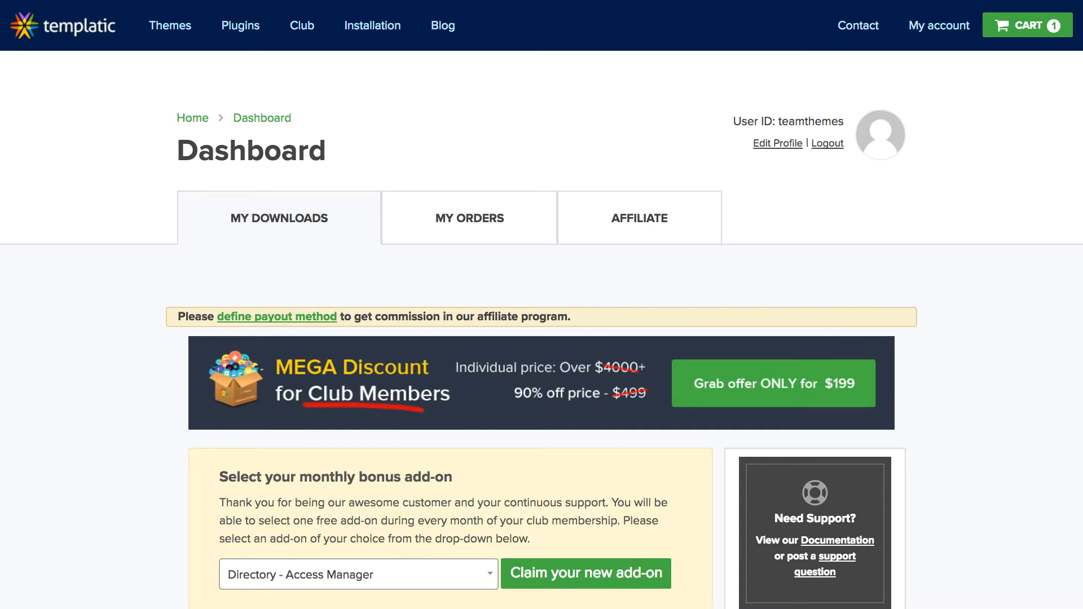
Step: Locate iBusiness in the Templatic My Themes list and select its licence key
scroll("down", 3)
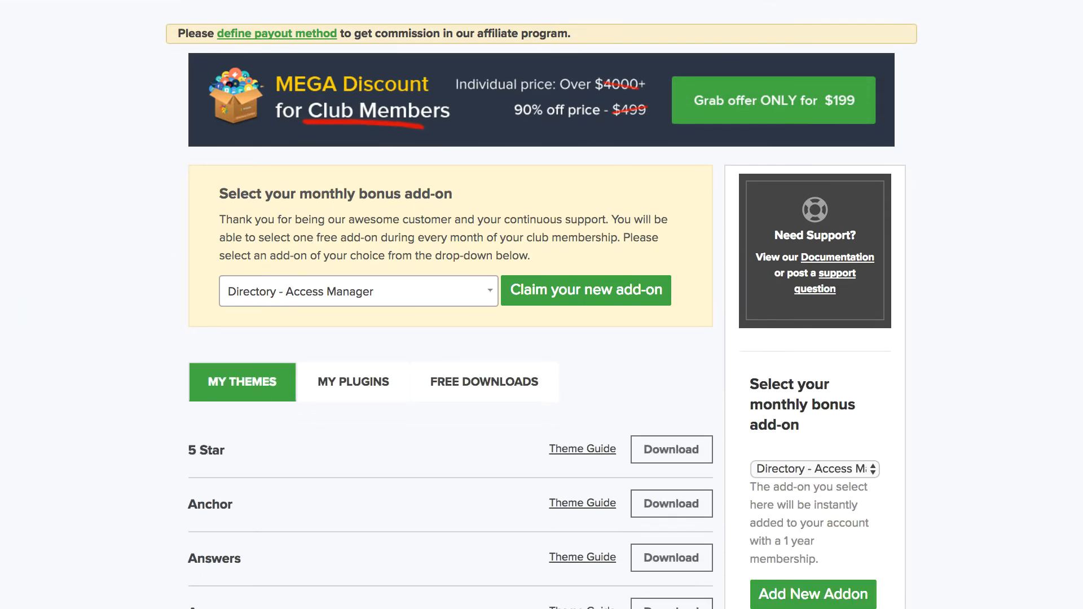
scroll("down", 3)
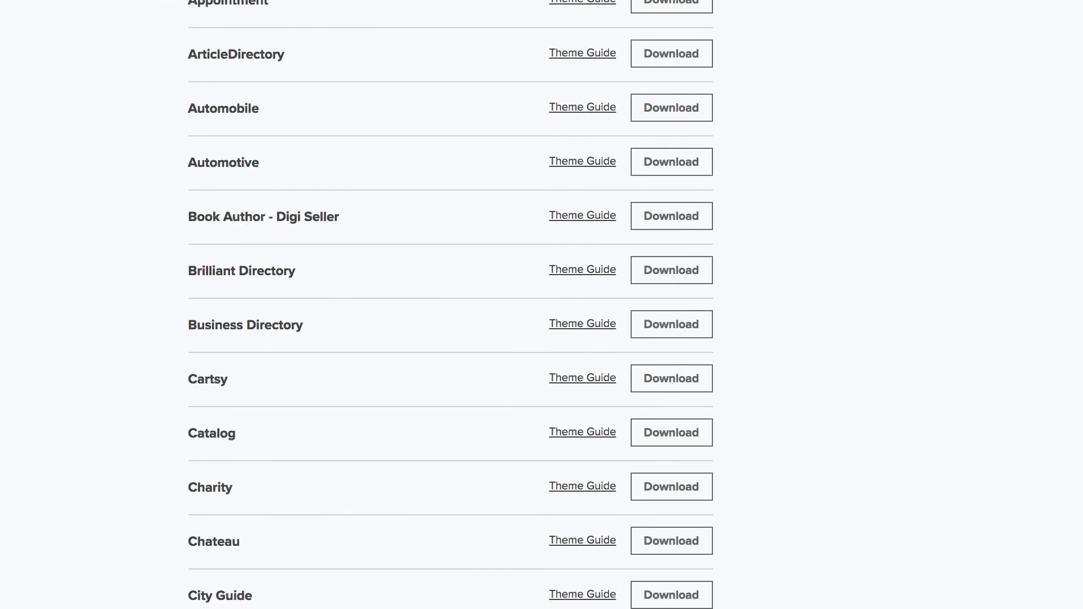
scroll("down", 3)
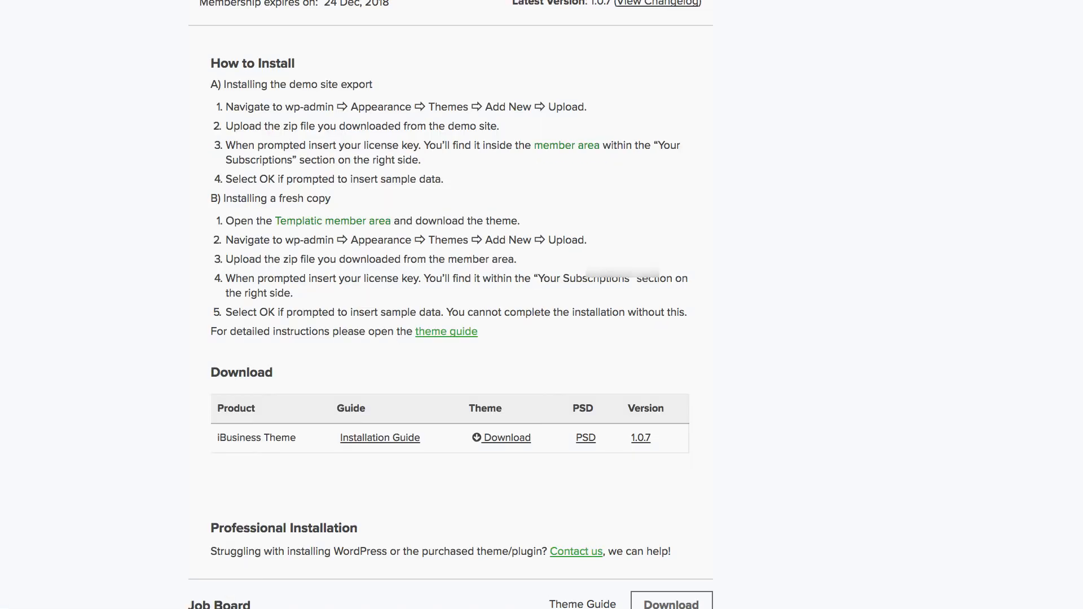
scroll("up", 3)
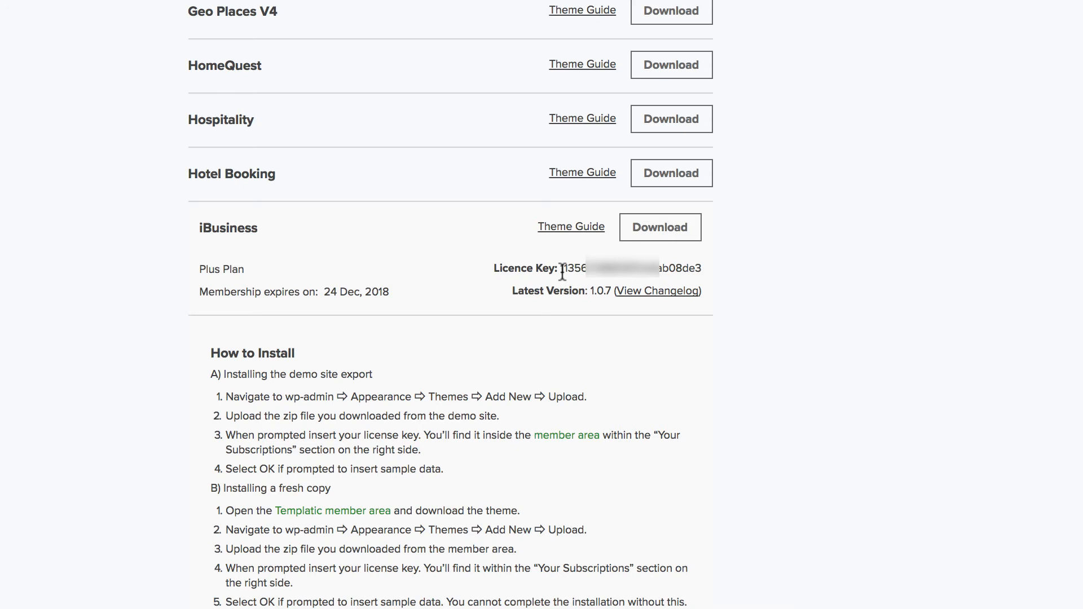
left_click_drag(566, 269, 698, 269)
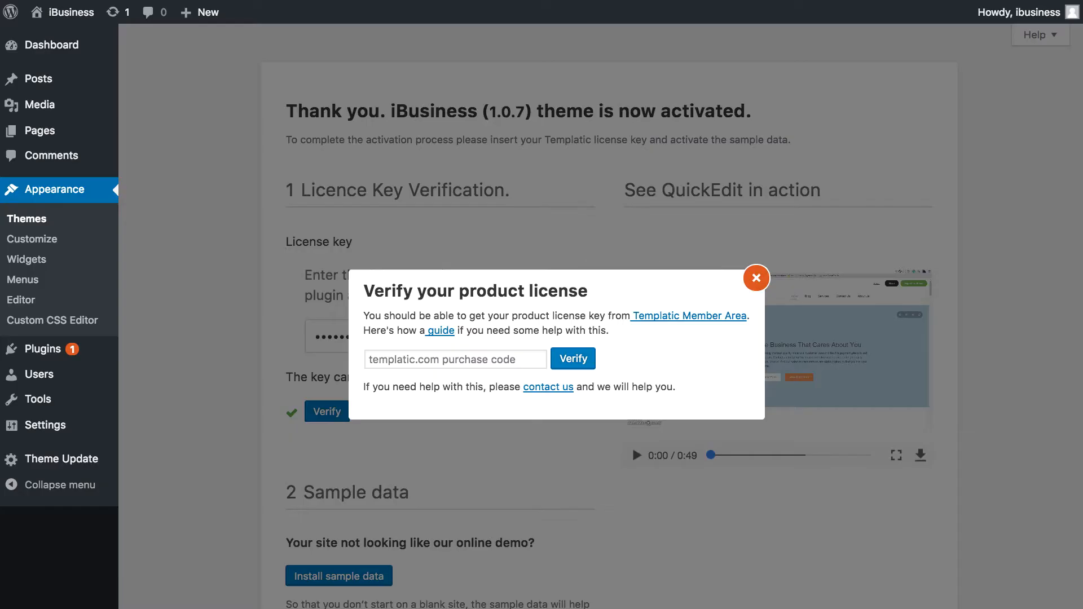
Step: Verify the pasted iBusiness licence key and install the theme's sample data
left_click(455, 359)
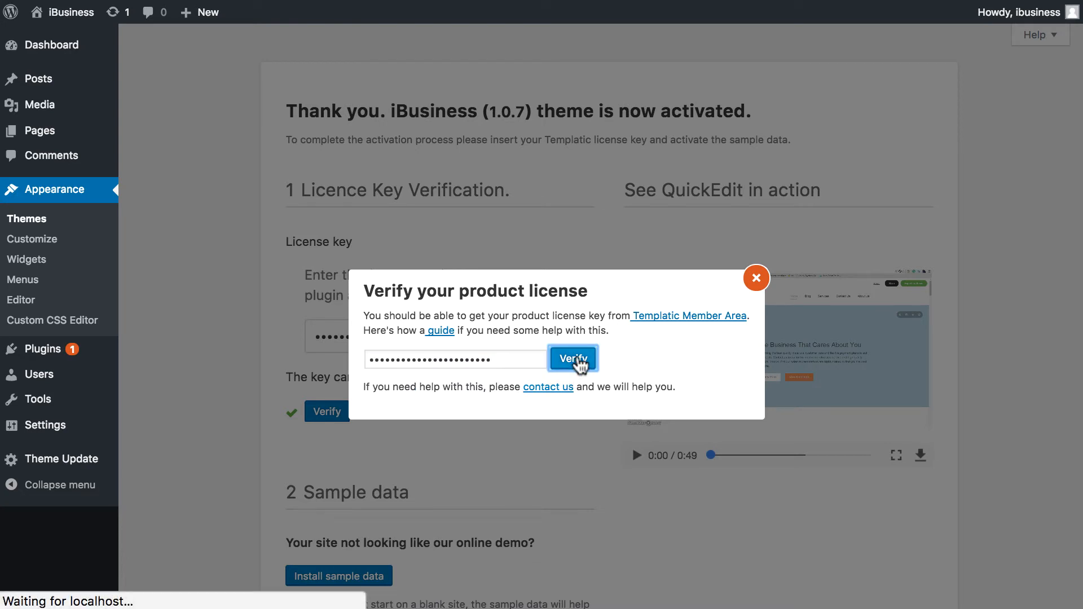
left_click(572, 359)
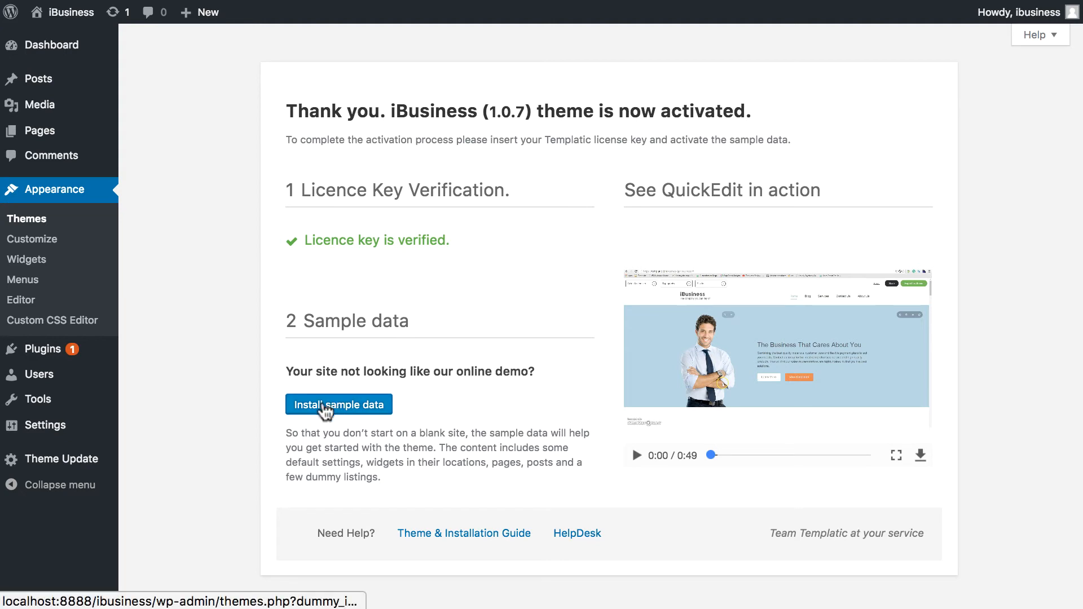
left_click(339, 404)
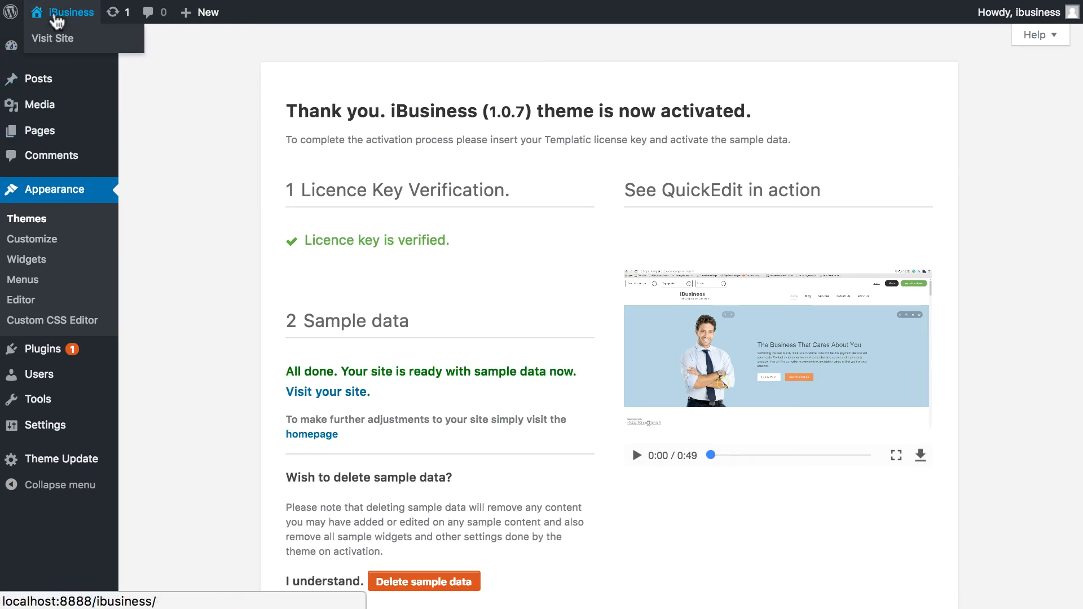
Step: View the iBusiness demo front page down to its Latest news section
left_click(52, 38)
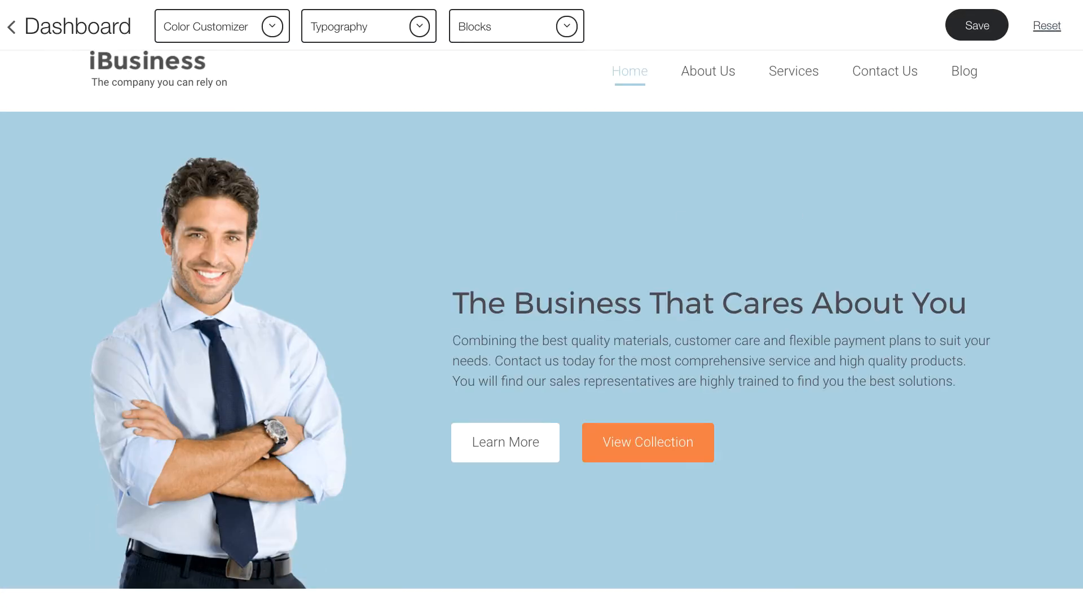
scroll("down", 3)
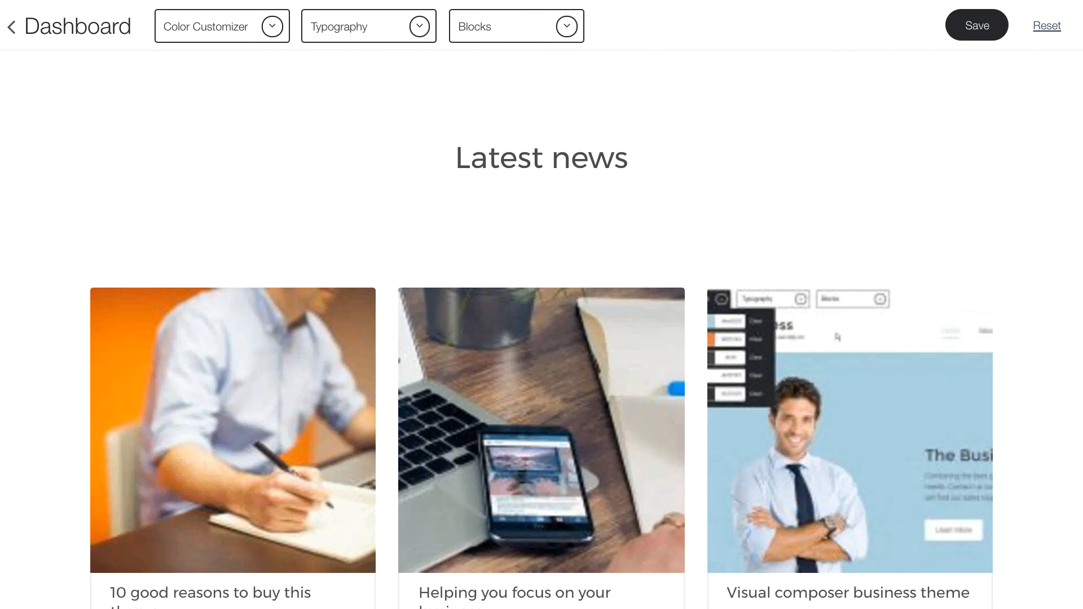
scroll("down", 3)
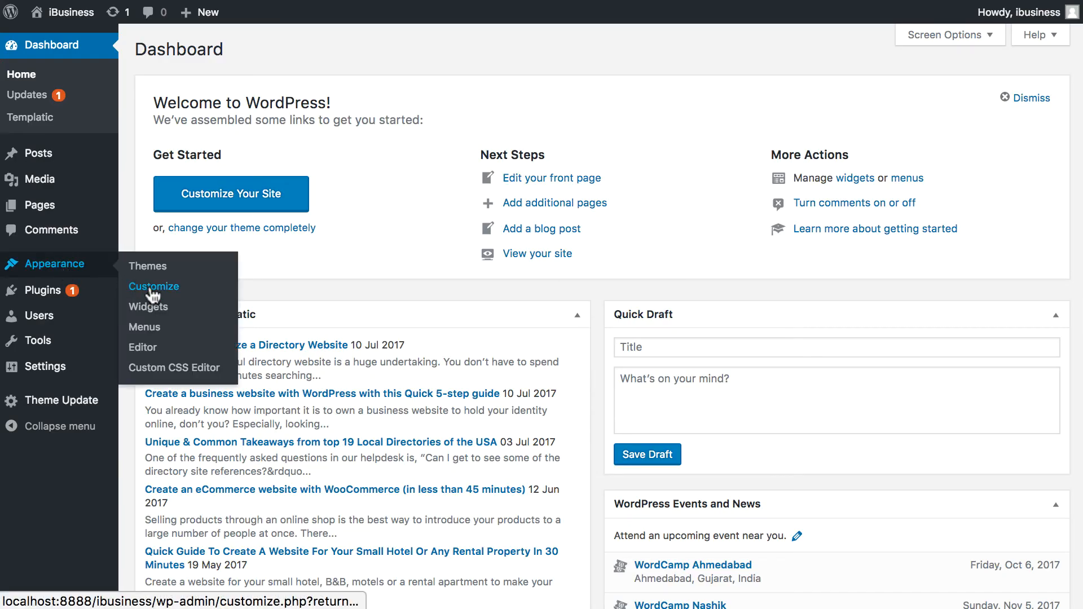
left_click(154, 286)
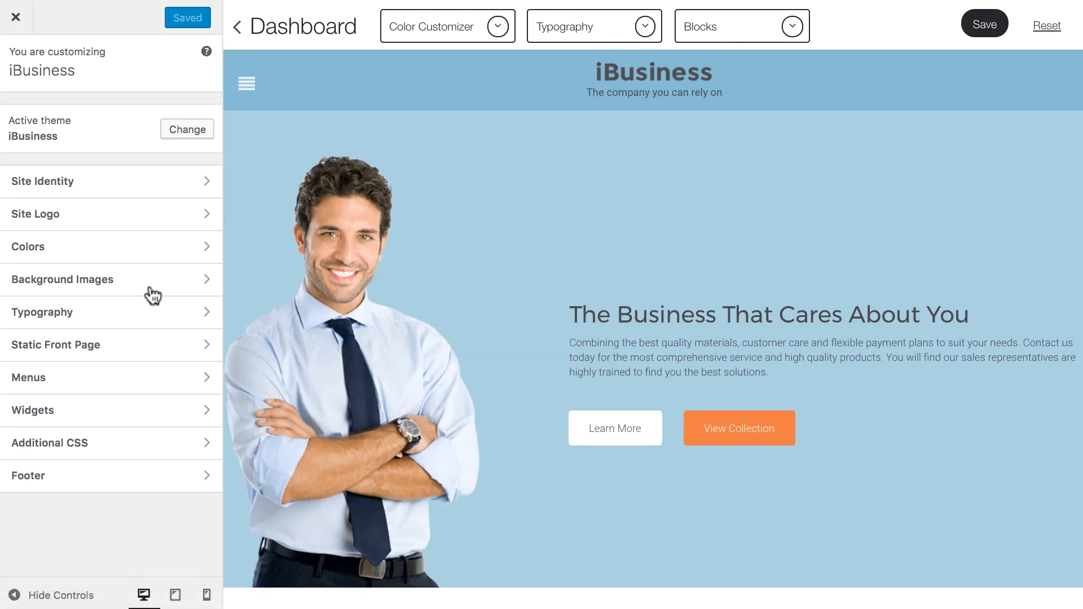
left_click(69, 181)
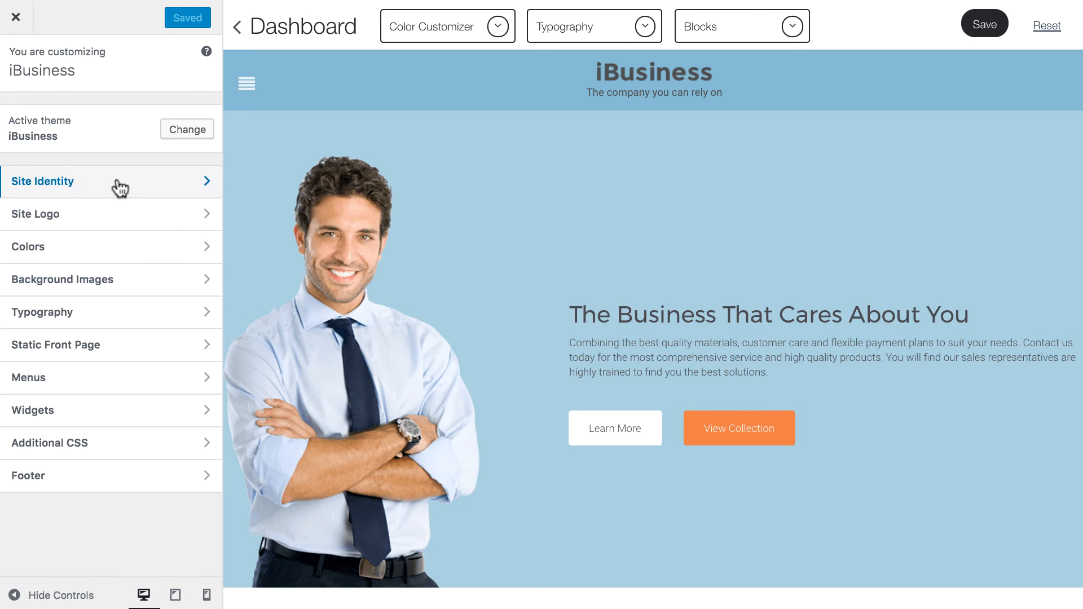
left_click(43, 181)
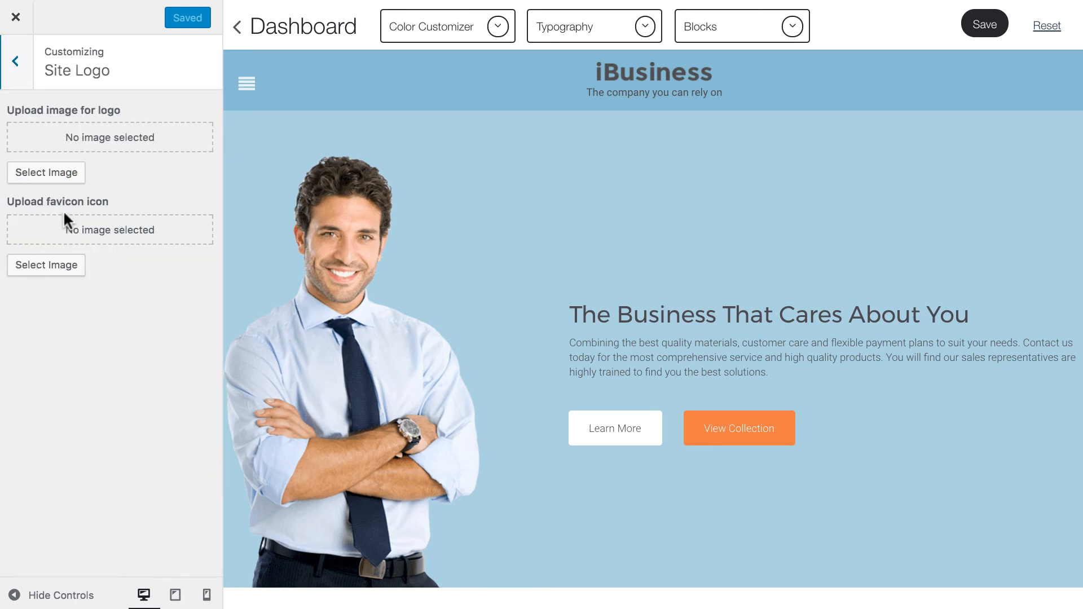
left_click(13, 62)
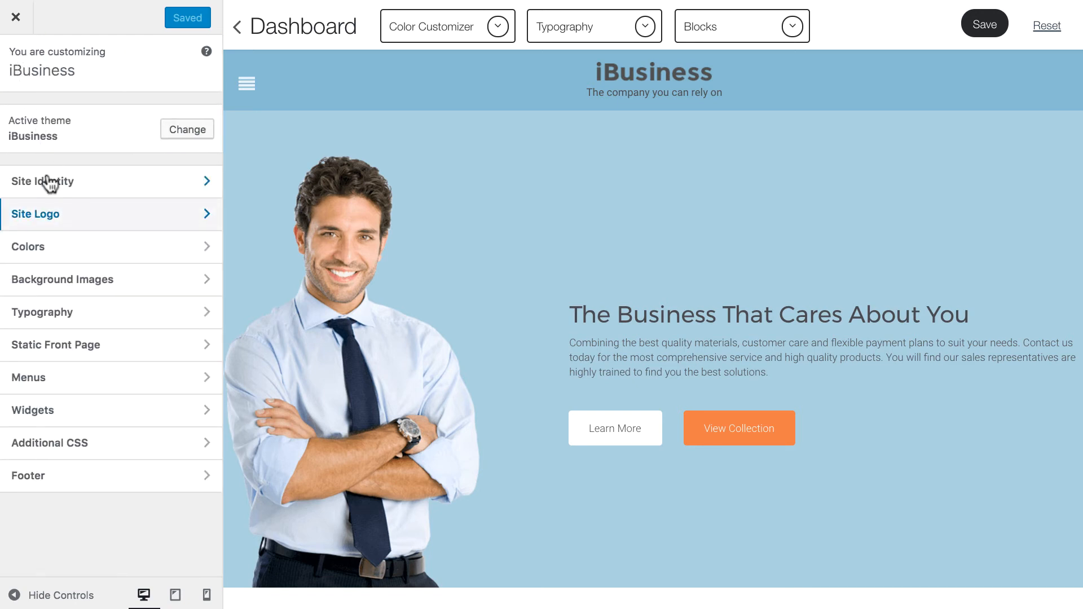
left_click(28, 247)
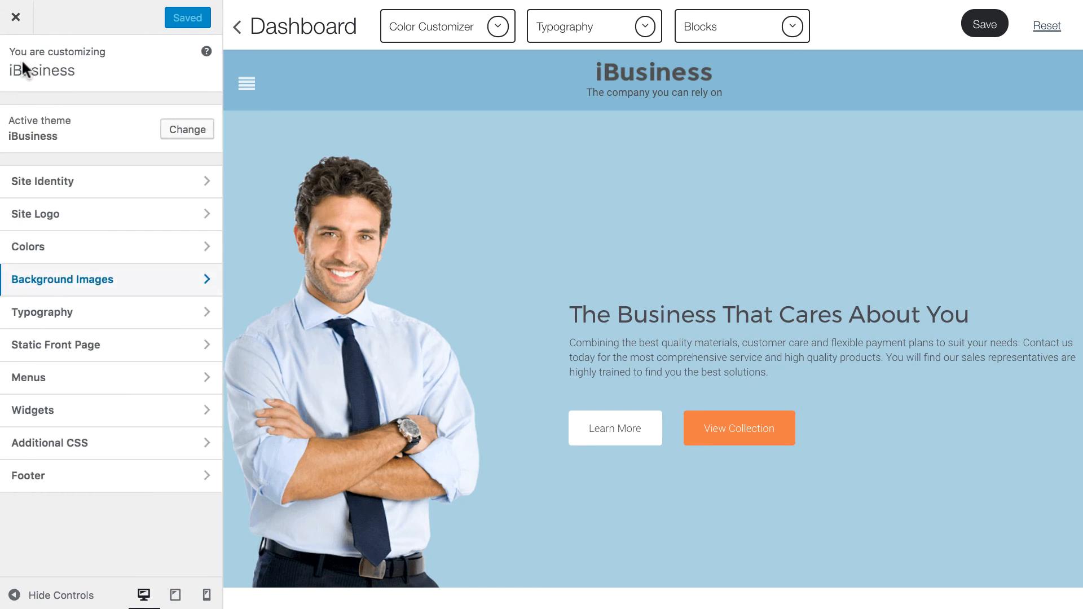
left_click(15, 17)
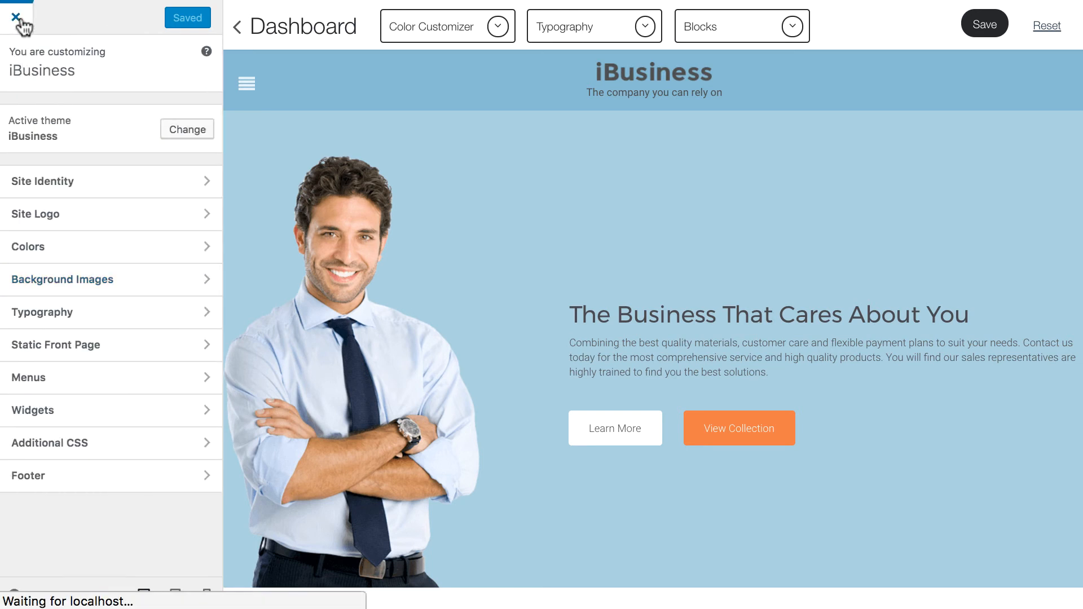
left_click(18, 18)
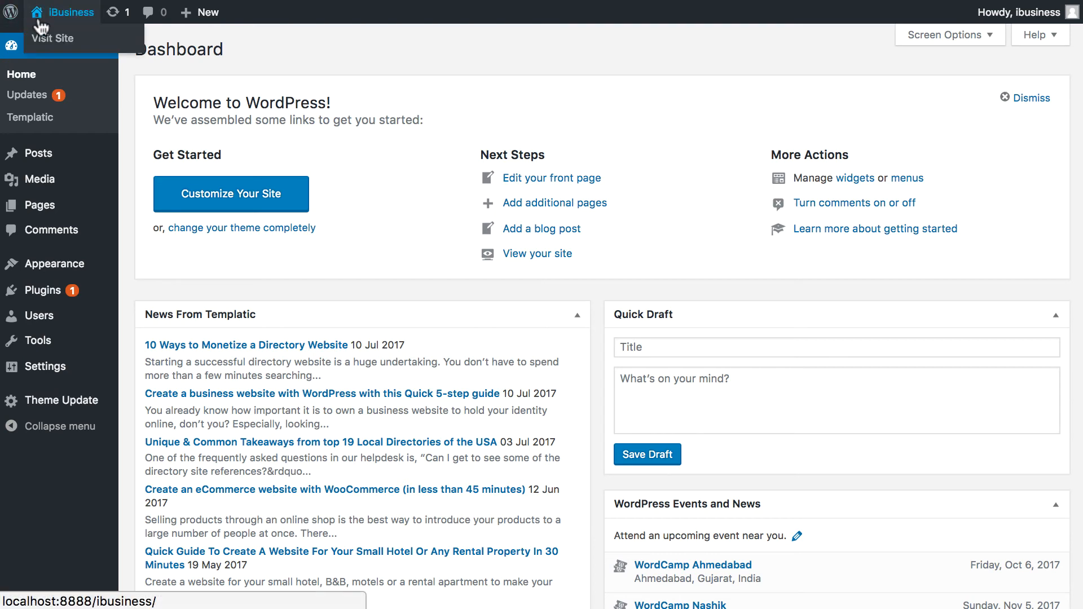
mouse_move(52, 48)
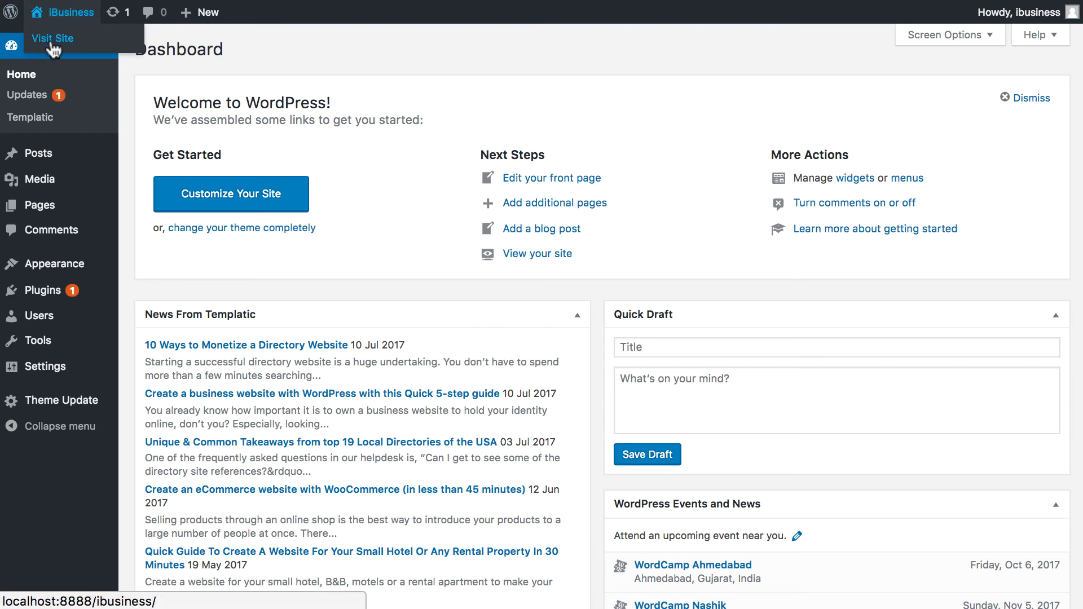
Step: Visit the live site and browse its front-end Typography and Blocks editing options
left_click(230, 194)
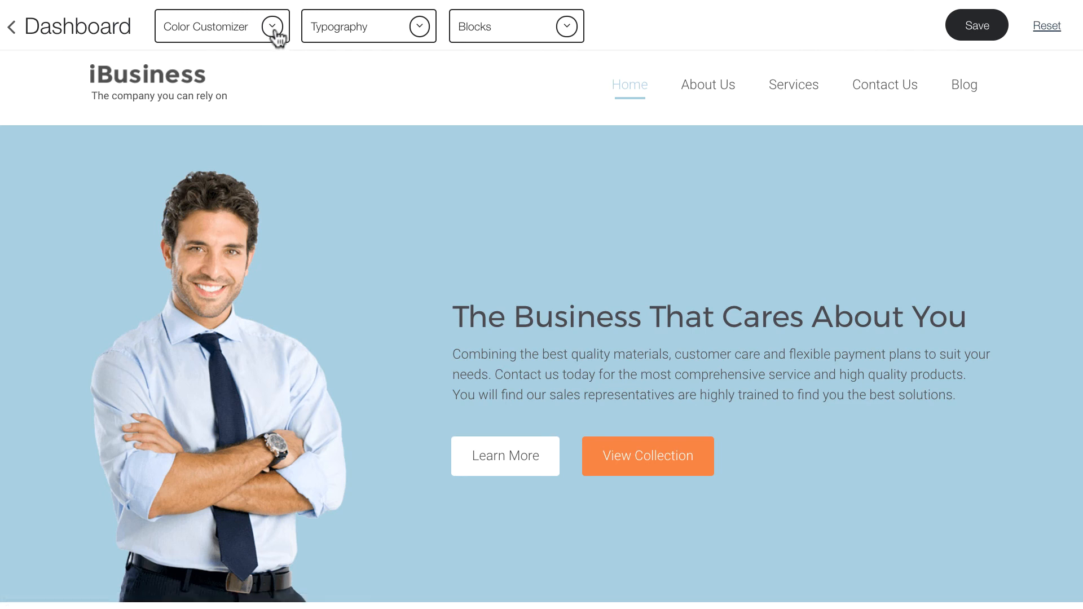
left_click(369, 26)
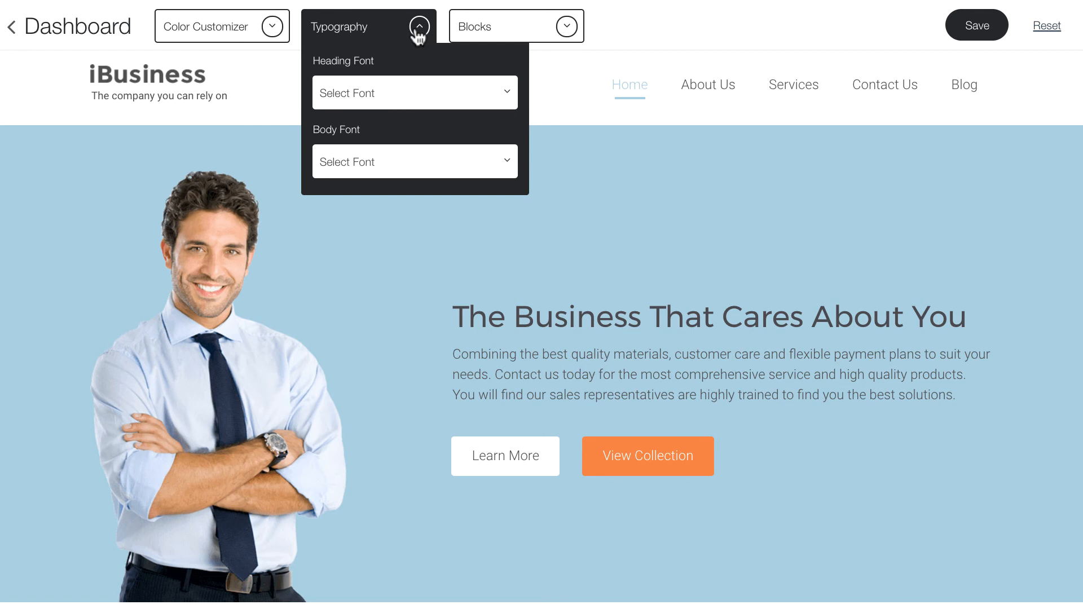
left_click(516, 27)
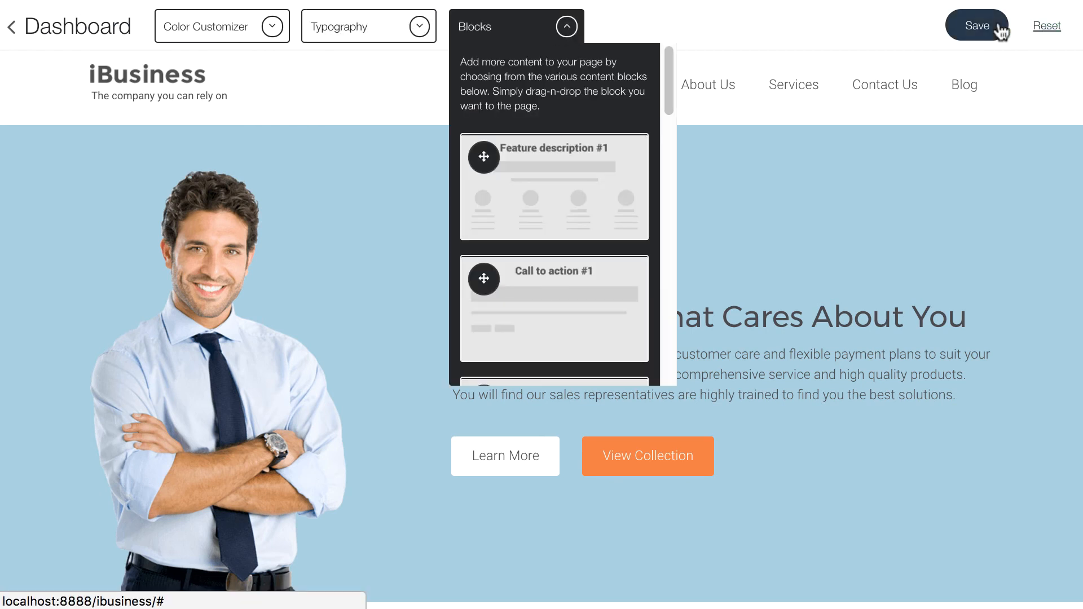
left_click(566, 26)
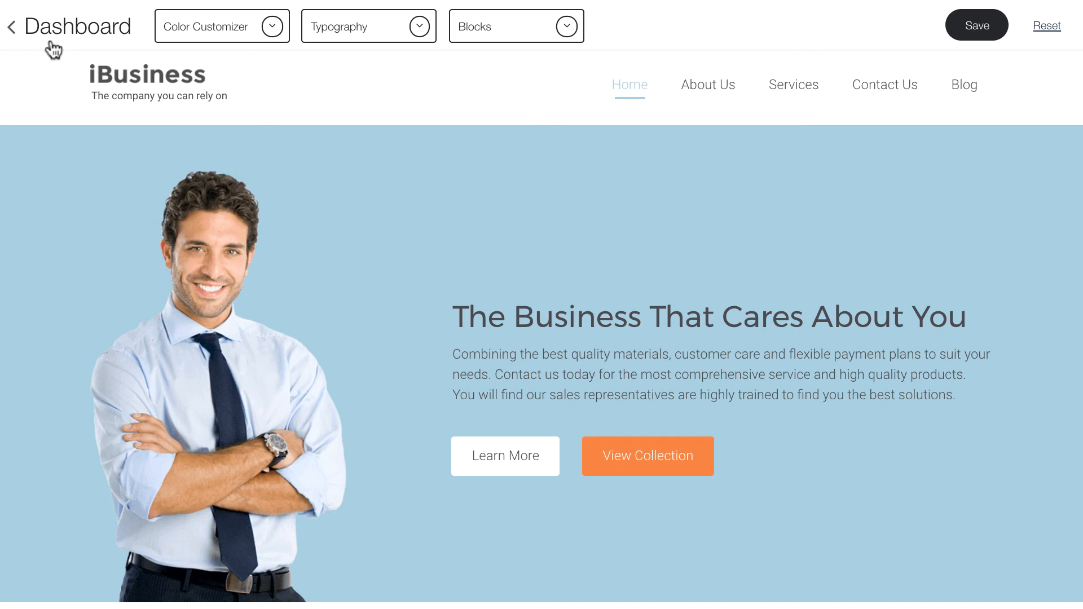